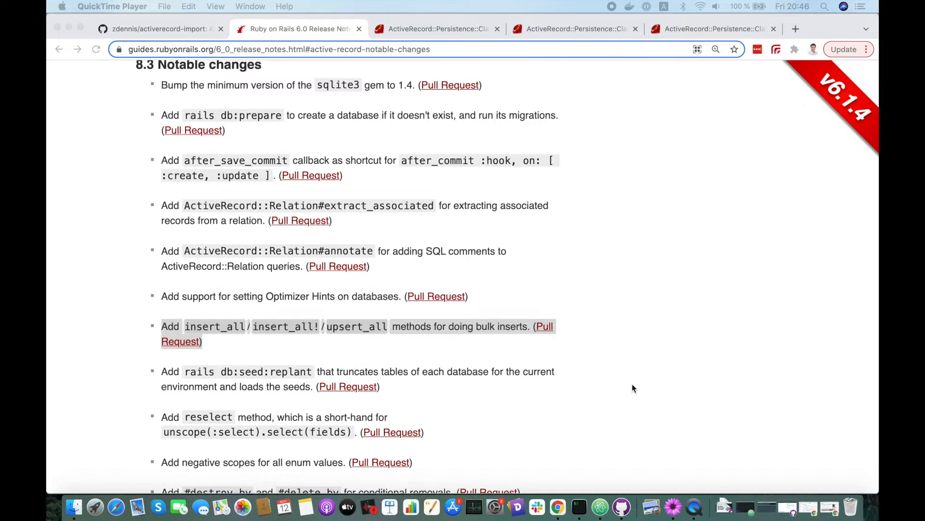
mouse_move(233, 356)
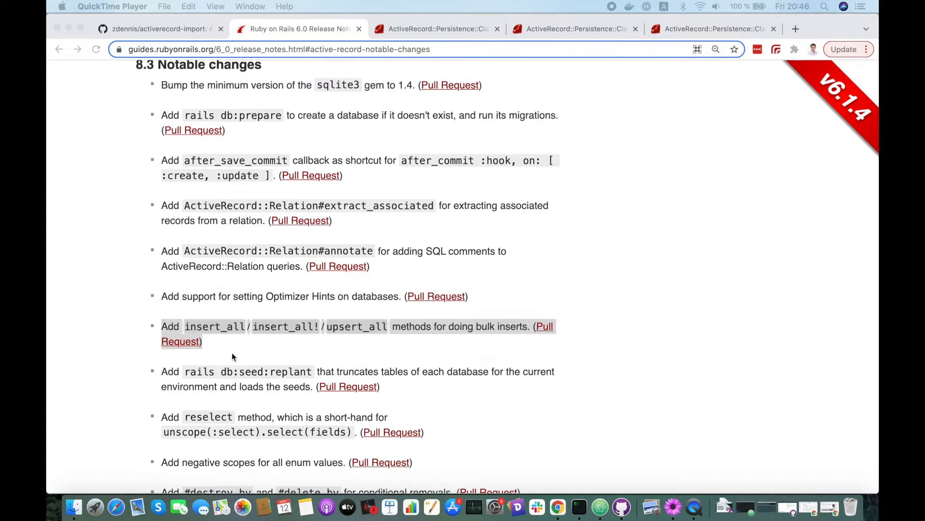
Read the Rails 6.0 insert_all/upsert_all note, then switch to the activerecord-import repository
scroll("down", 3)
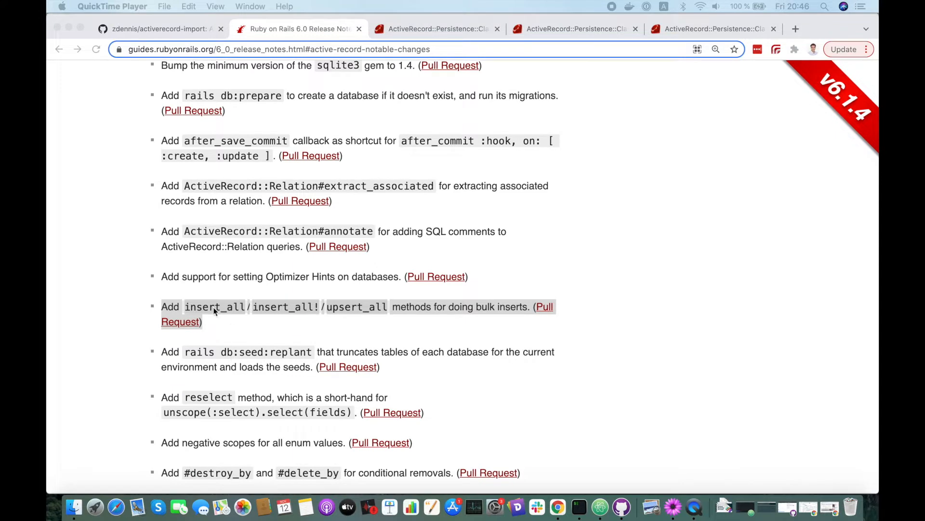
mouse_move(241, 312)
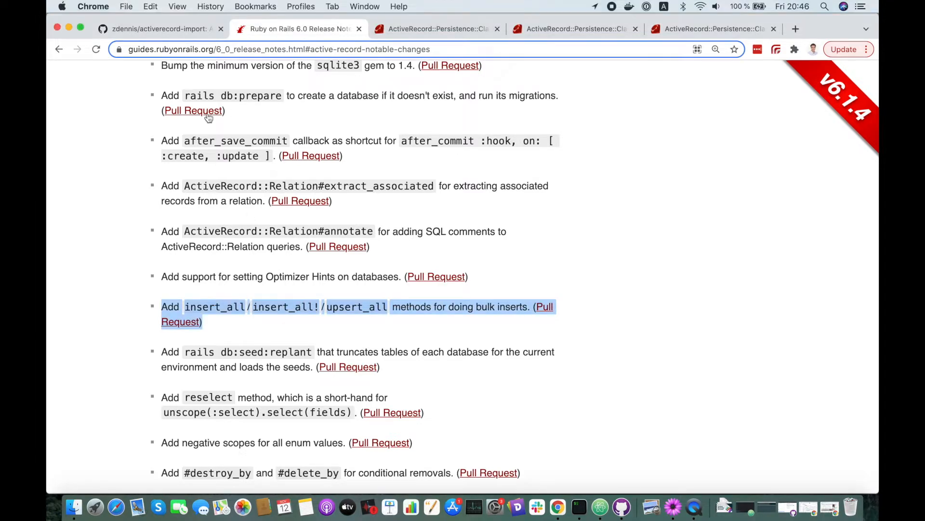
left_click(159, 28)
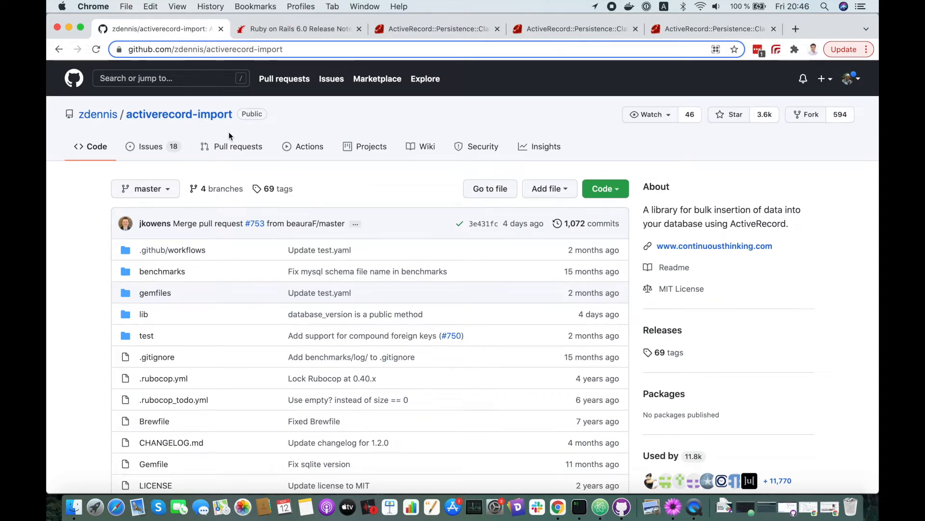
Scan the activerecord-import repository files and return to the Rails 6.0 release notes
scroll("down", 3)
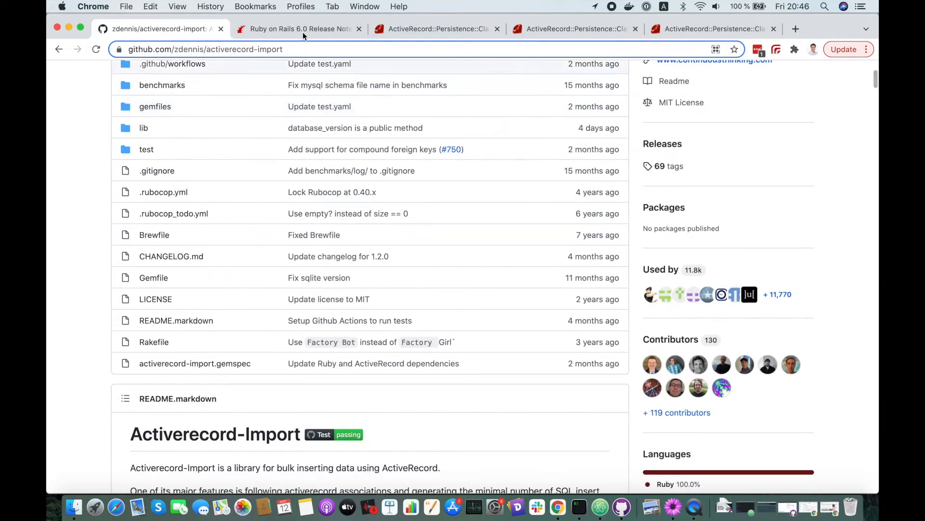
left_click(298, 28)
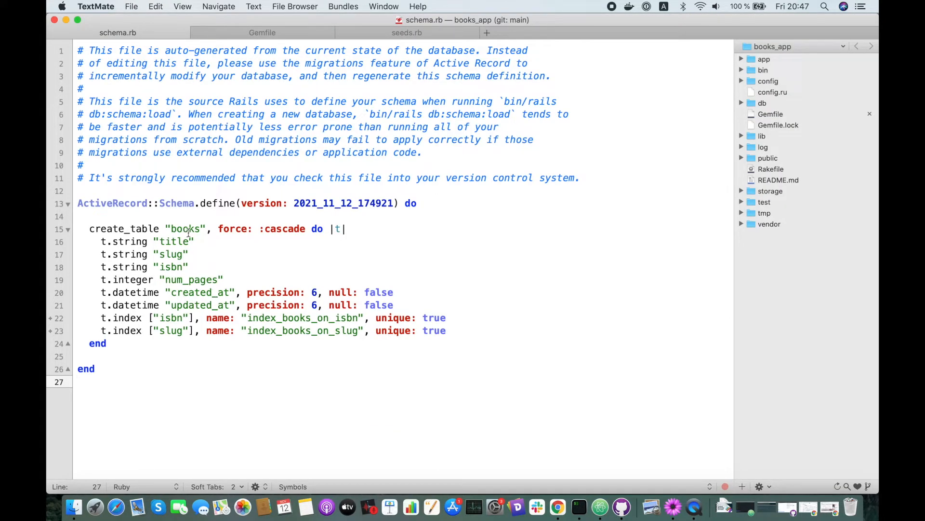
Highlight the books table and its unique isbn and slug indexes in schema.rb, then move to seeds.rb
double_click(174, 241)
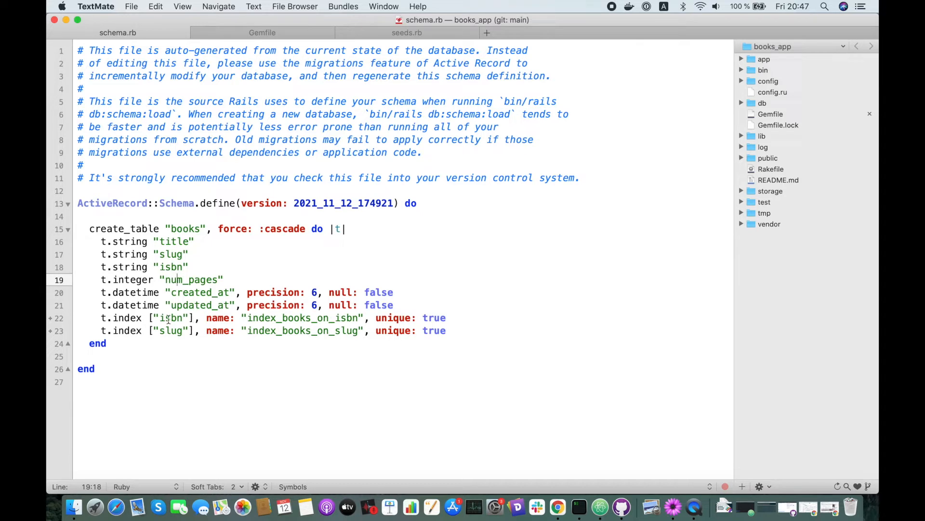
left_click_drag(154, 317, 181, 331)
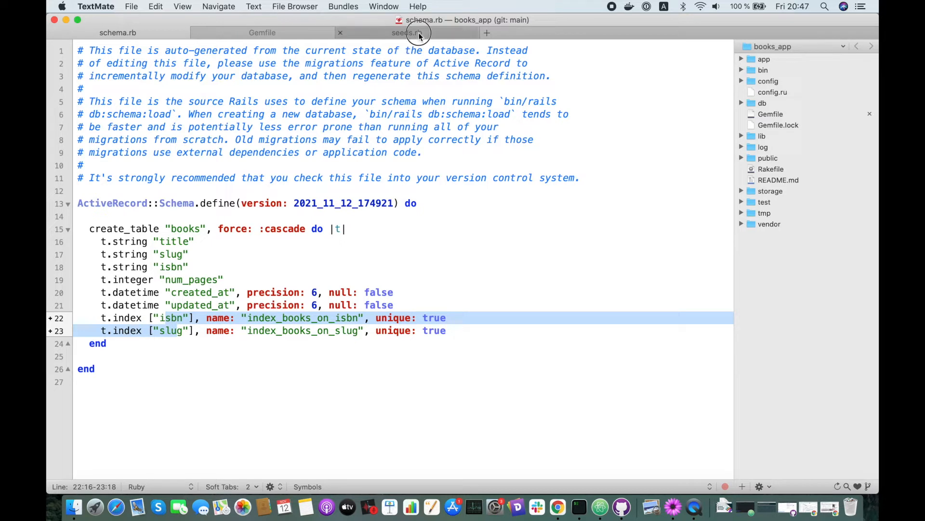
left_click(407, 33)
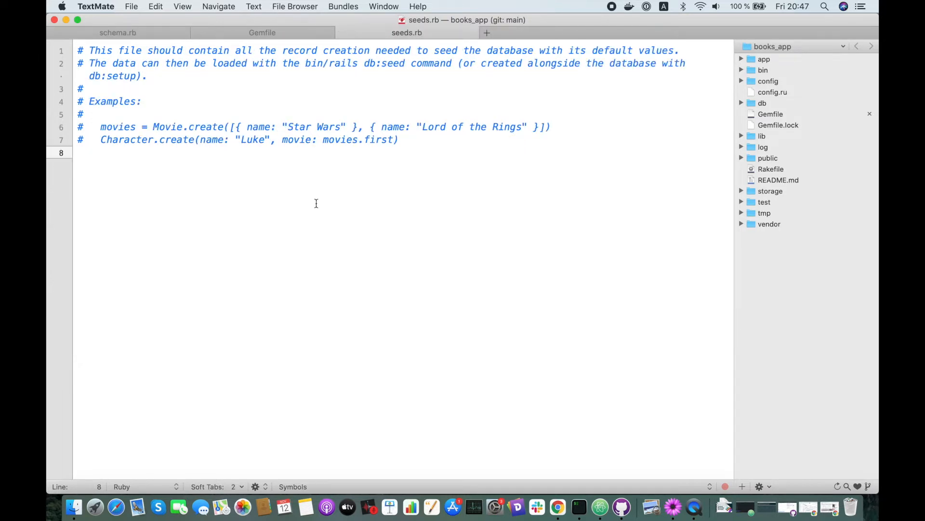
Write a 10_000.times loop calling Book.create with title: Faker::Book.title
left_click(80, 152)
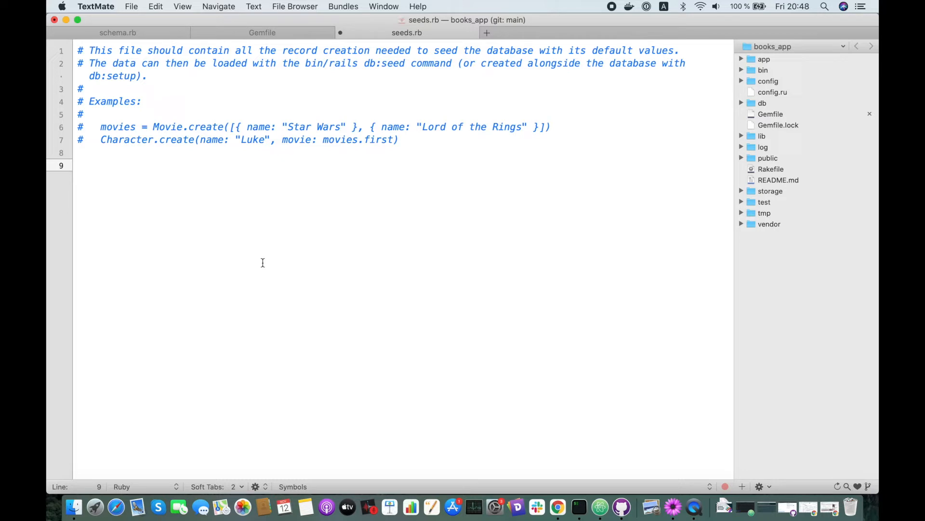
type("10")
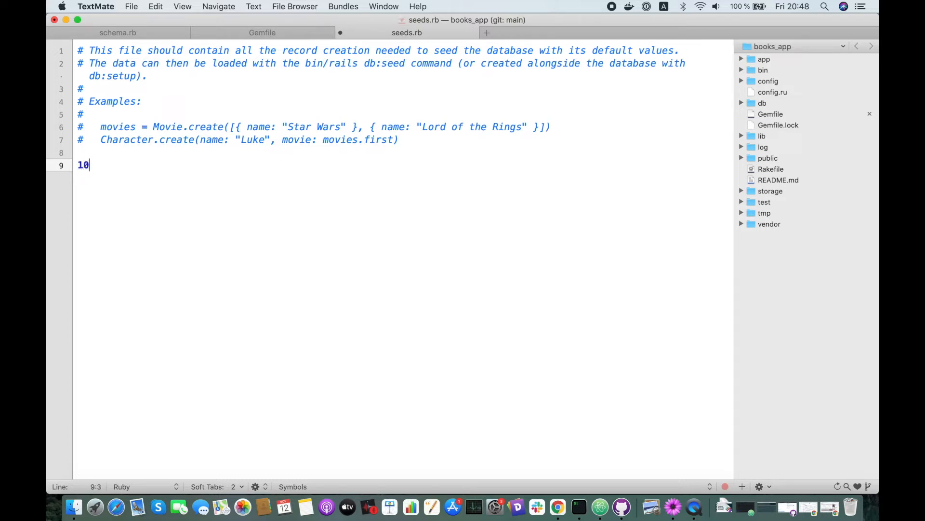
type("_000")
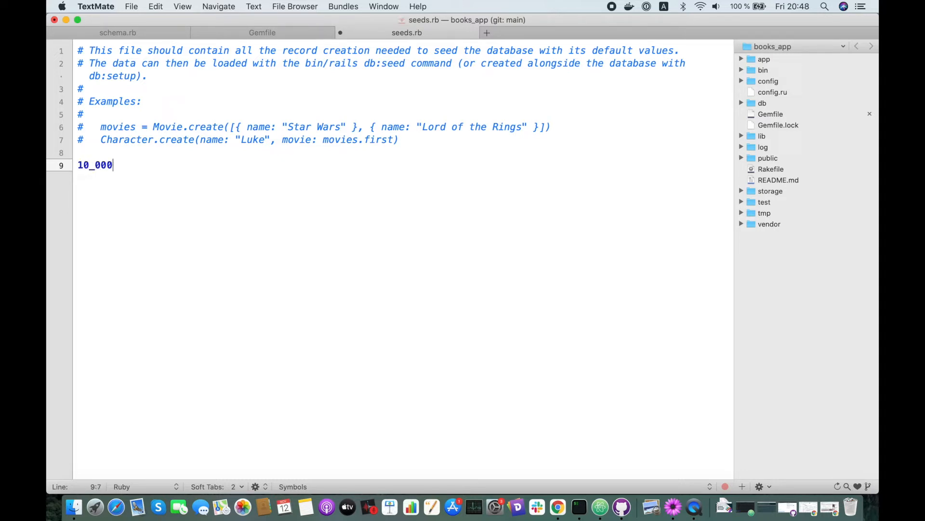
type(".")
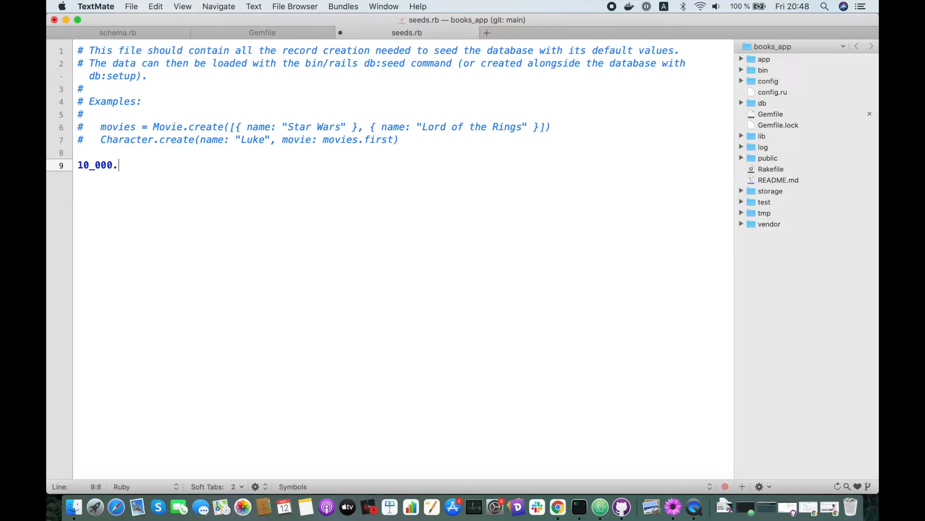
type("times do")
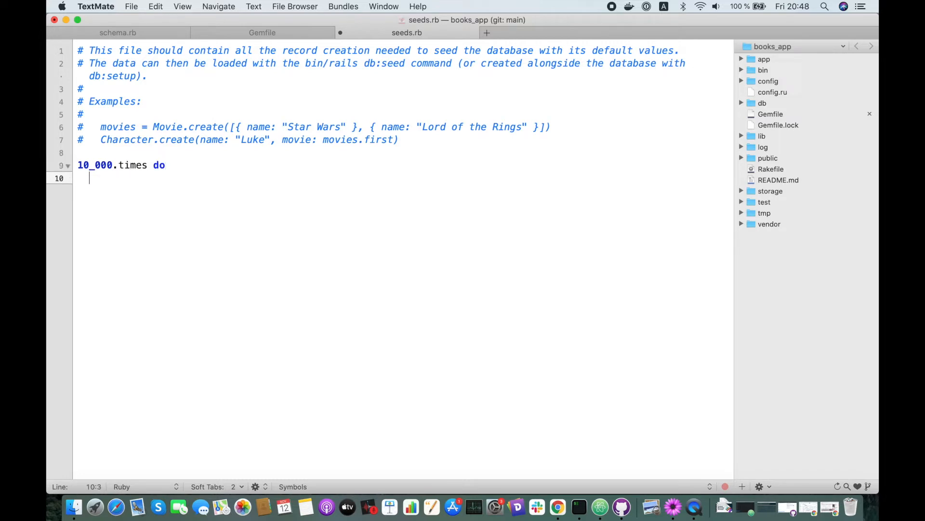
type("end")
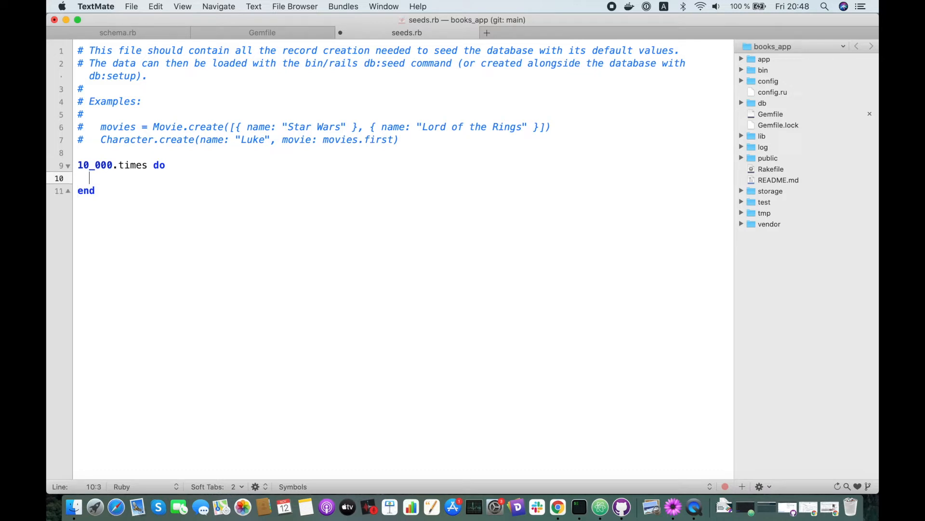
type("Book.cr")
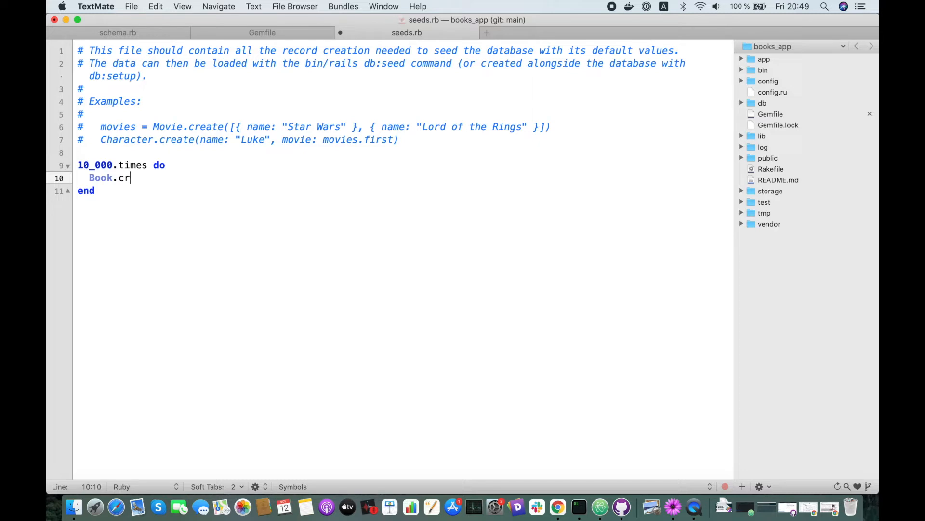
type("eate(")
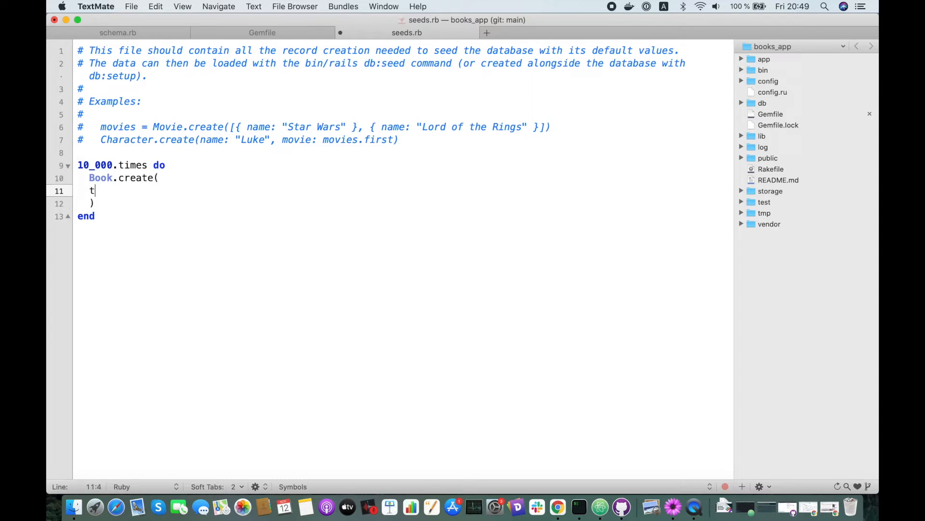
type("itle:")
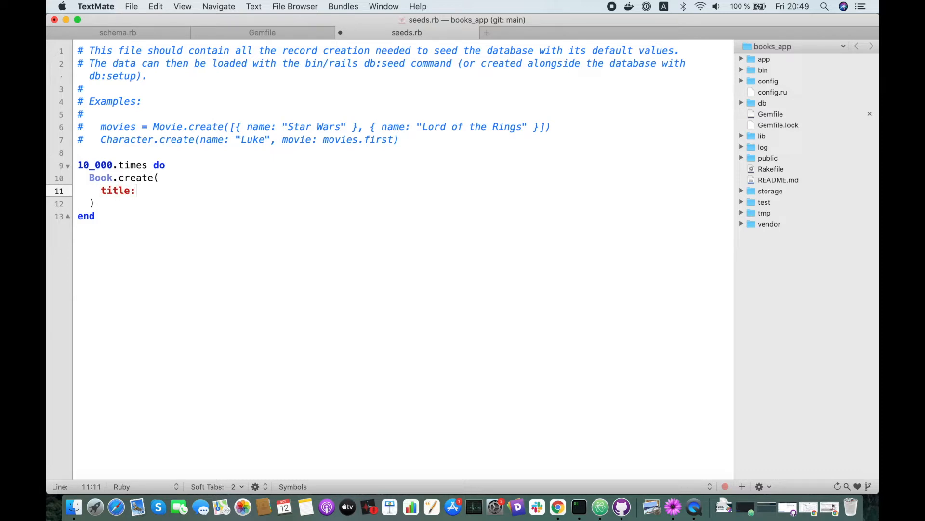
type("Faker::Book.title,")
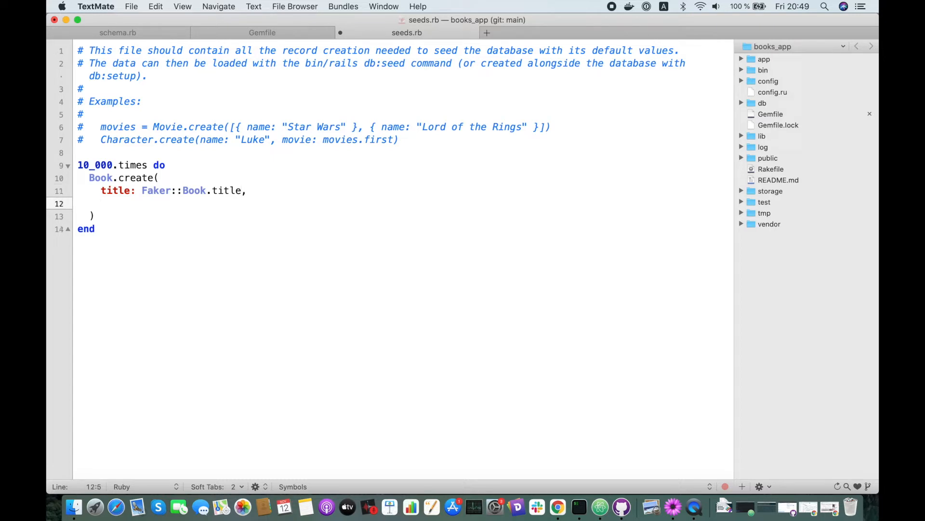
Extract a title variable, set slug: title.parameterize and isbn: Faker::Code.isbn
type("slug:")
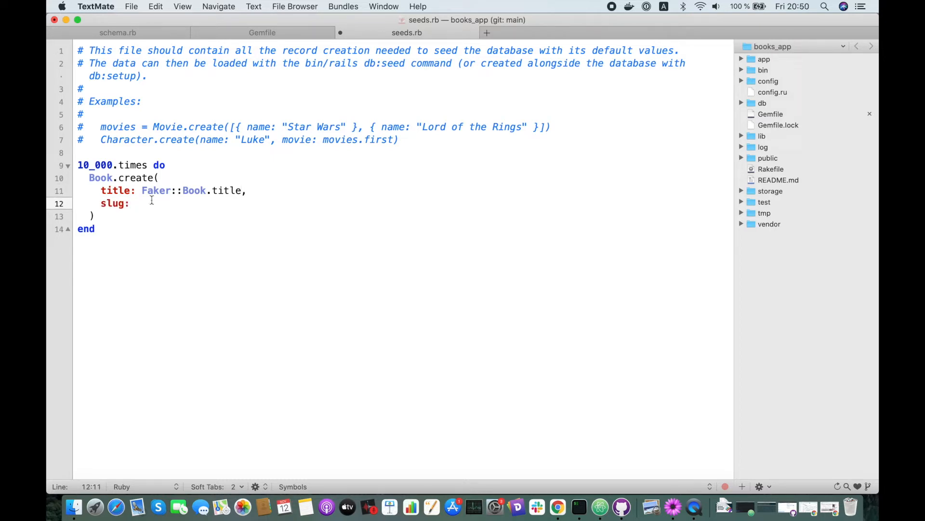
left_click_drag(141, 190, 242, 190)
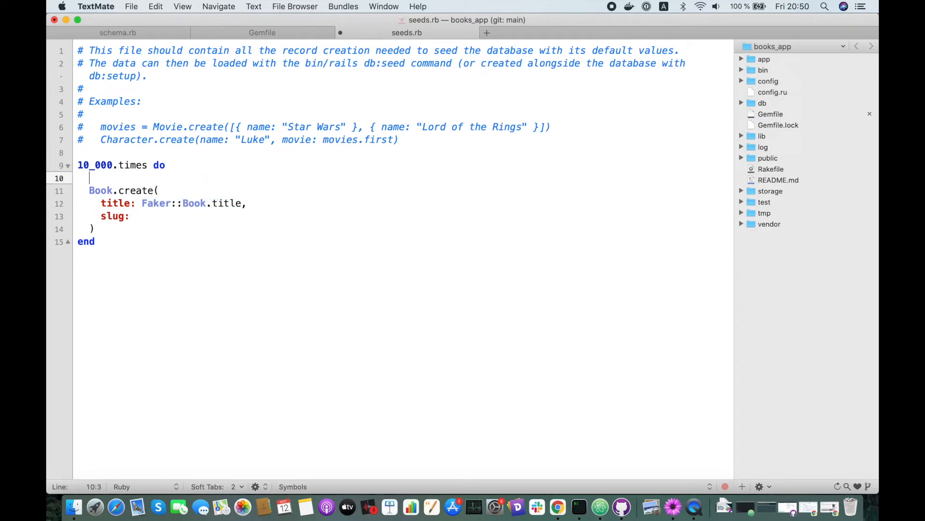
type("title = Faker::Book.title")
left_click(404, 216)
type(" title.parame")
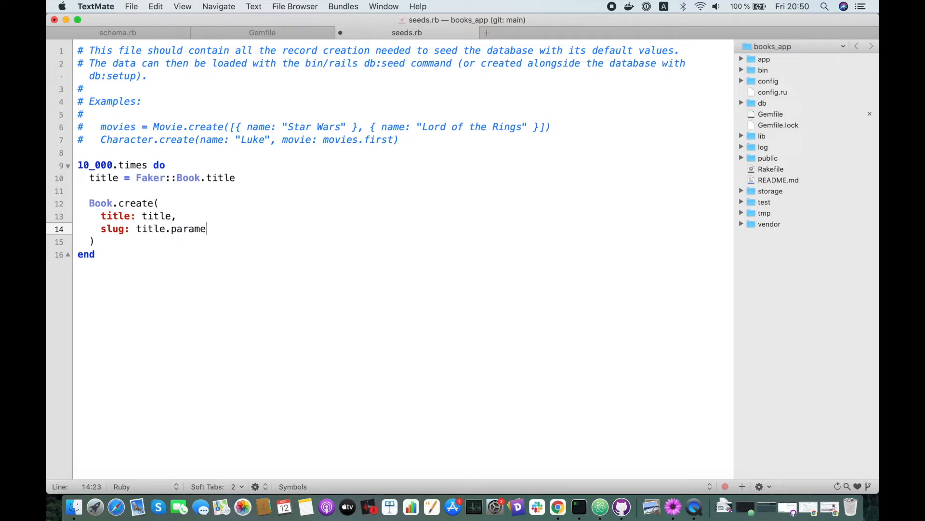
type("terize,")
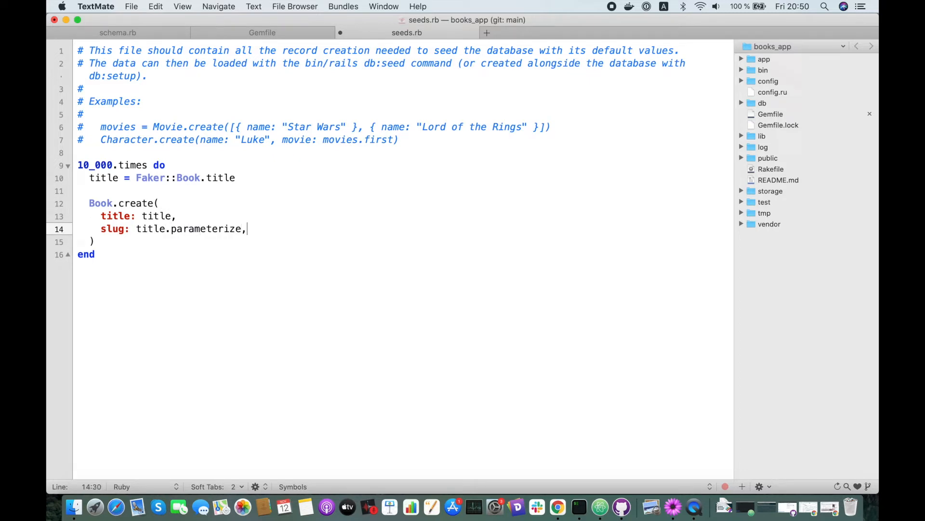
type("isb")
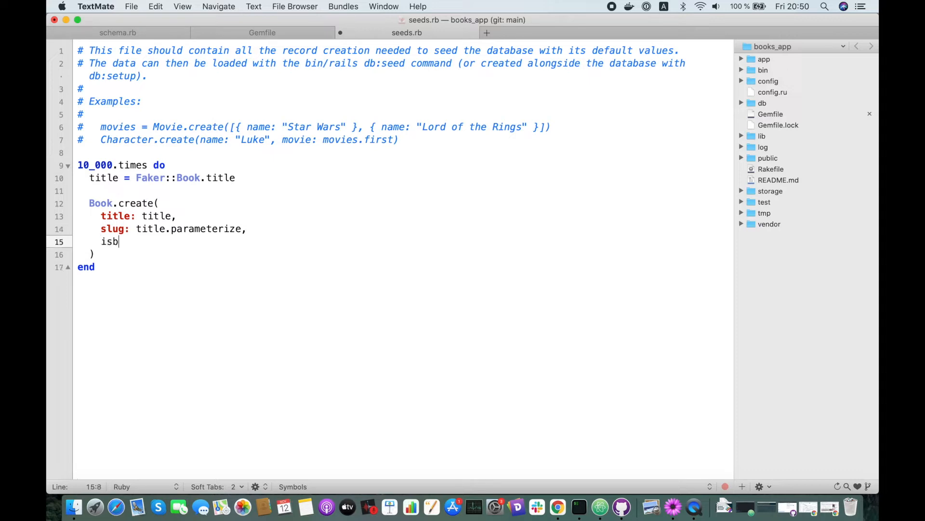
type("n:")
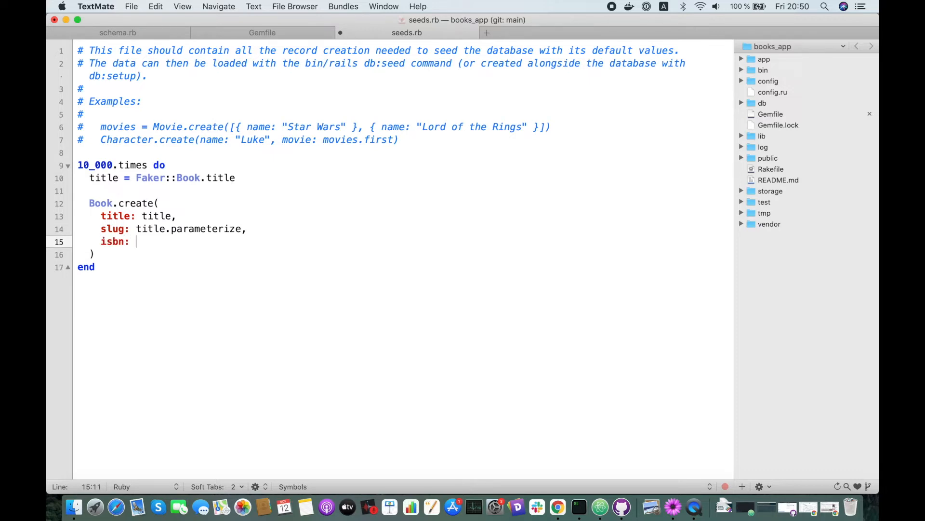
type("Faker::")
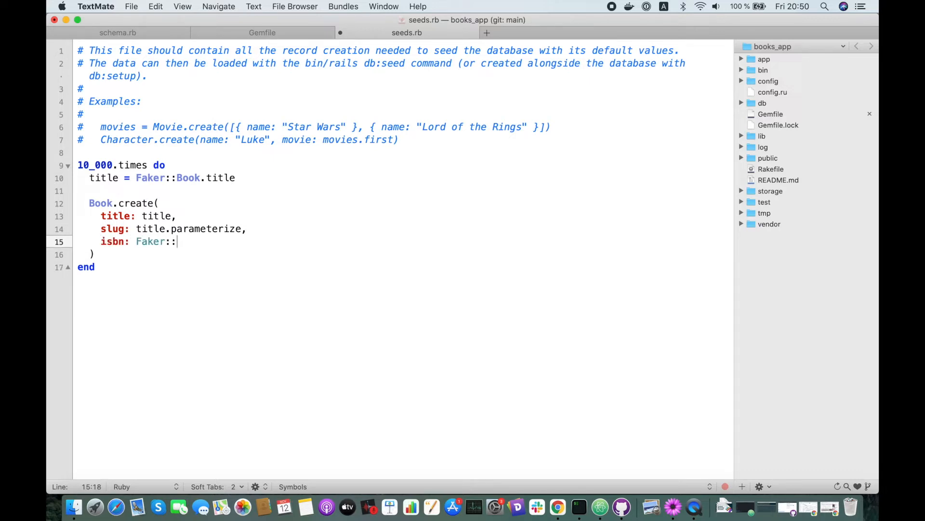
type("Code.")
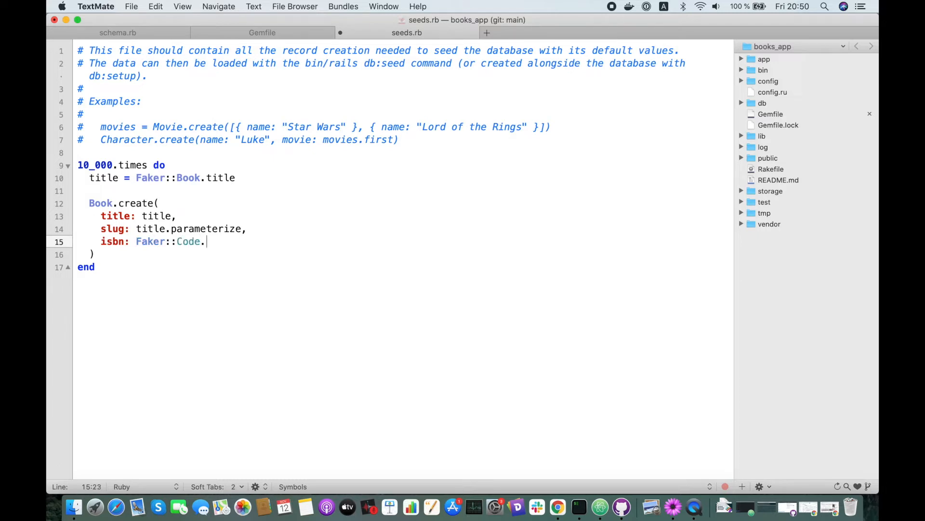
type("isbn,")
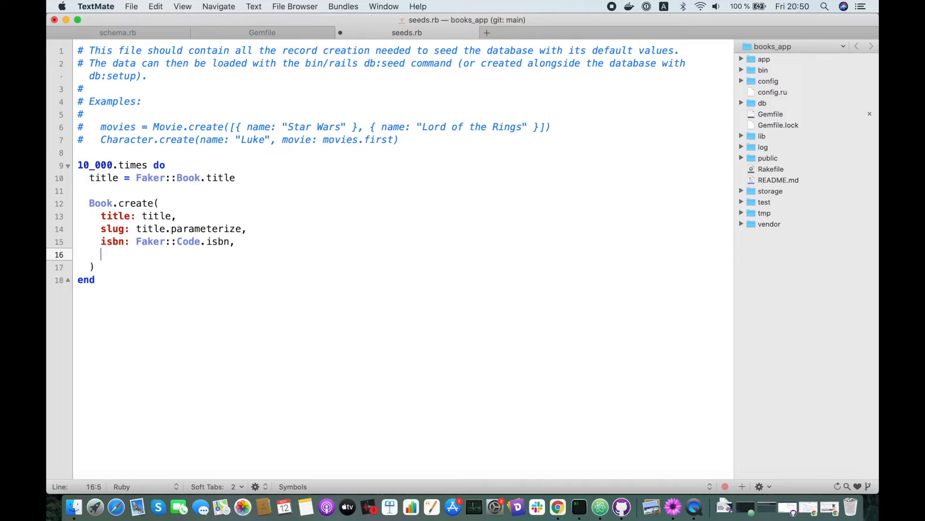
Add num_pages: Faker::Number.within(range: 100..2000)
type("num")
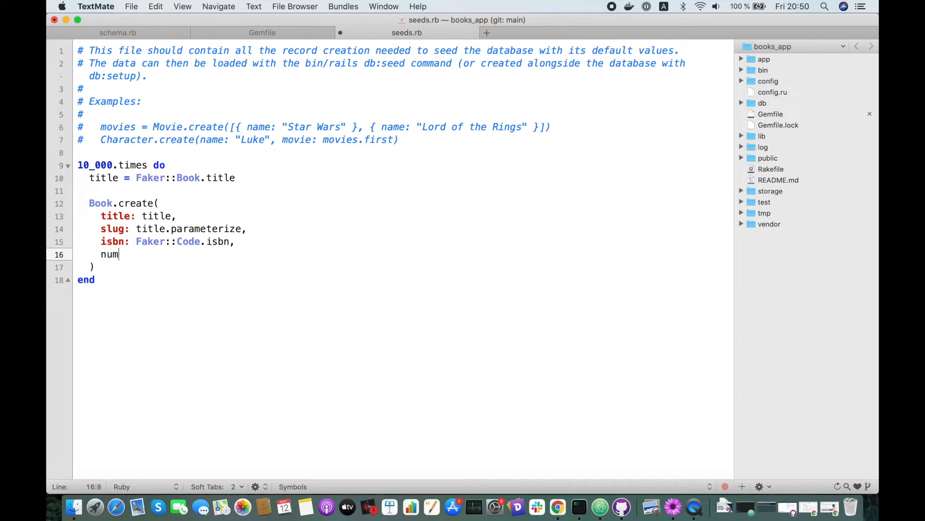
type("_pages: Fa")
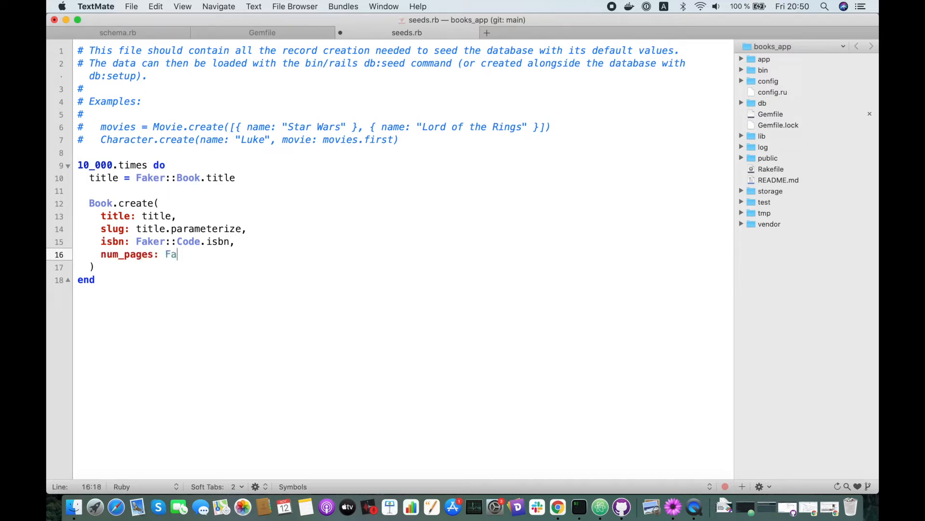
type("ker::N")
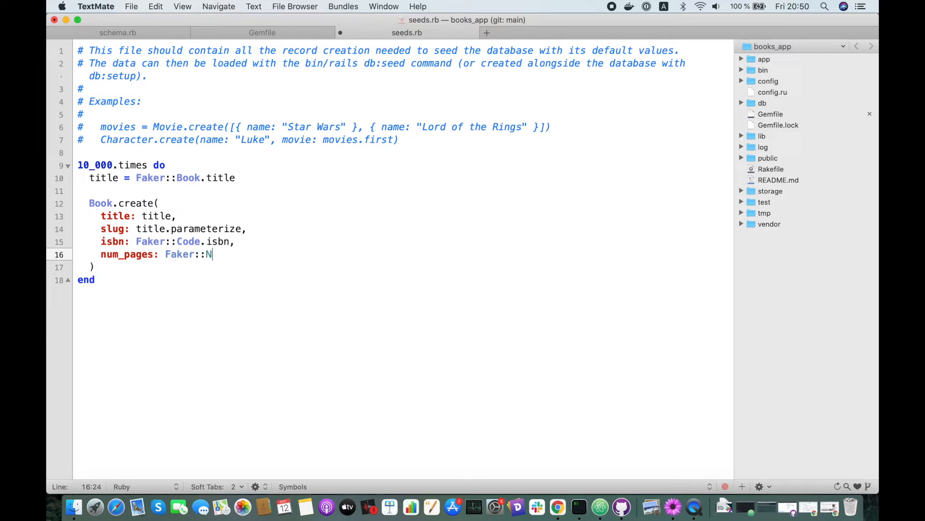
type("umber.within")
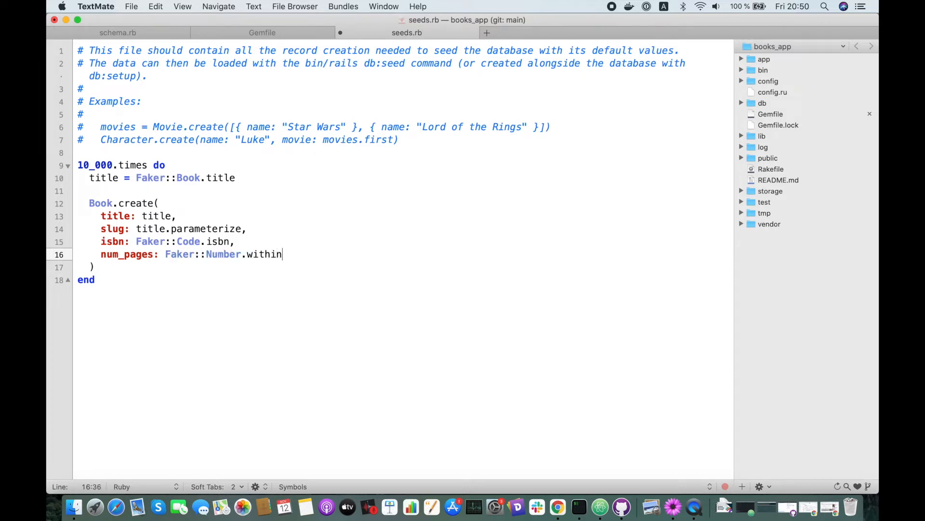
type("(range)")
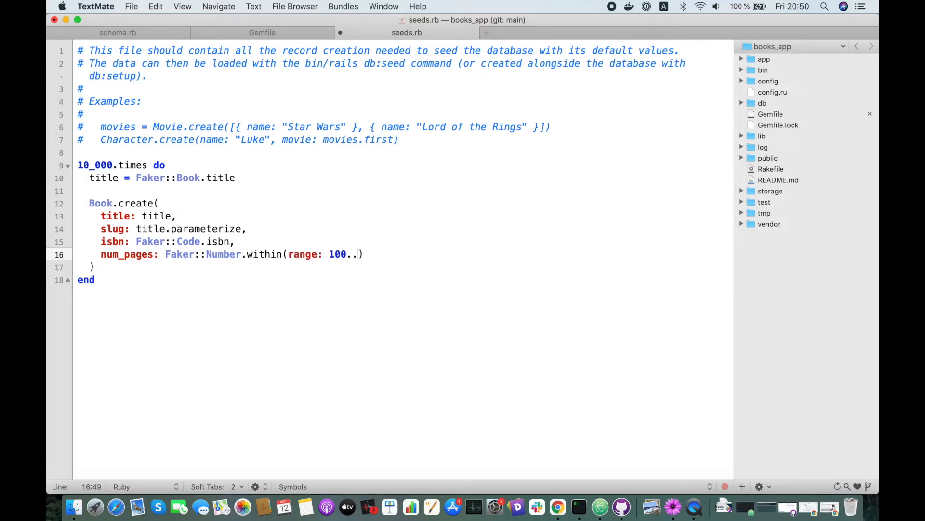
type("2000")
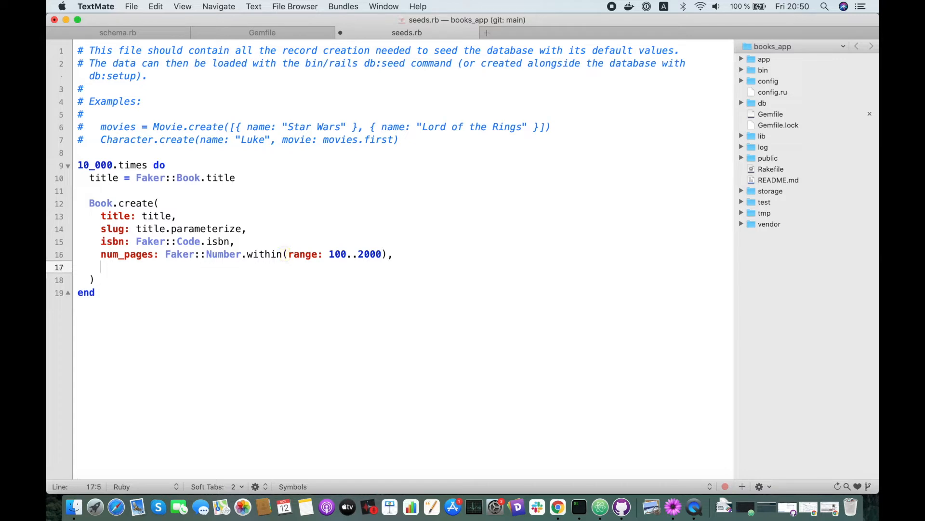
Define created_at = Time.current and pass created_at: and updated_at: to Book.create
type("created_at:")
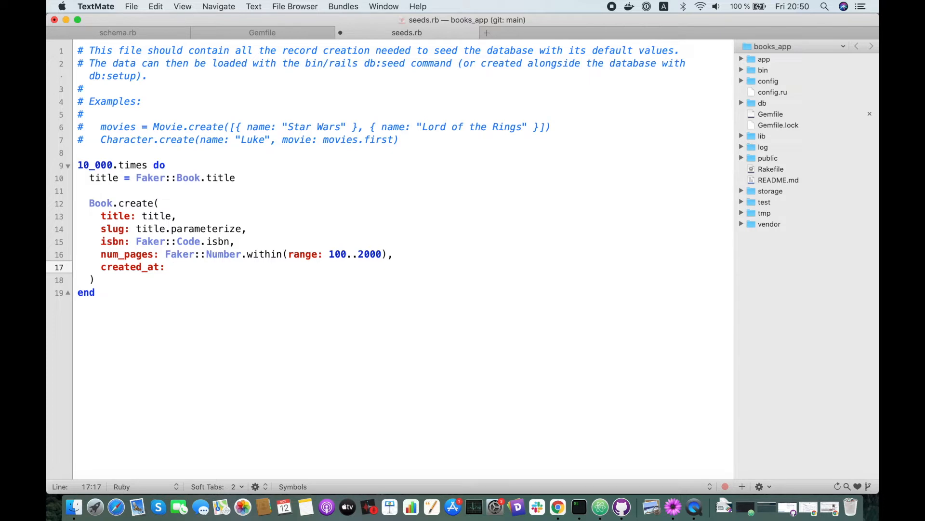
type("crea")
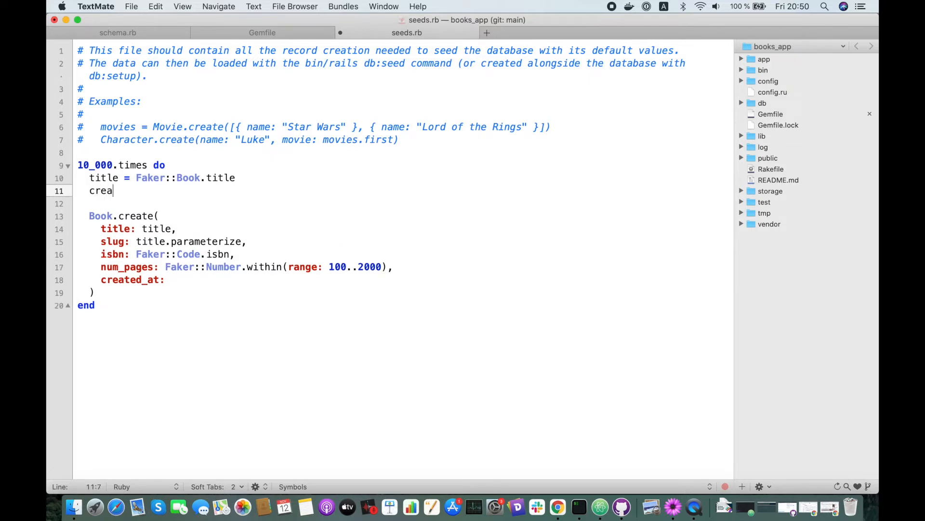
type("ted_at")
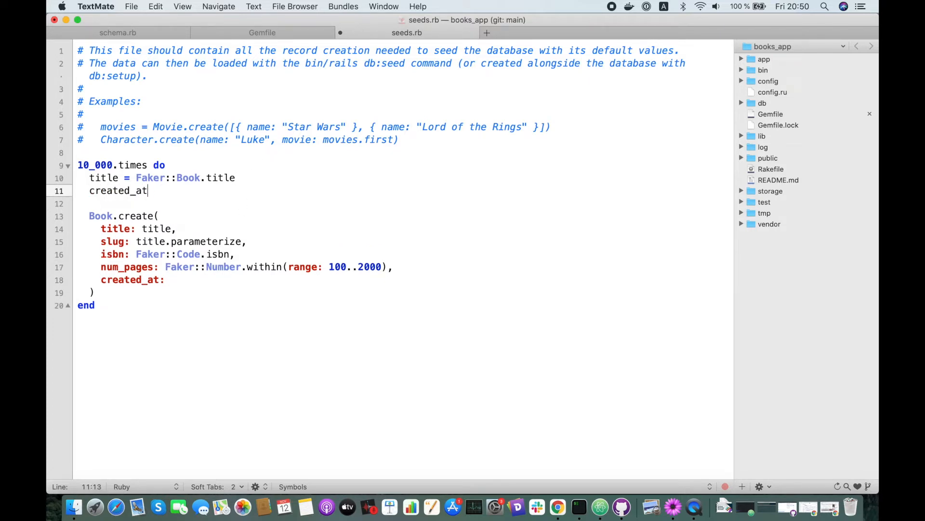
type("= Time.current")
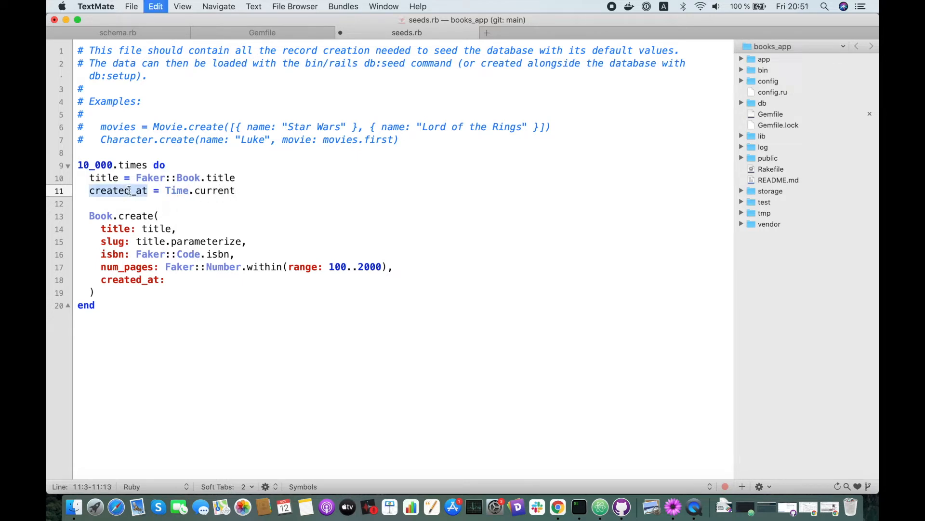
type("created_at,")
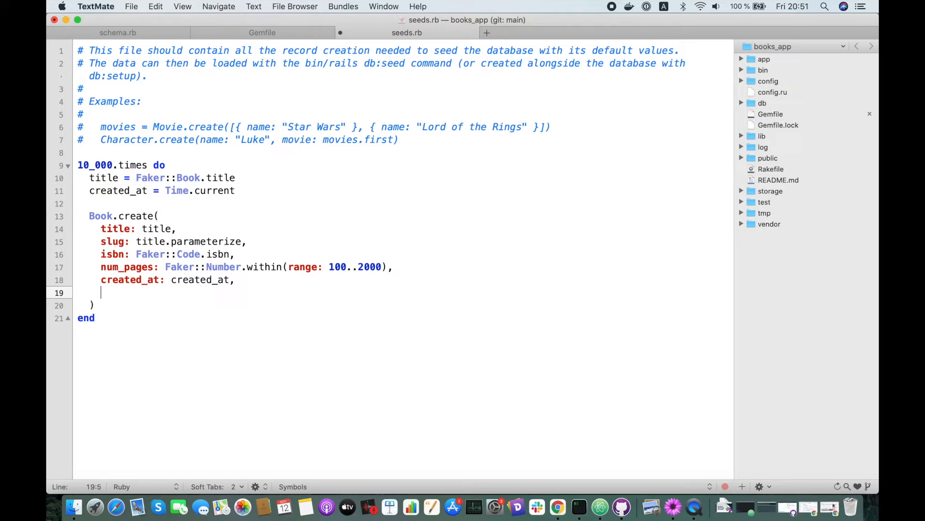
type("updated_a")
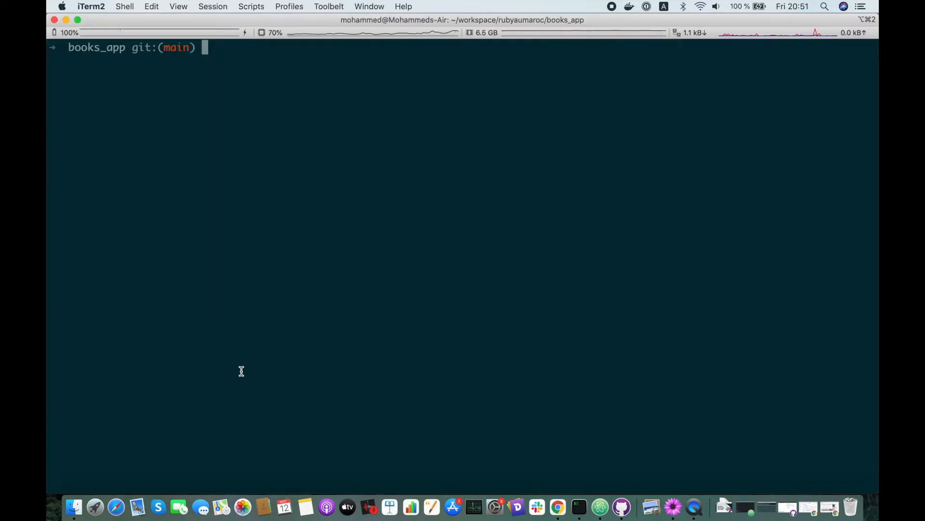
Run `time rails db:seed`, see the UNIQUE constraint failure on books.slug, and return to TextMate
type("time")
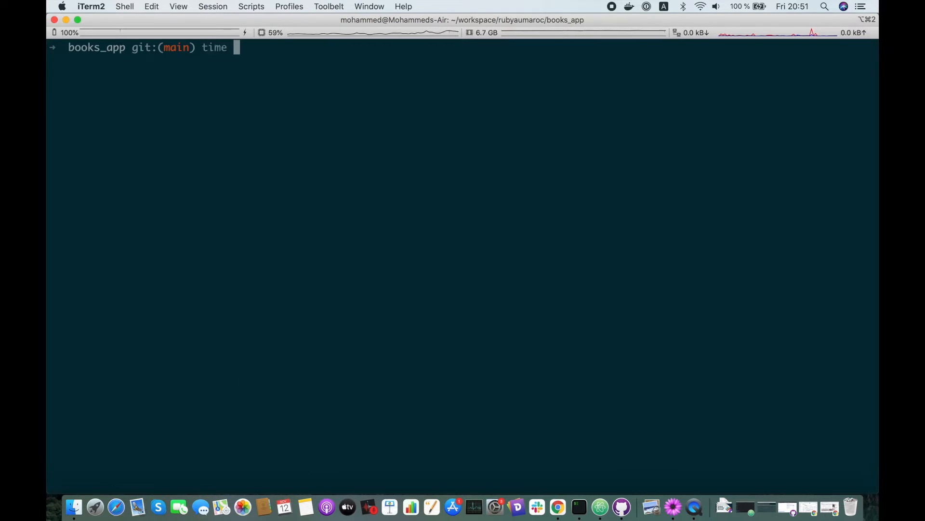
type("rails")
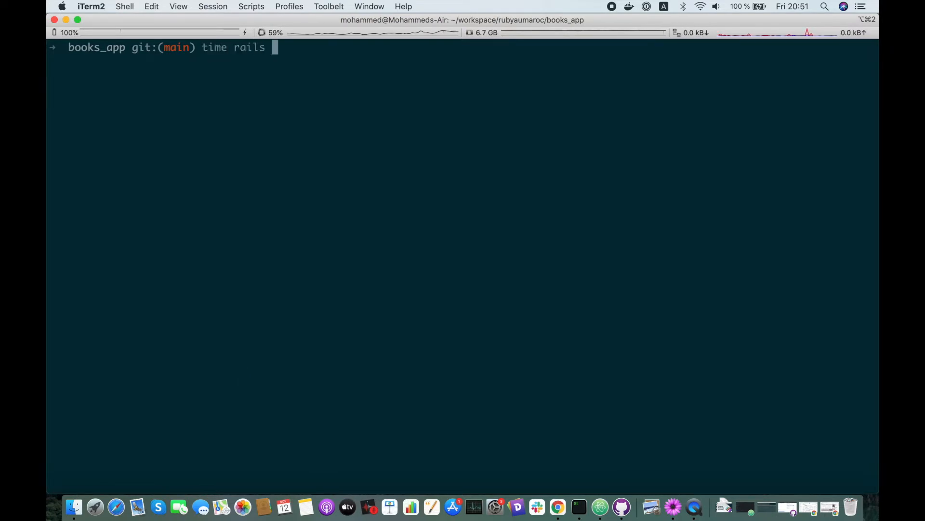
type("db:seed")
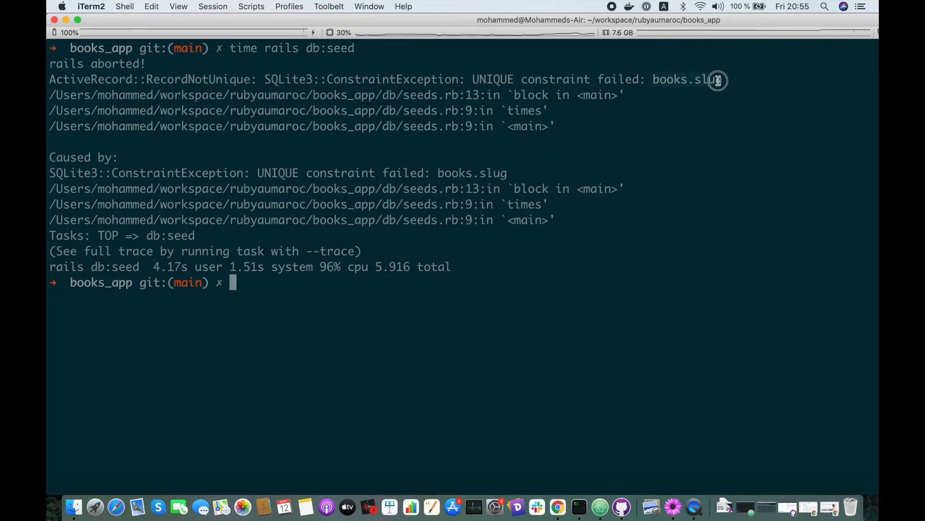
key("cmd+tab")
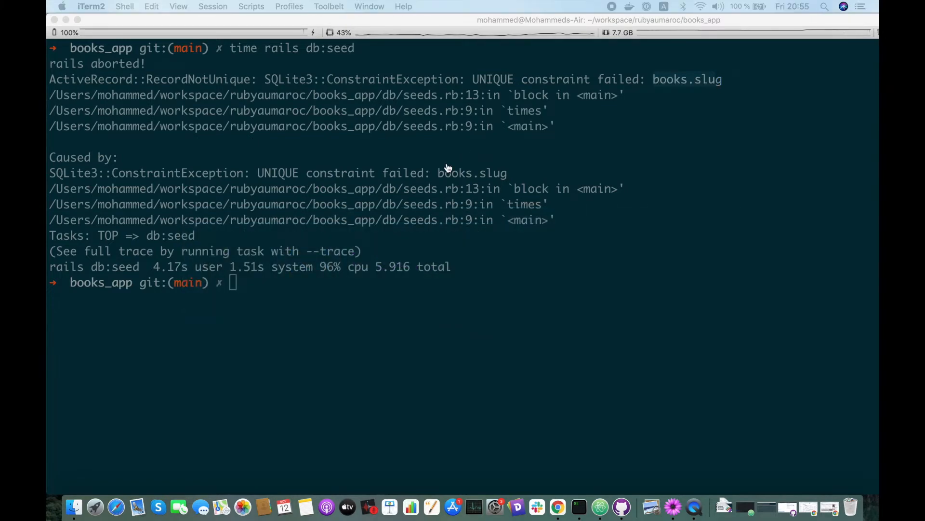
key("cmd+tab")
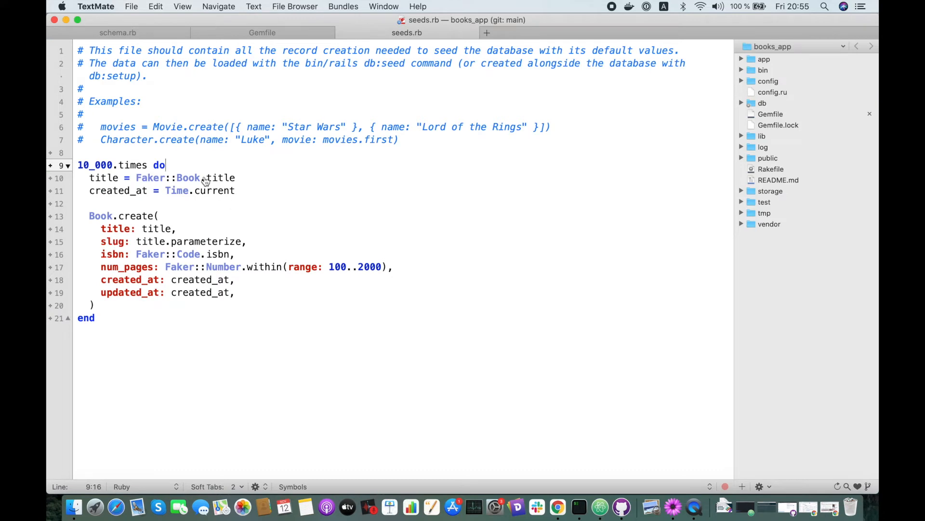
Take |n| in the times block and make the slug title.parameterize + n.to_s
type("|n|")
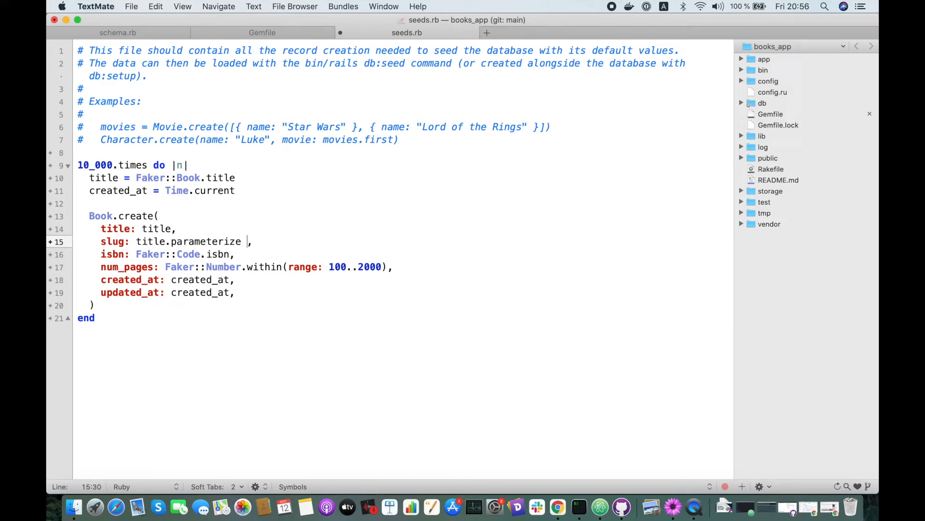
type("+")
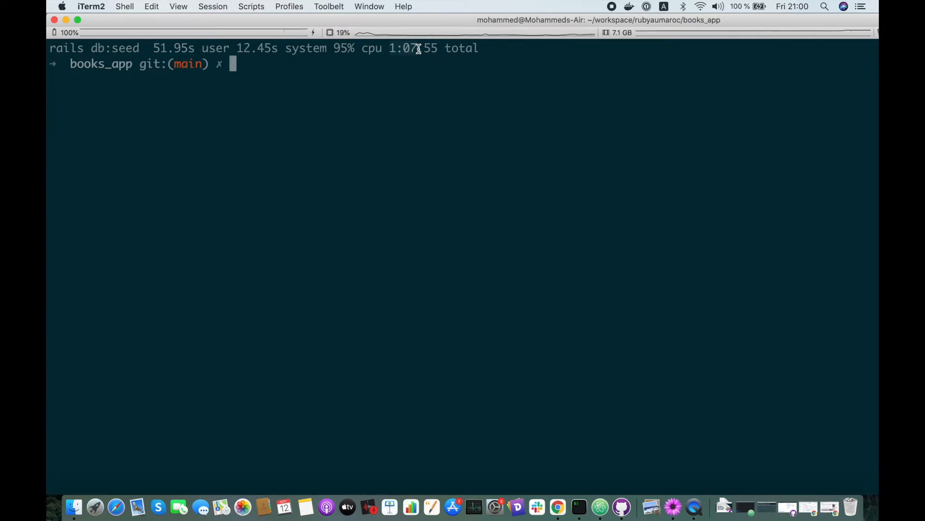
After the seed reruns in about 1:07, switch back to seeds.rb in TextMate
key("cmd+tab")
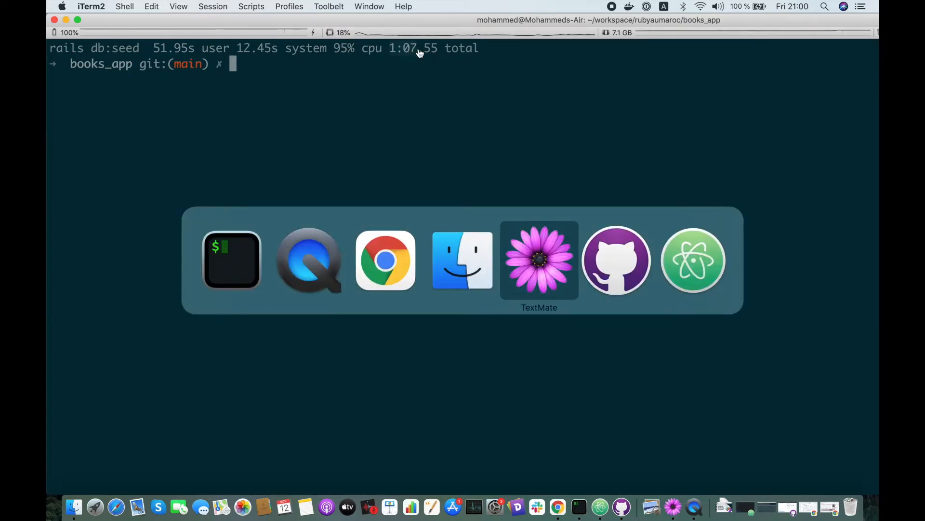
left_click(539, 260)
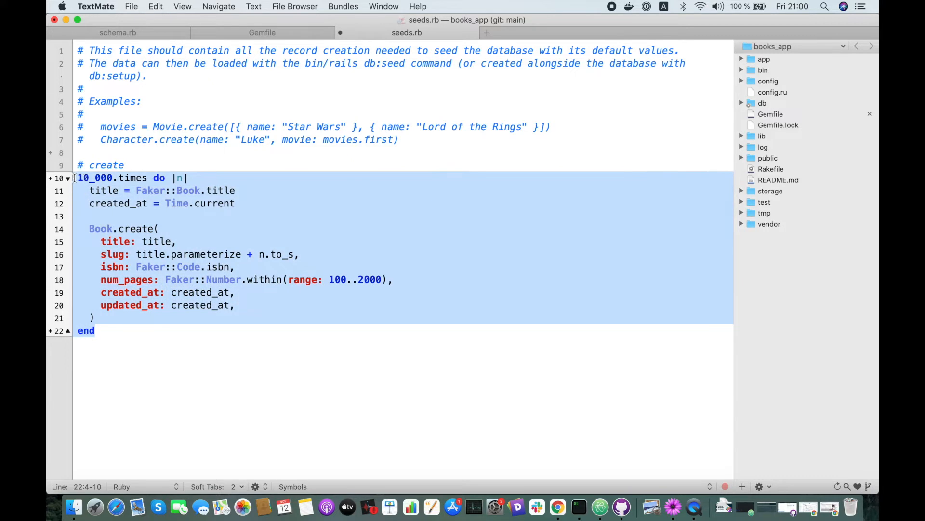
Comment out the create loop and add an '# insert_all' heading for the copied loop
key("cmd+/")
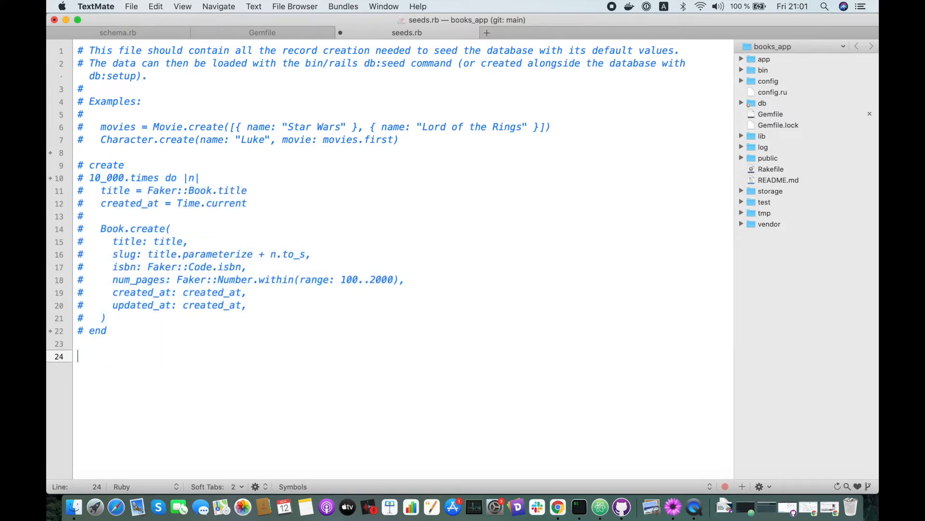
type("# inse")
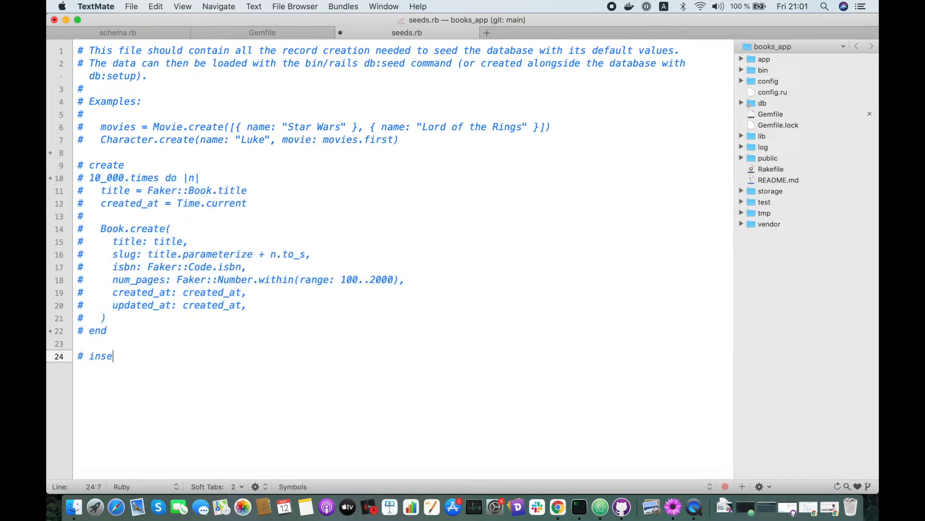
type("rt_all")
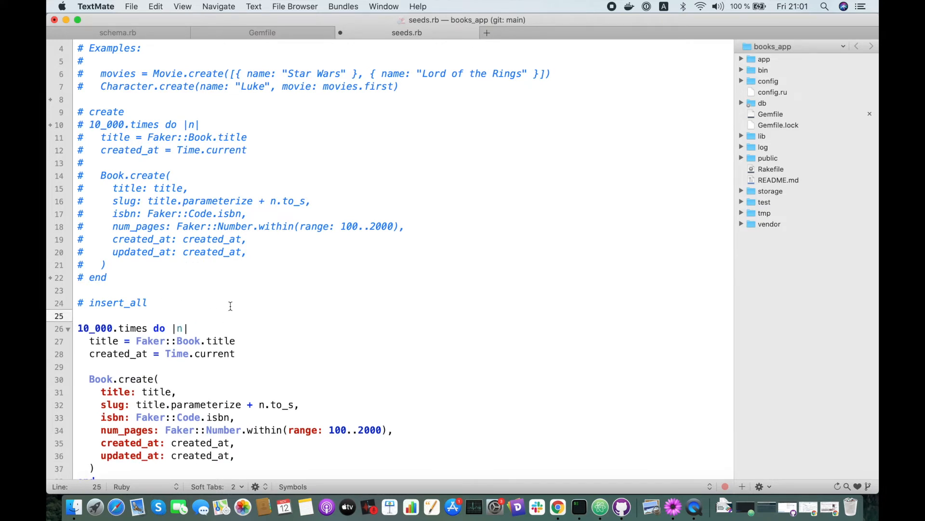
Wrap the loop in [].tap { |array| ... } and push each book hash into the array
scroll("down", 3)
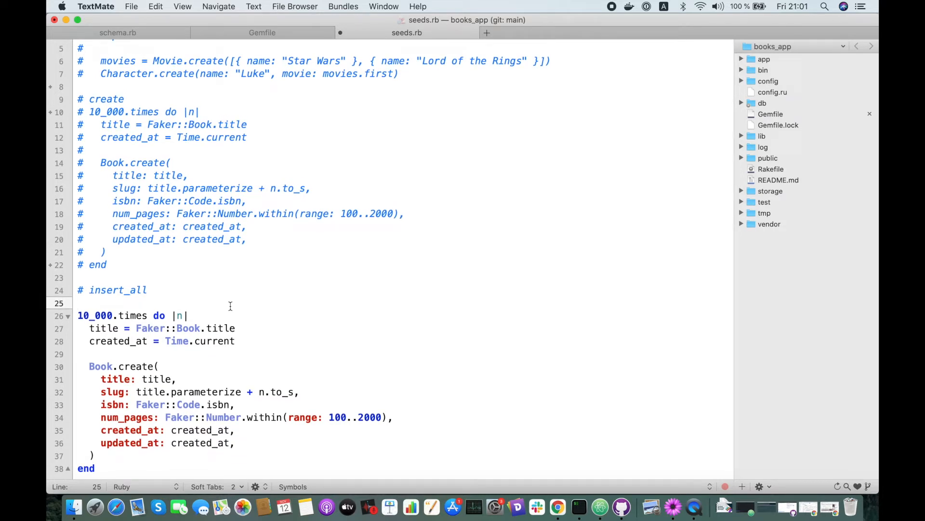
type("[]")
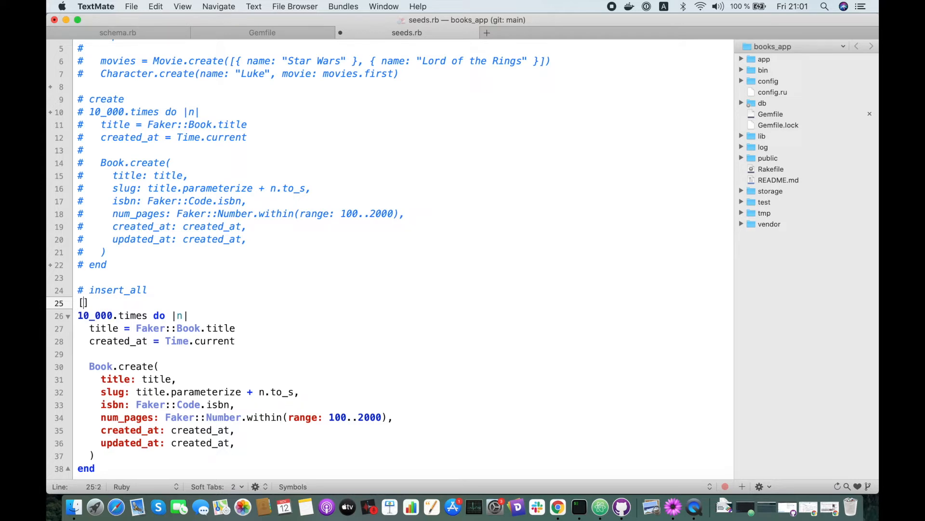
type(".")
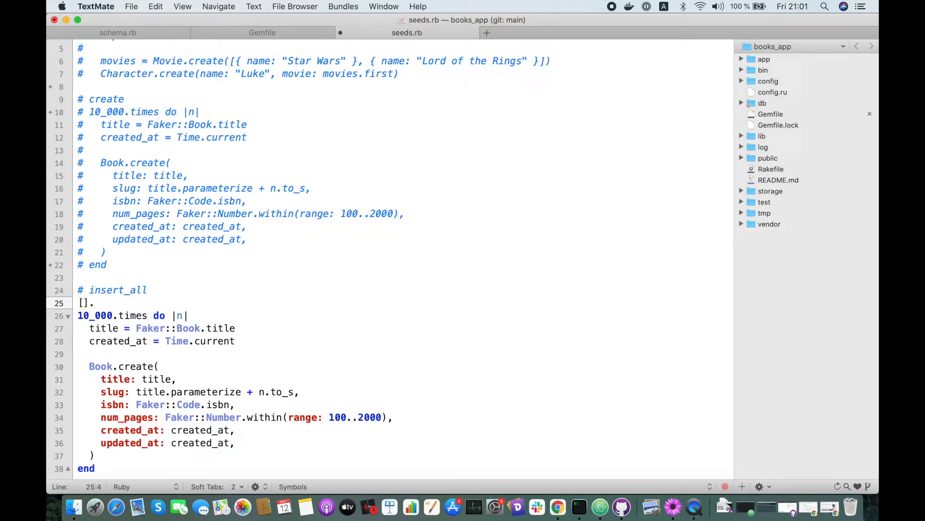
type("tap do ||")
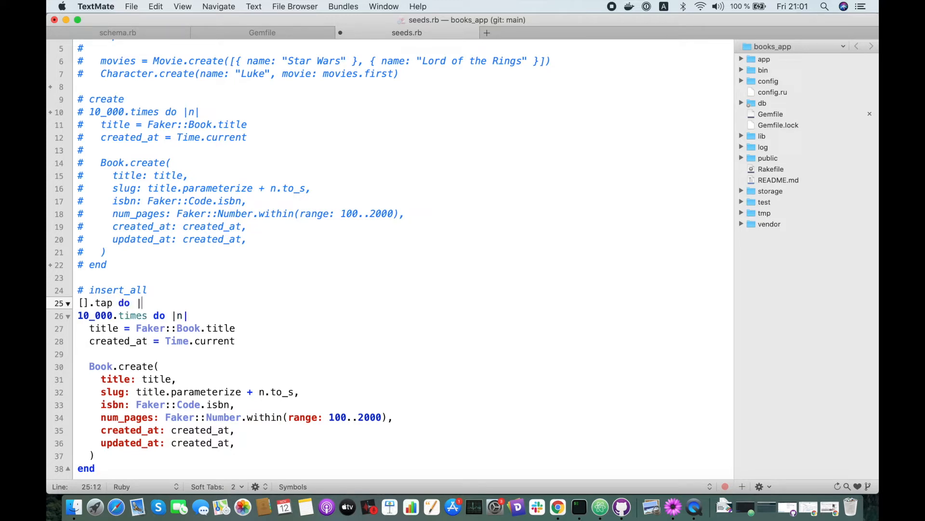
type("array")
type("end")
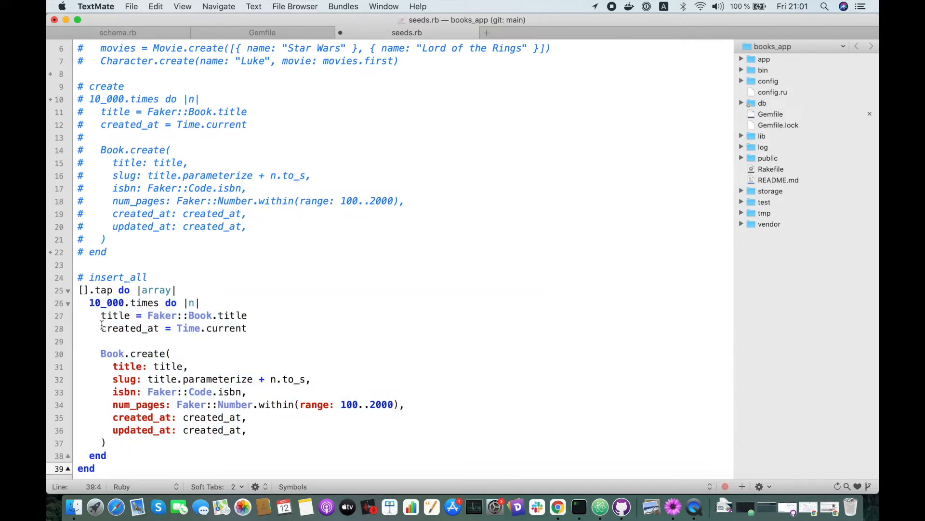
double_click(106, 302)
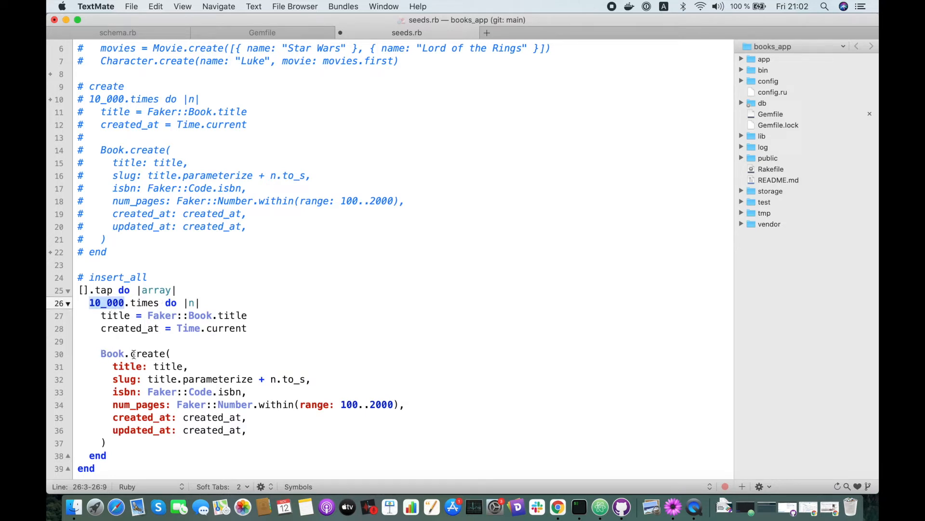
double_click(149, 353)
type("array ")
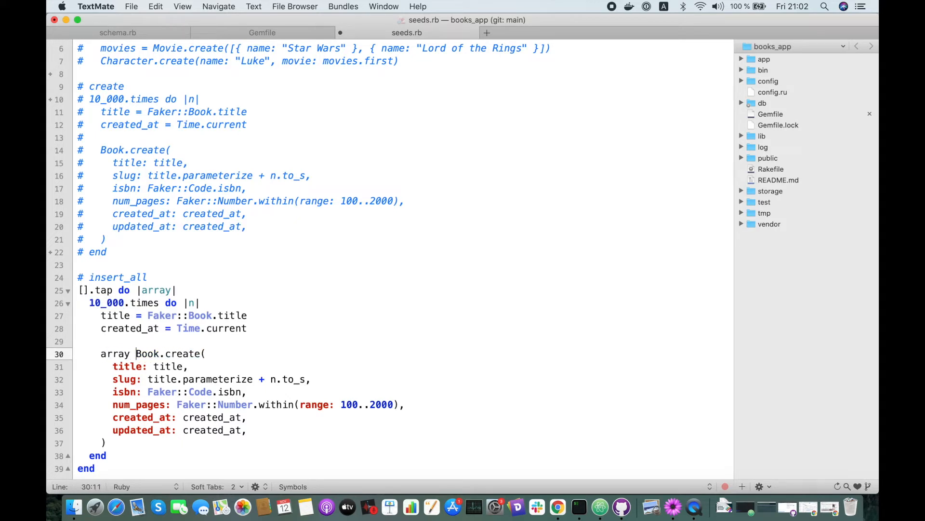
type("<=")
left_click(401, 443)
type("}")
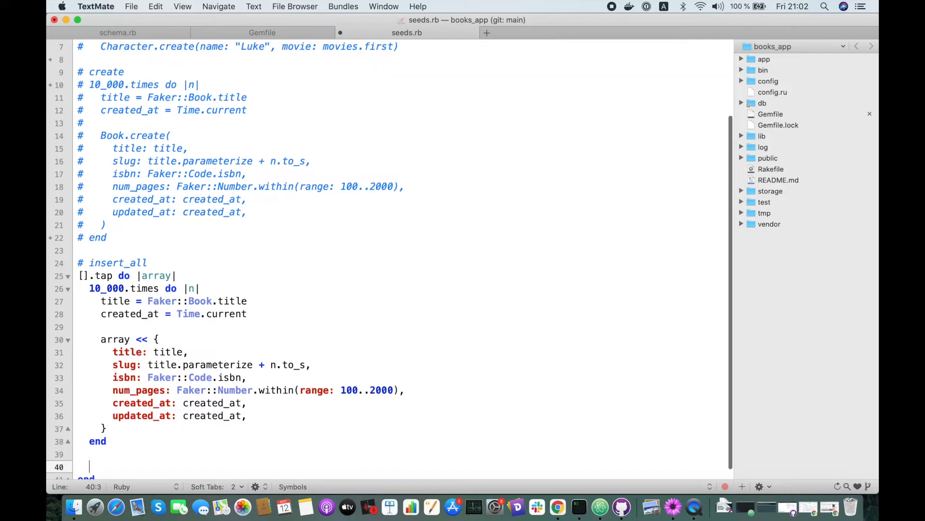
Add Book.insert_all array after the loop
type("Book.")
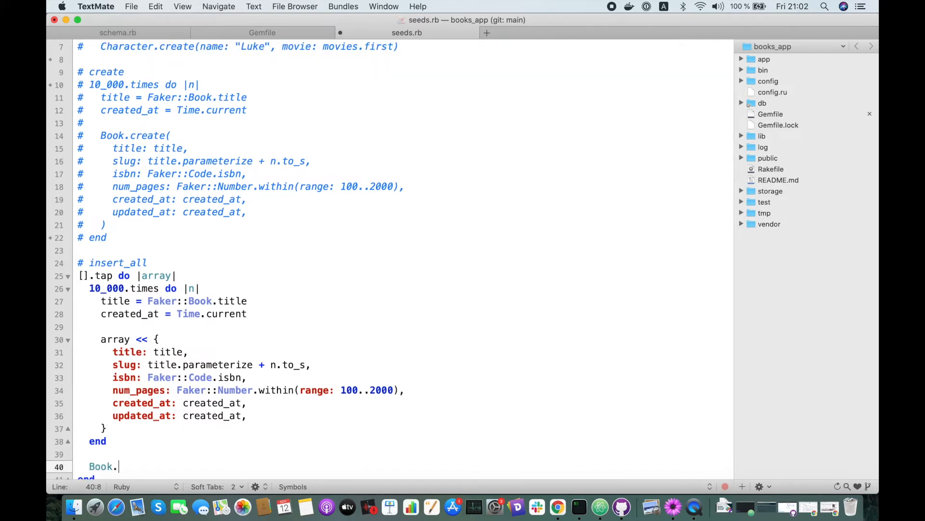
type("inser")
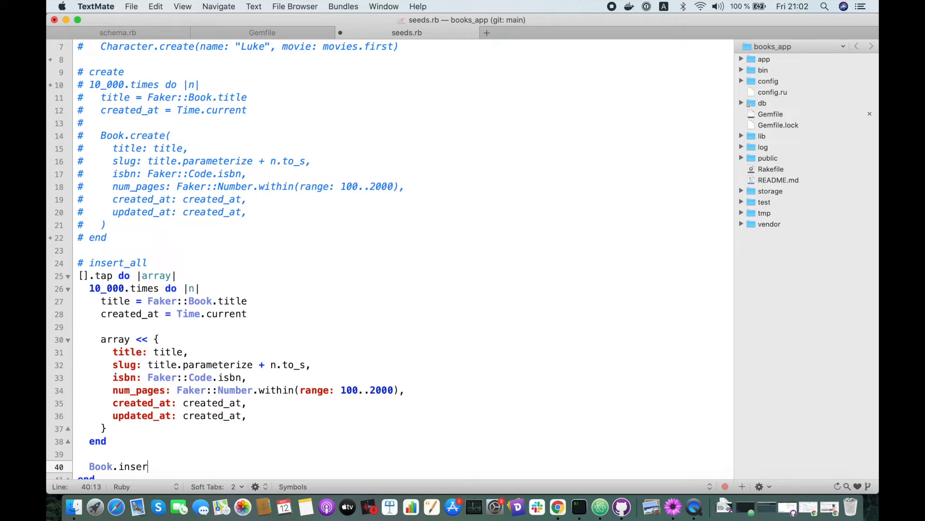
type("t_all")
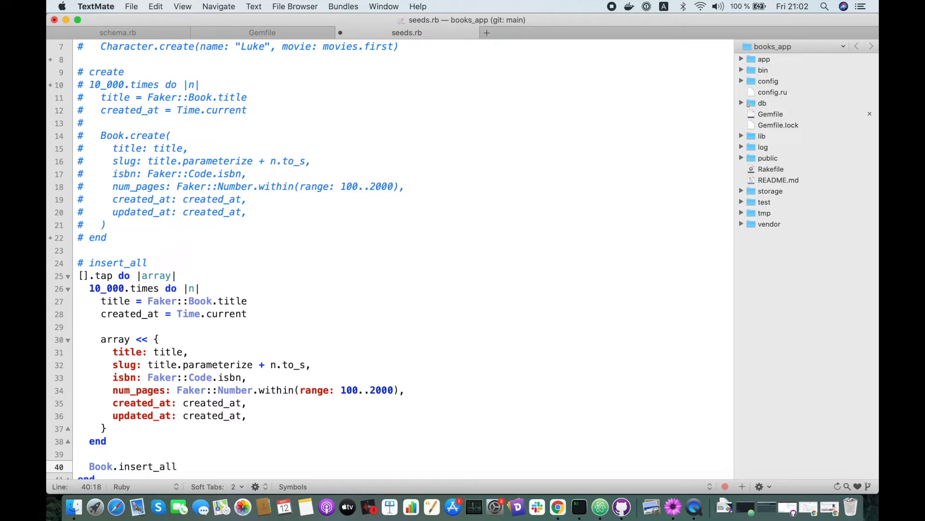
type("array")
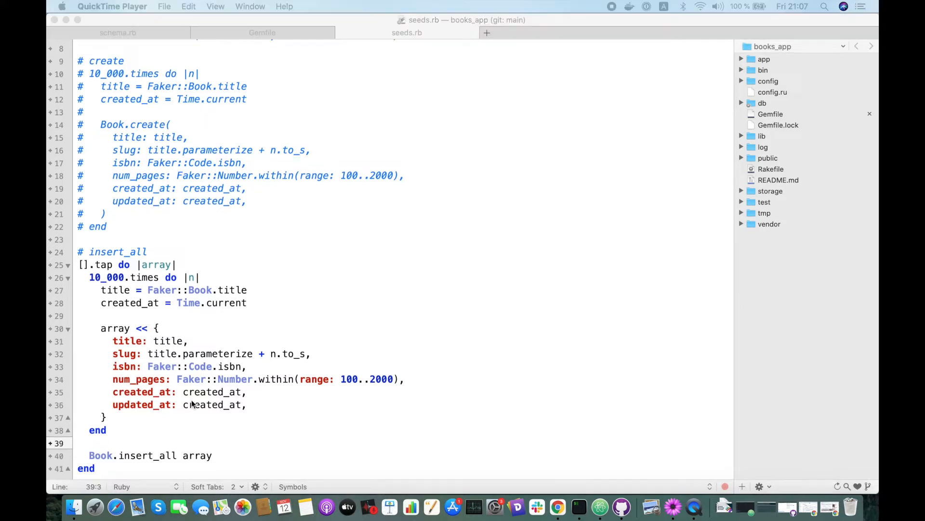
mouse_move(248, 344)
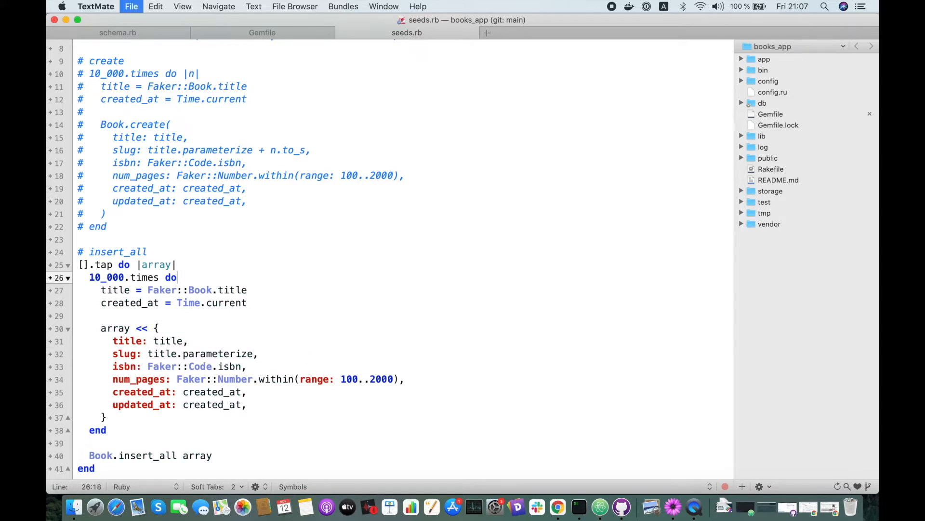
Store the insert_all return as result and add puts result.inspect below it
double_click(147, 455)
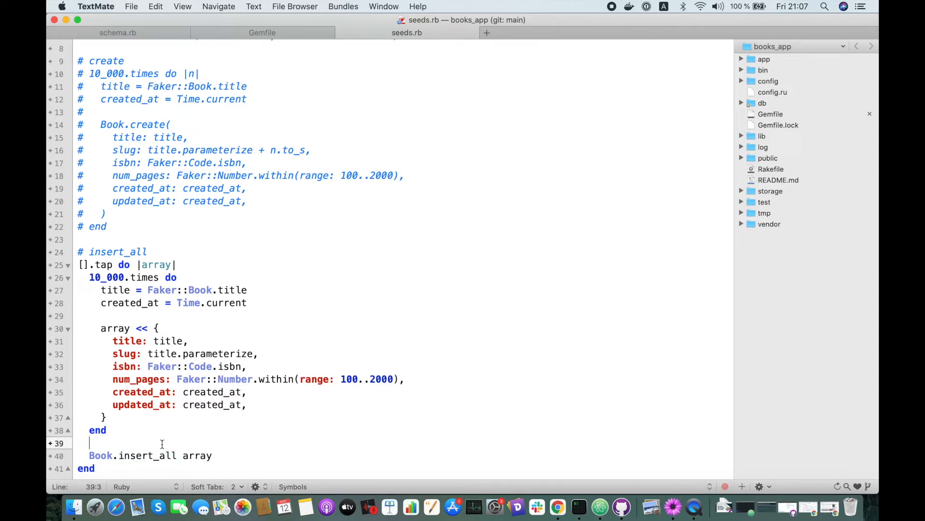
key("cmd+tab")
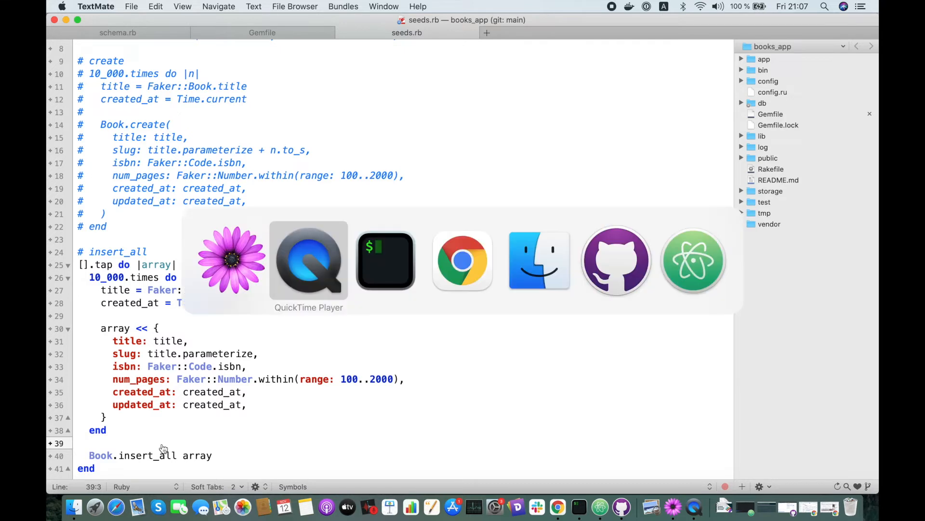
type("resut")
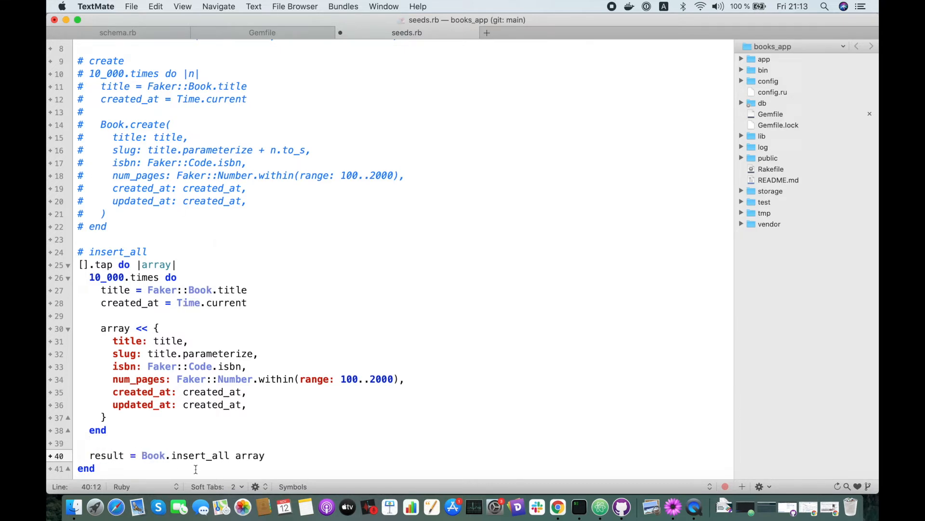
type("puts")
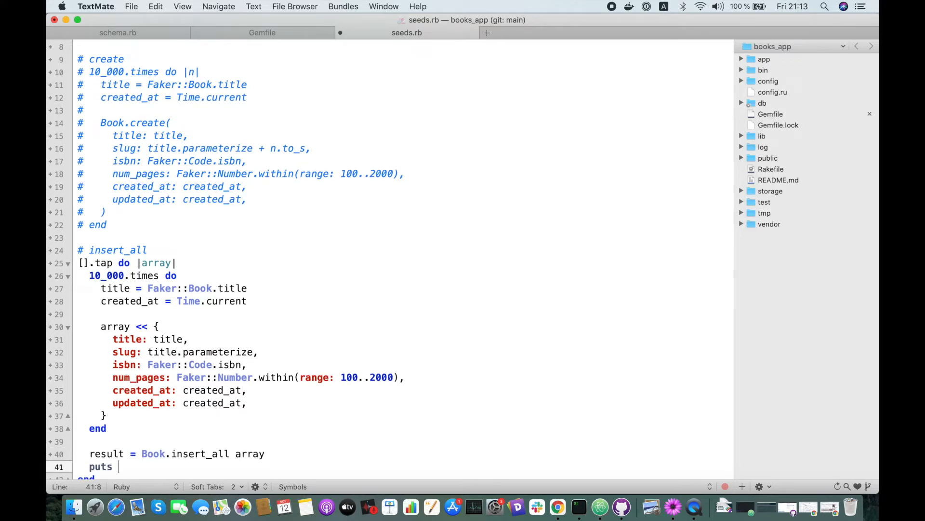
type("result")
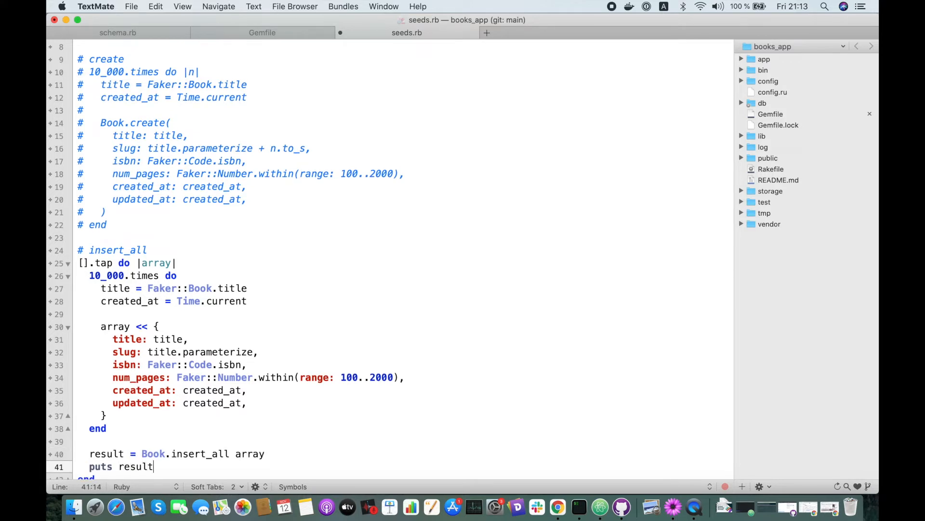
type(".inspect")
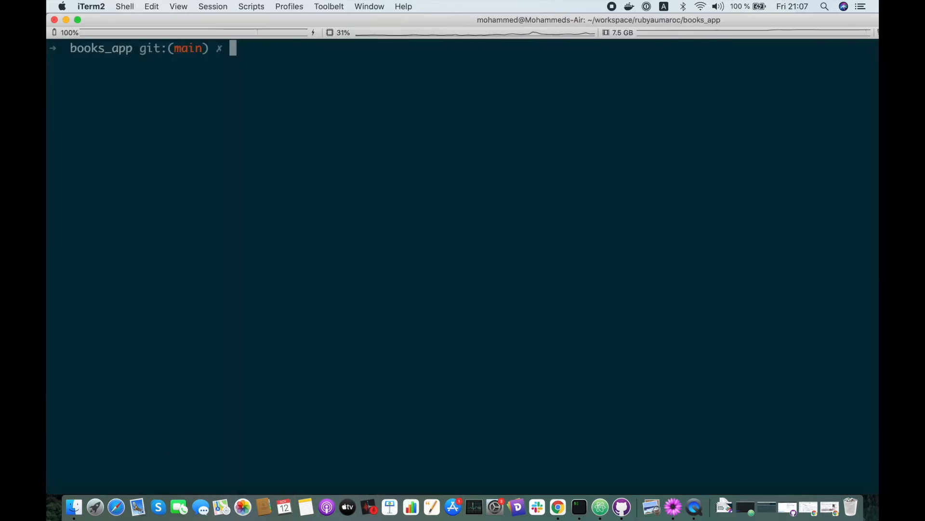
Run rails db:drop db:create db:migrate in the books_app terminal
type("rails db:")
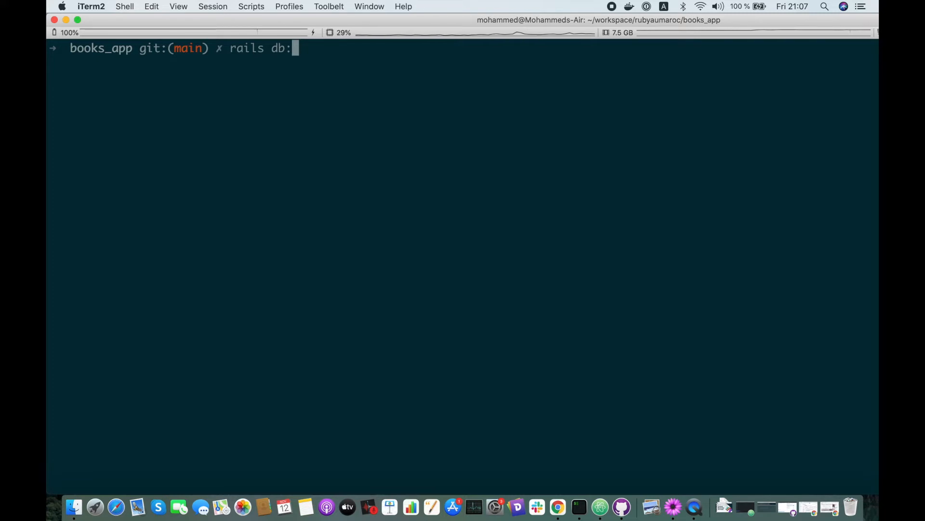
type("dro")
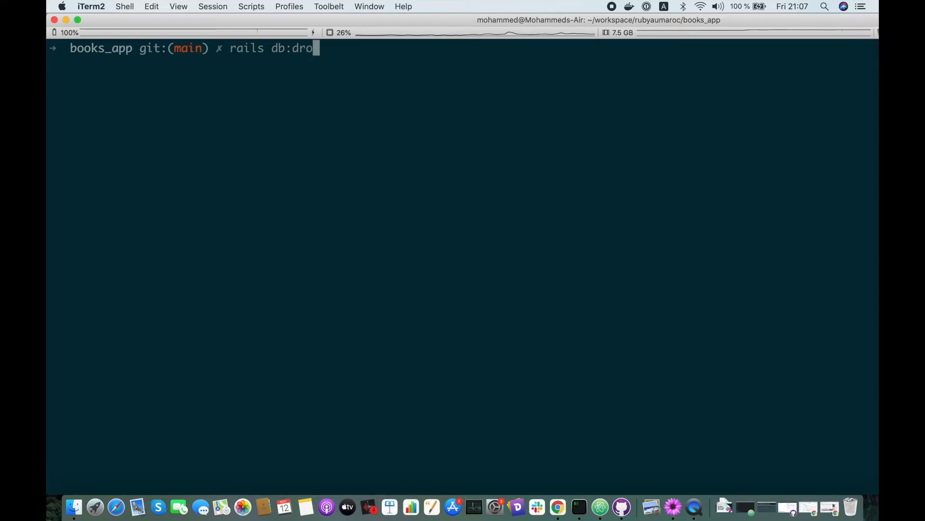
type("p db:")
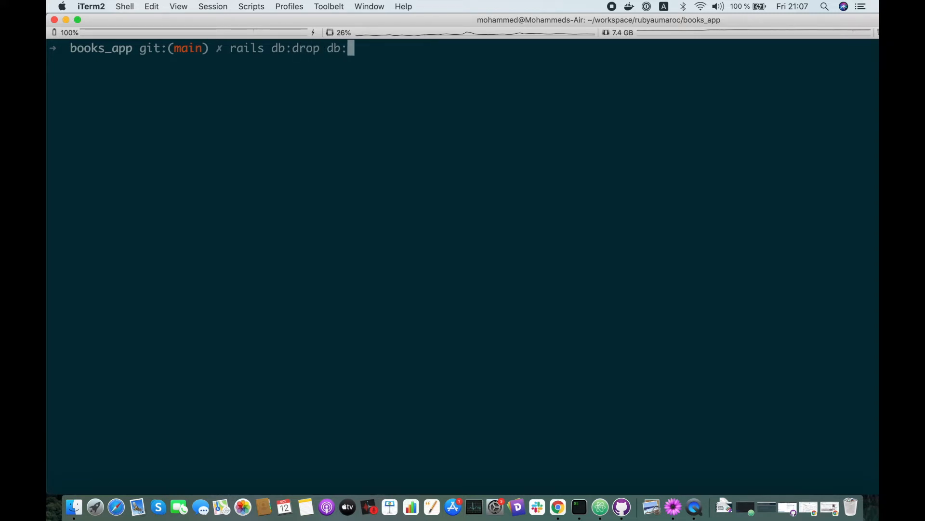
type("create d")
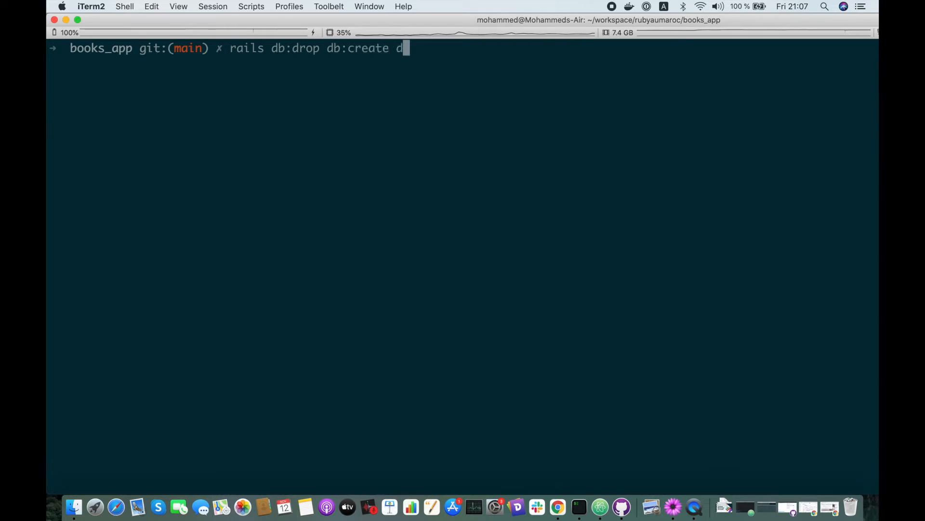
type("b:")
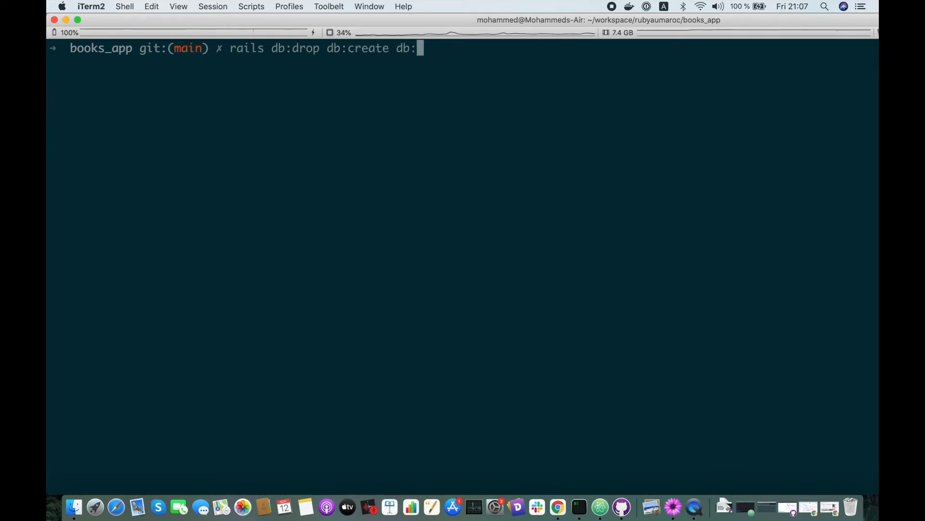
type("migrate")
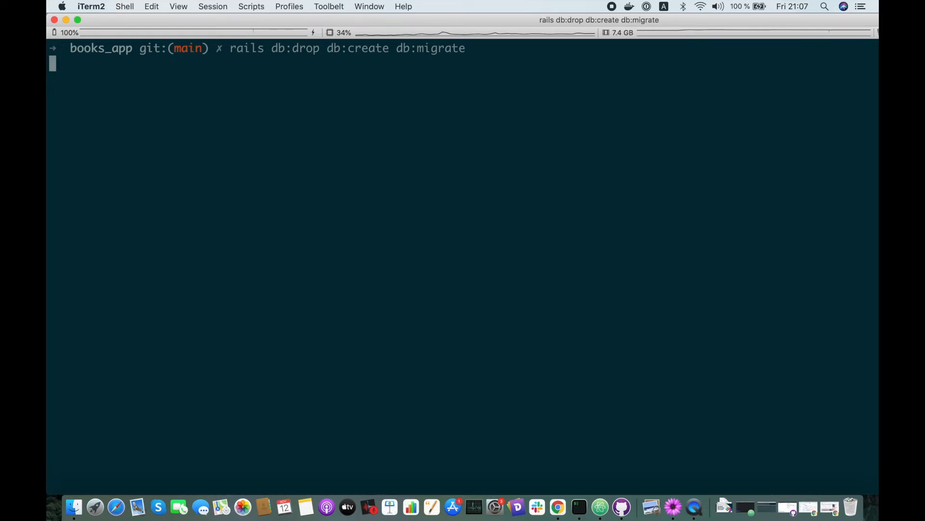
key("enter")
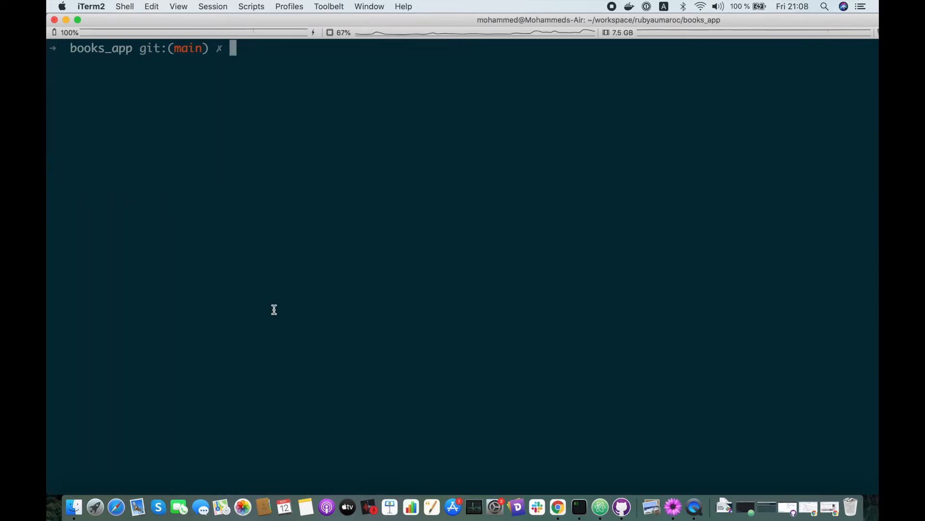
Run time rails db:seed, getting an empty ActiveRecord::Result in about 8.3 seconds
type("time rails db:seed")
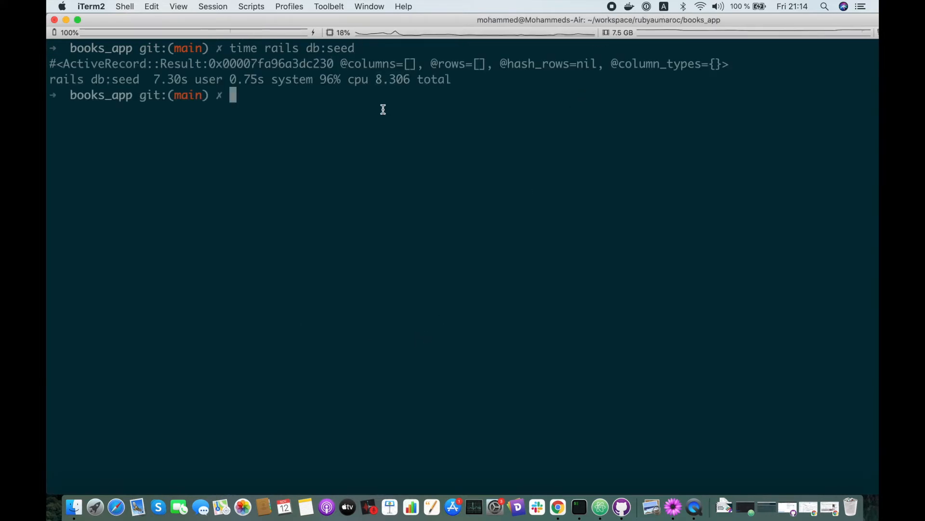
mouse_move(390, 79)
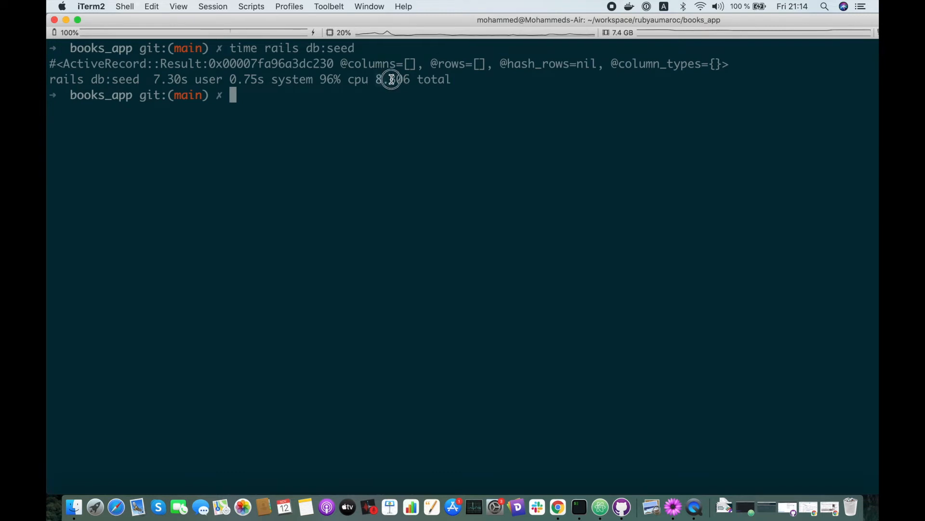
mouse_move(410, 79)
type("rails c")
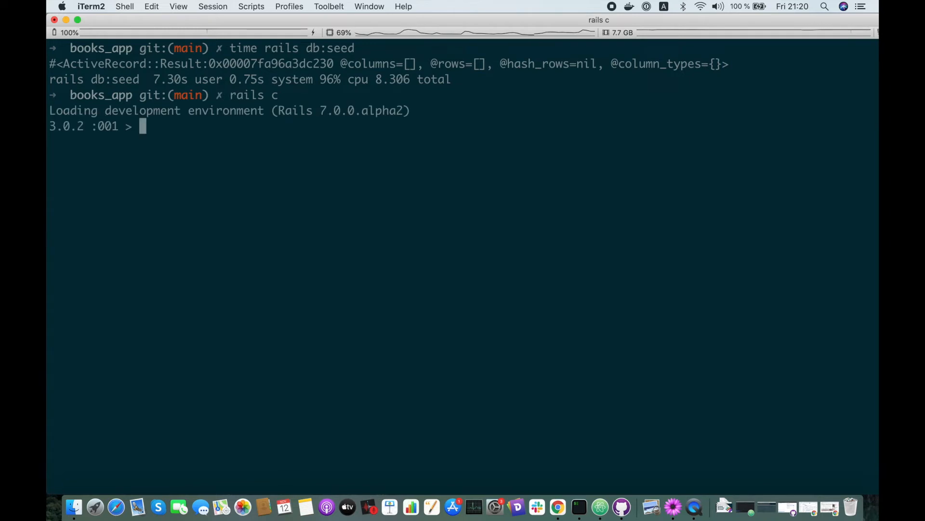
Query Book.count in the Rails console, returning 189 books
type("Book.")
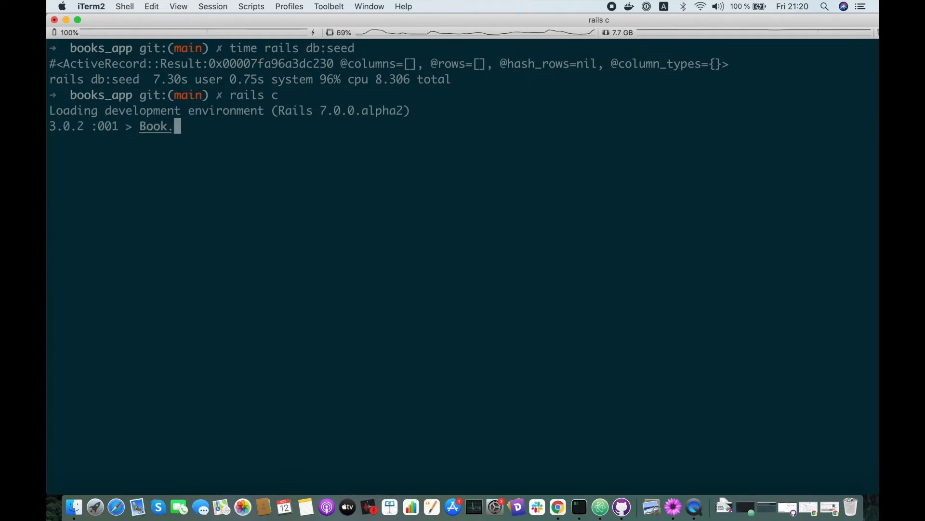
type("count")
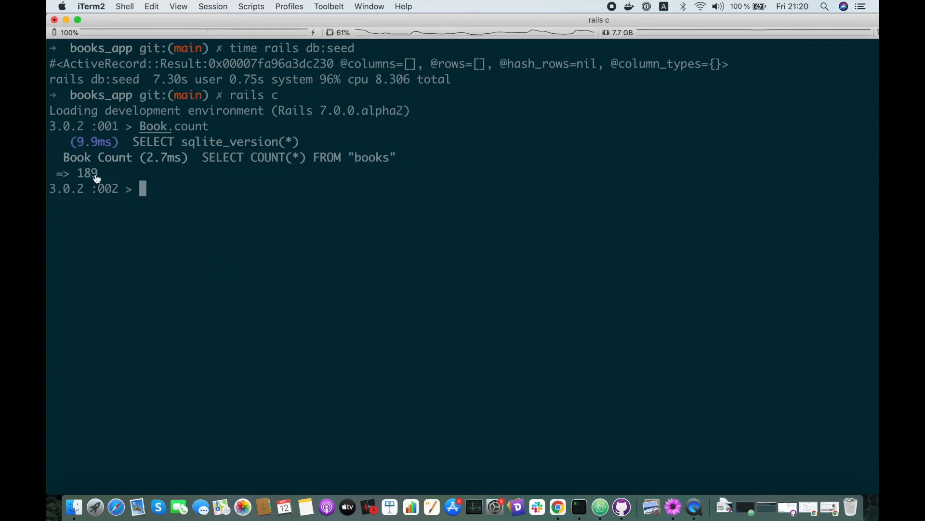
key("cmd+tab")
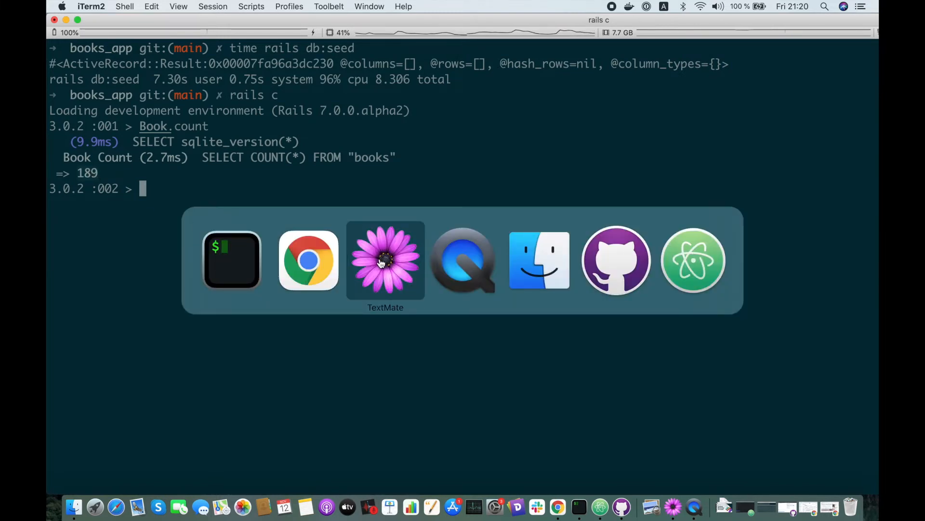
Bring seeds.rb back and pick out the Book.insert_all call on line 40
left_click(385, 259)
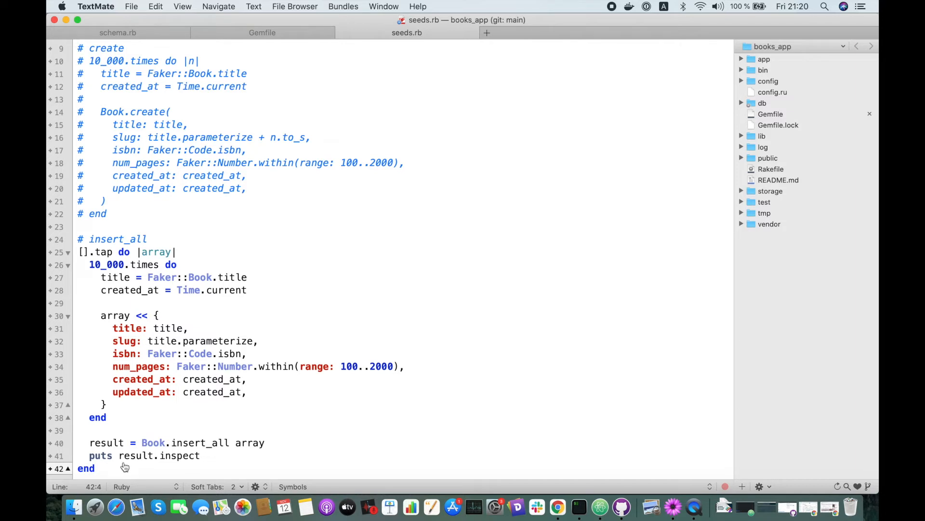
double_click(201, 443)
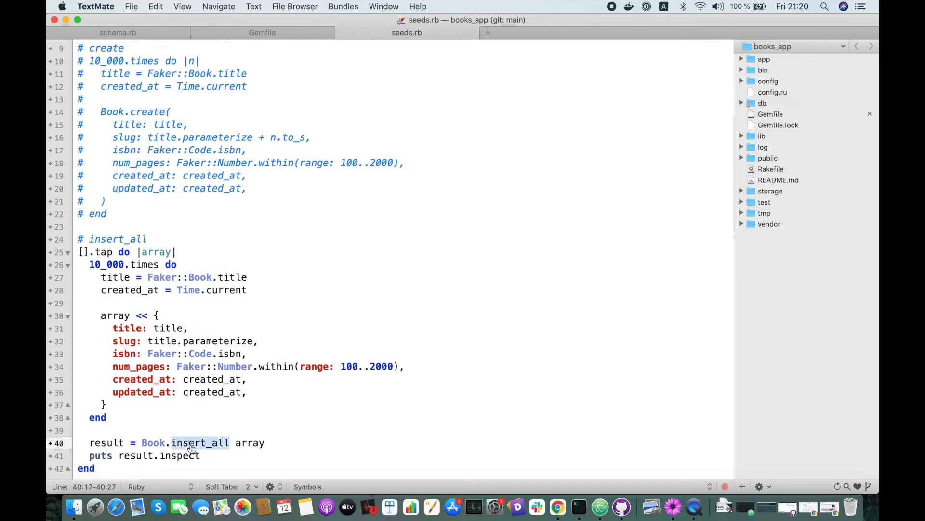
mouse_move(231, 445)
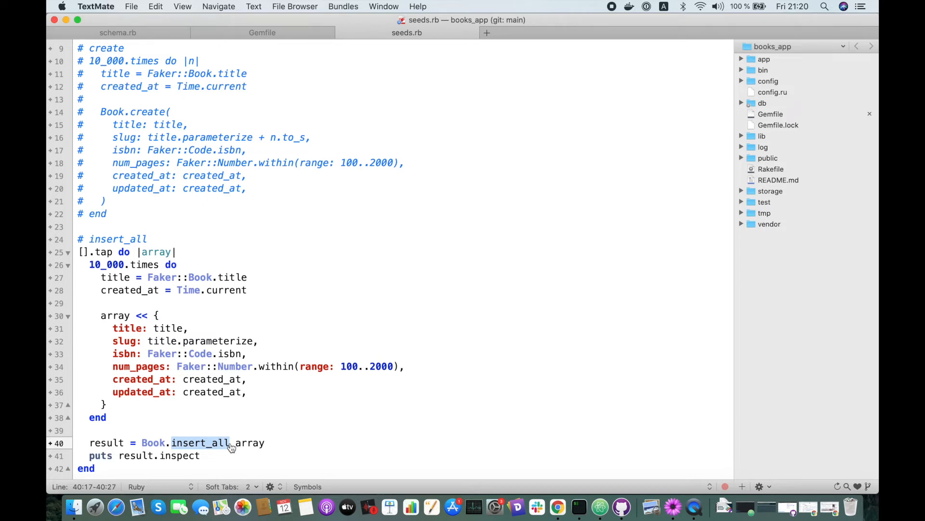
mouse_move(327, 260)
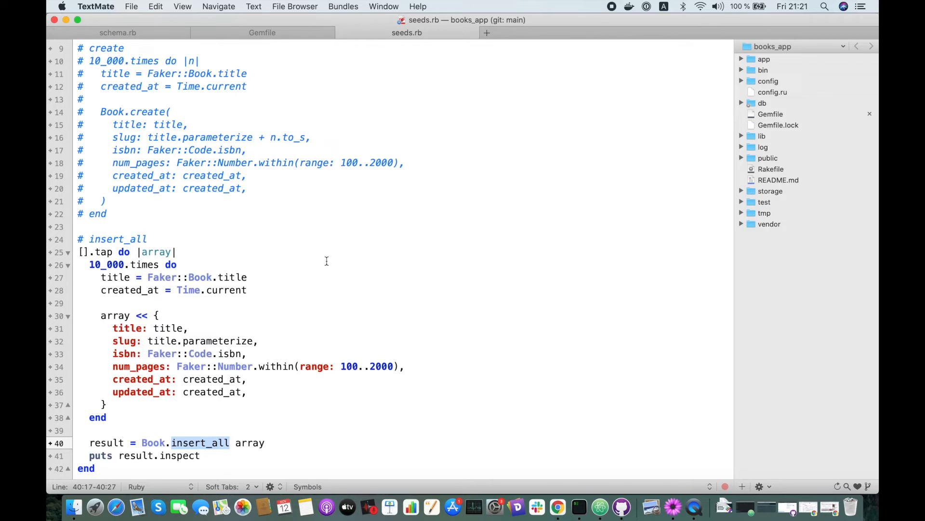
mouse_move(324, 301)
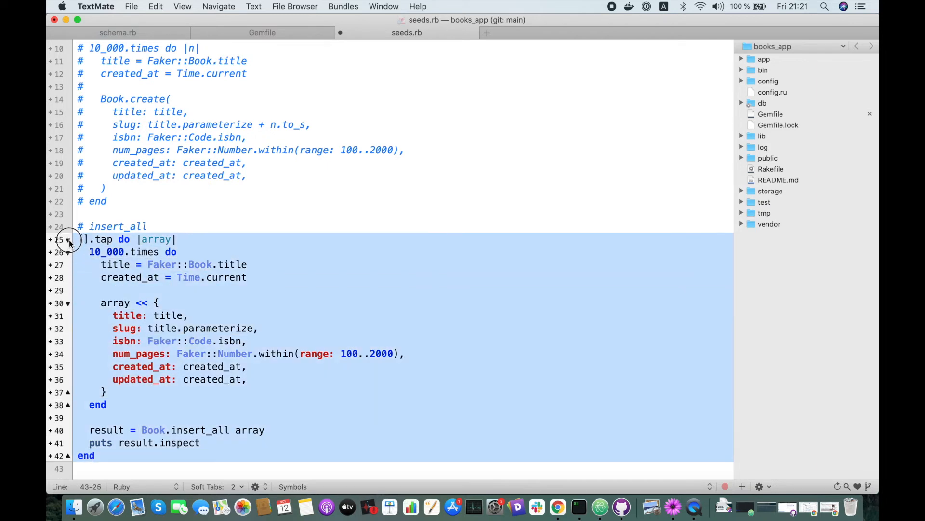
Comment out lines 25–42 and begin a new list array below the block
key("cmd+/")
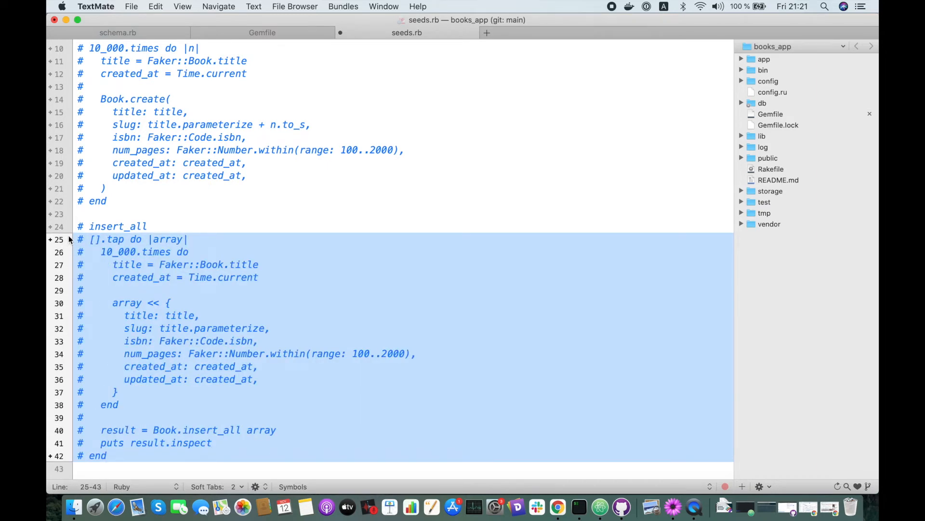
left_click(94, 469)
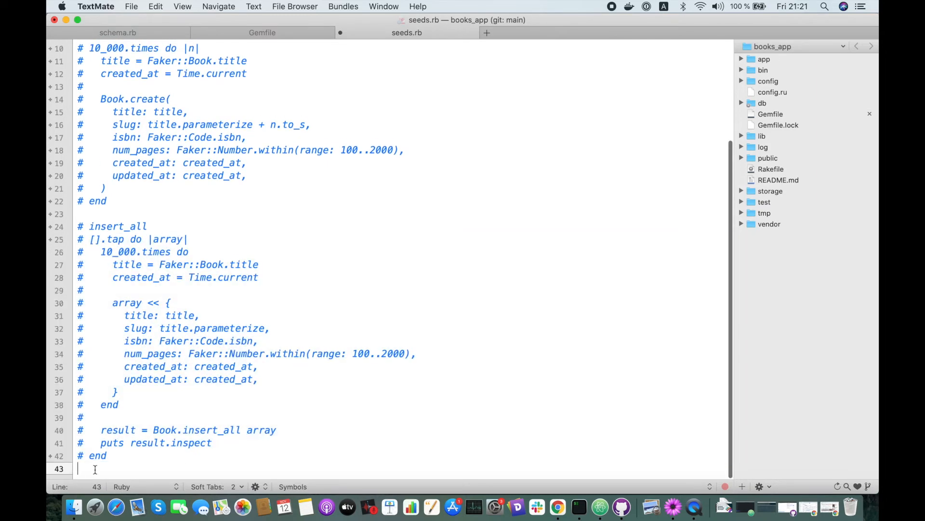
type("list = [")
type("{")
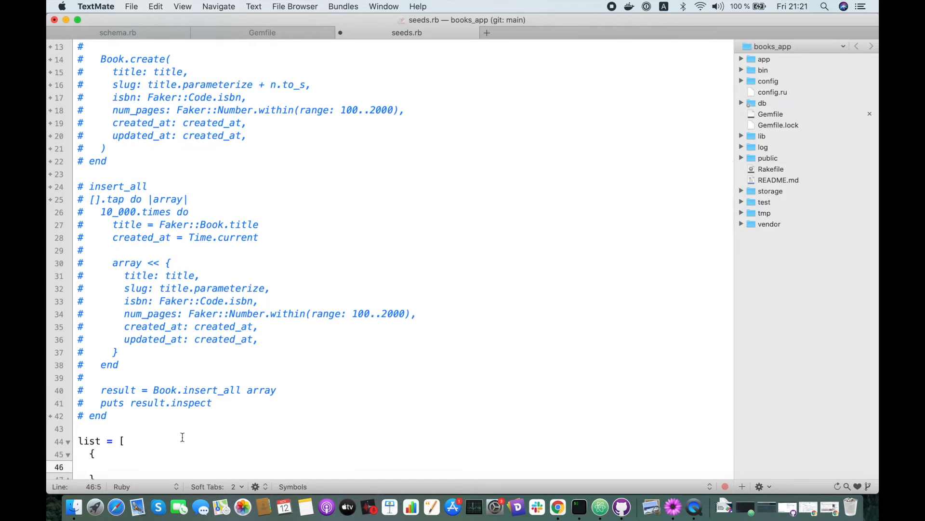
Write the first book hash with title 'book 1', slug 'book' and isbn '1'
scroll("down", 3)
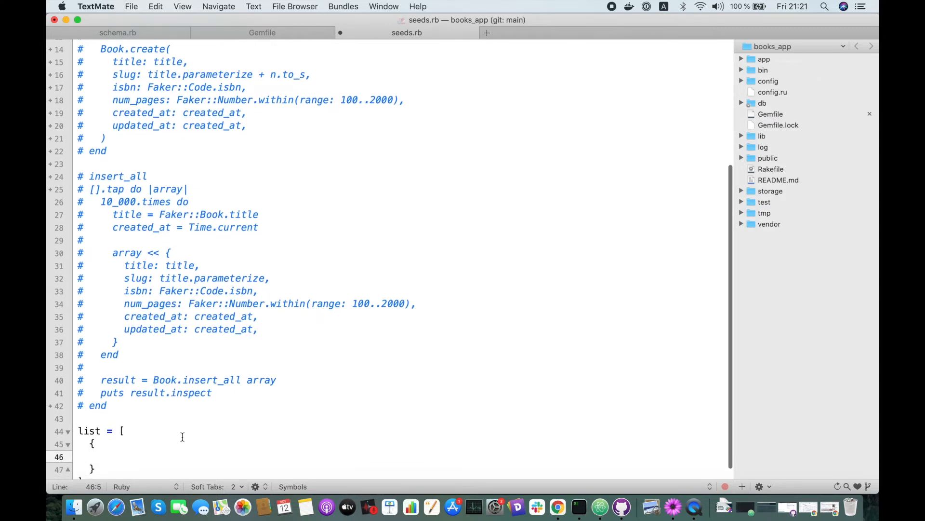
type("title: ''")
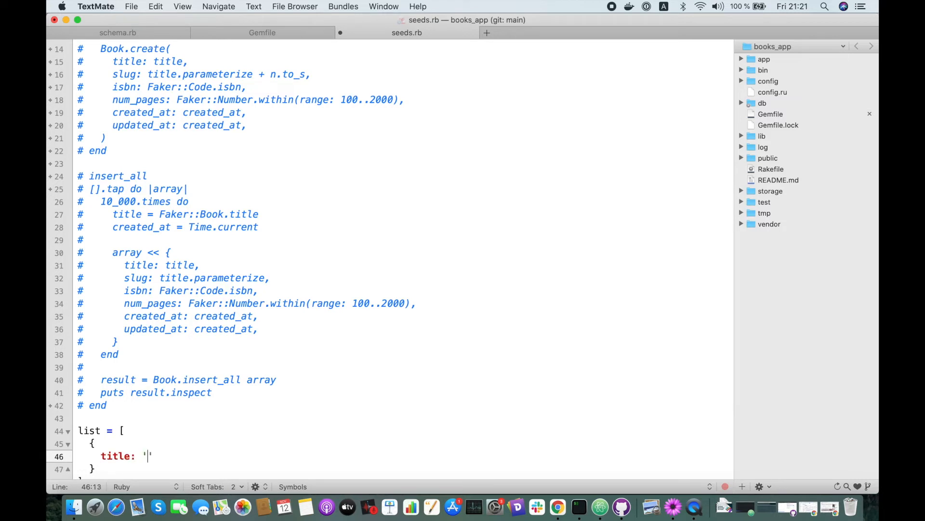
type("book 1")
type("slug:")
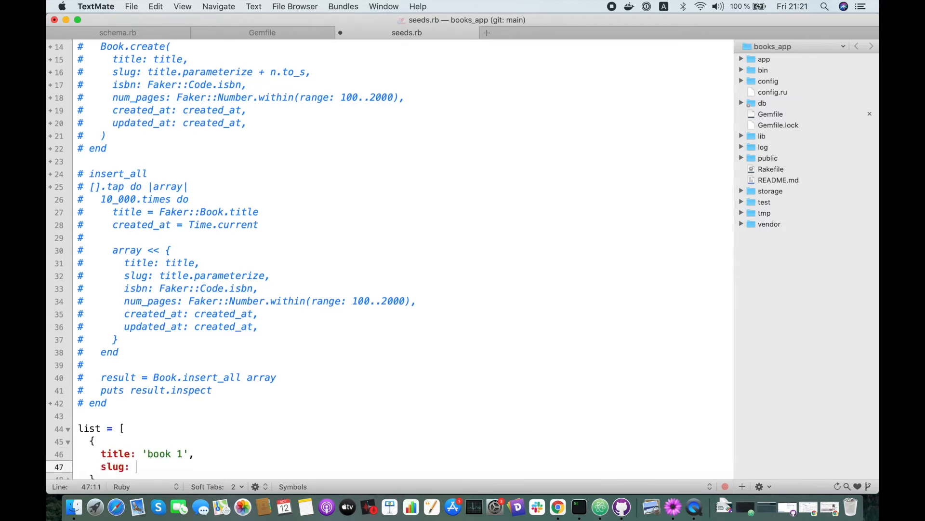
type("'book'")
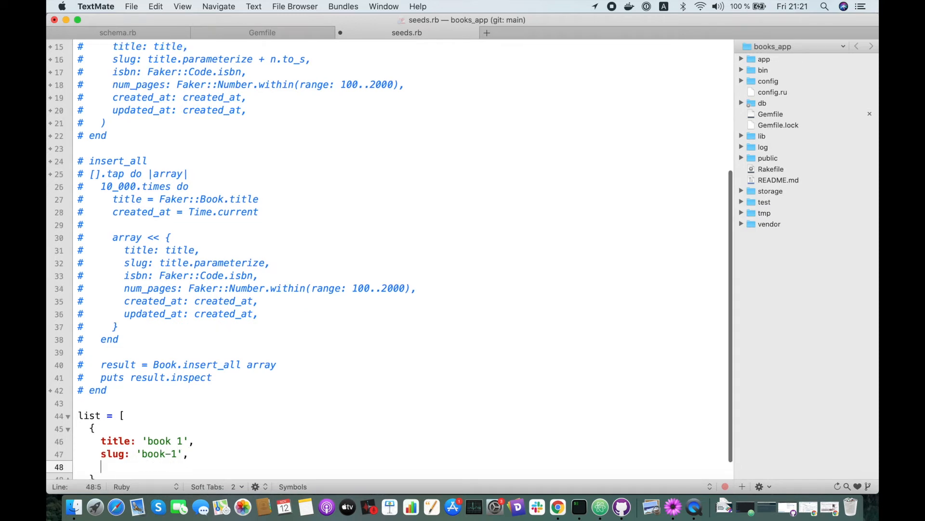
scroll("down", 3)
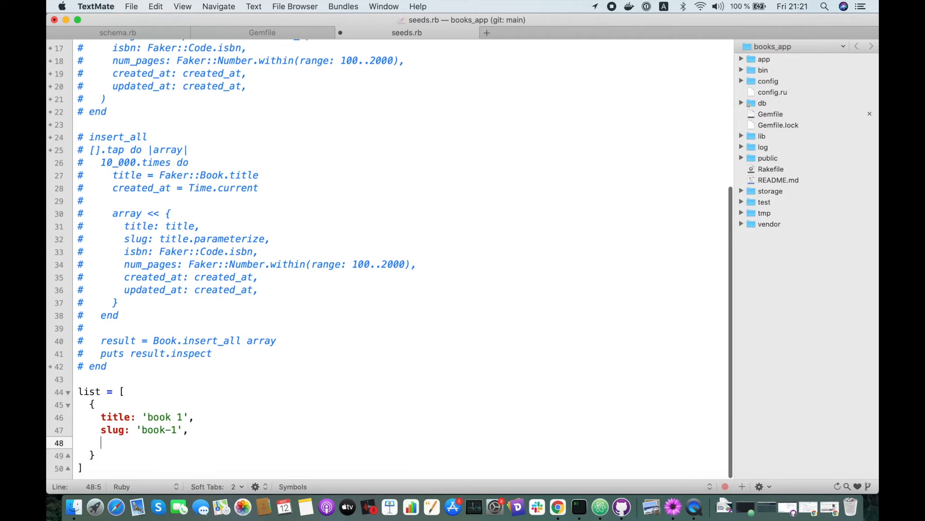
type("isbn")
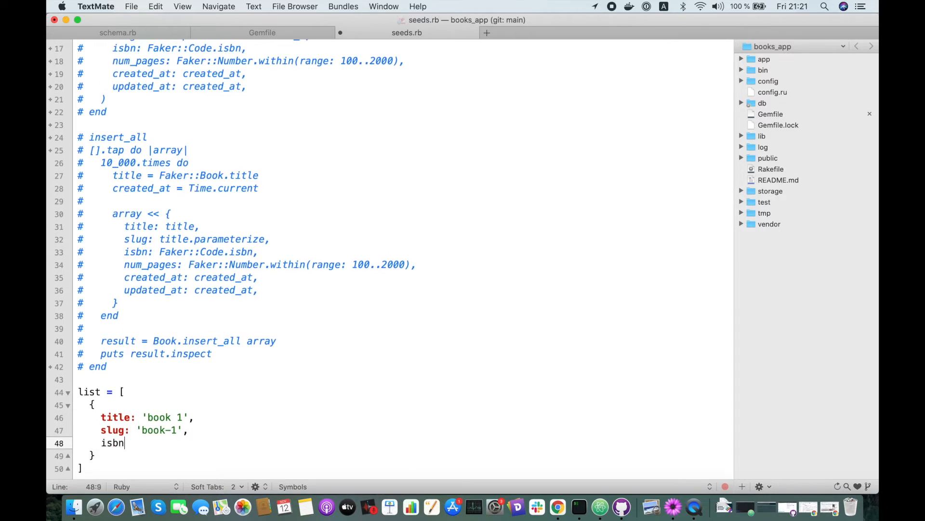
type(": '1'")
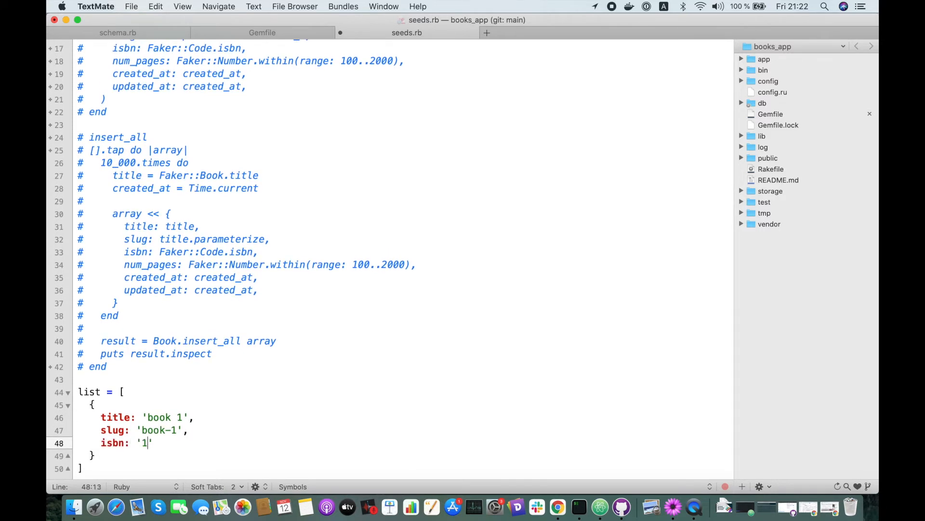
key("enter")
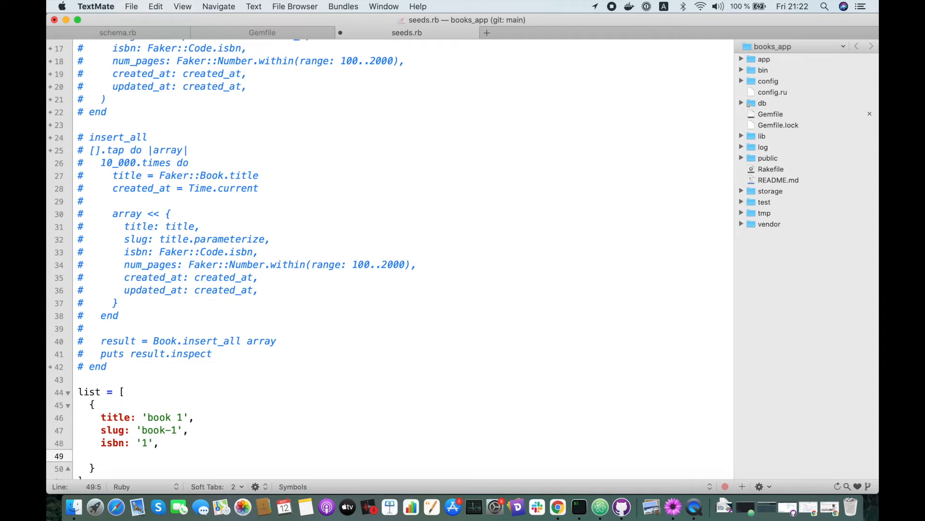
Add created_at and updated_at keys using created_at, then select the hash to copy for book 2
type("created")
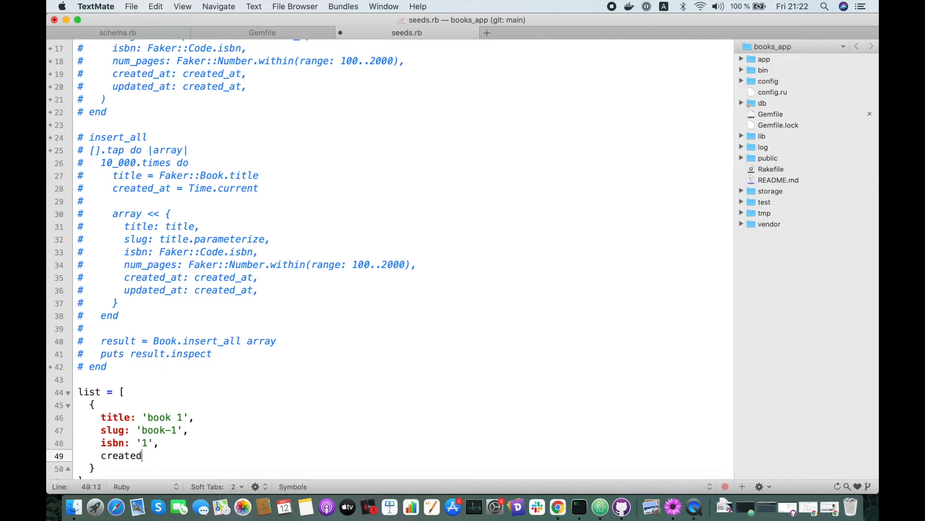
type("_at:")
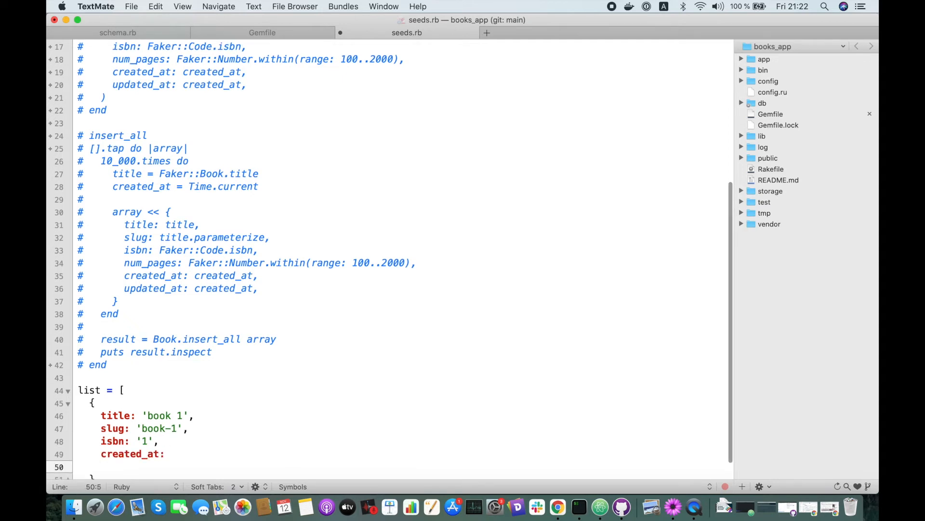
type("updated_at:")
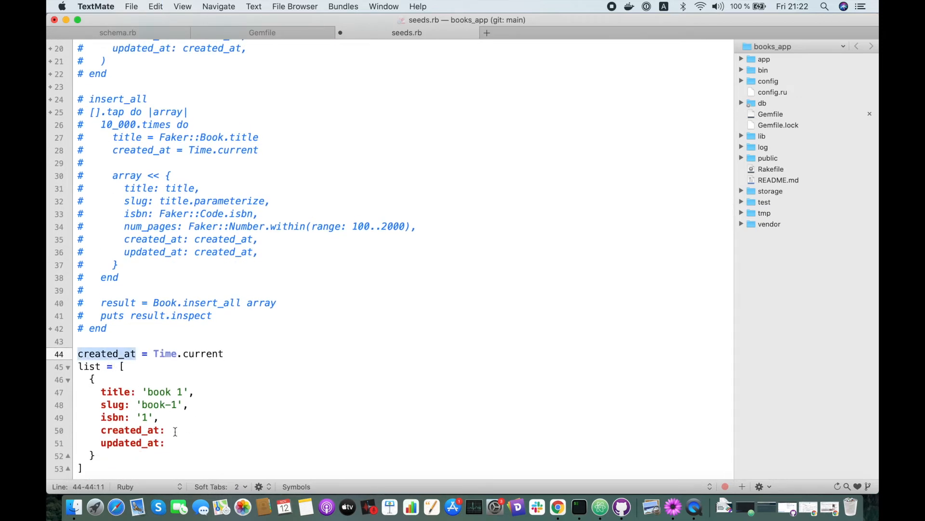
type("created_at,")
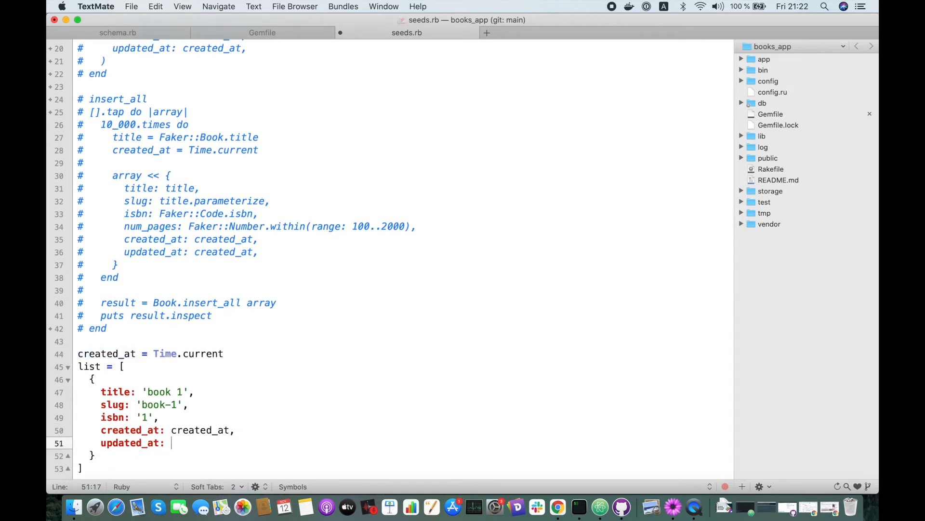
type("created_at,")
left_click(403, 455)
type(", {")
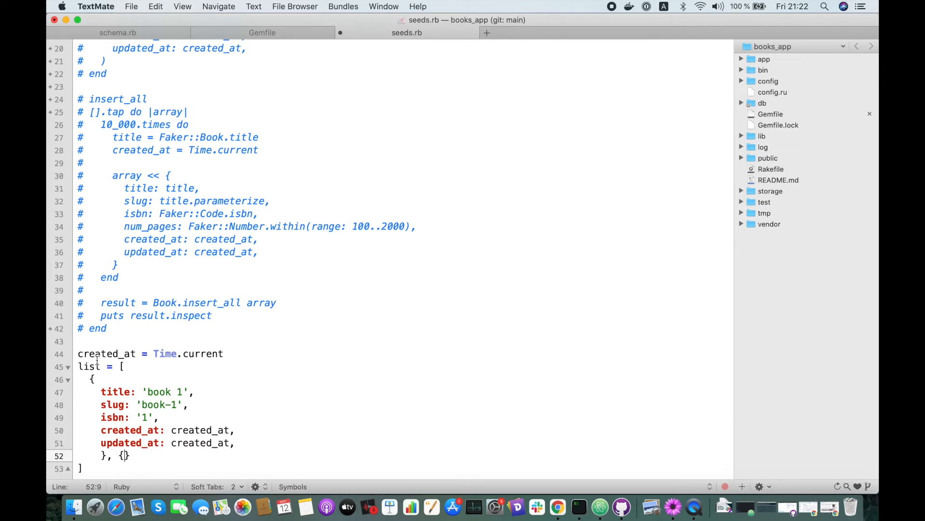
left_click_drag(92, 379, 95, 454)
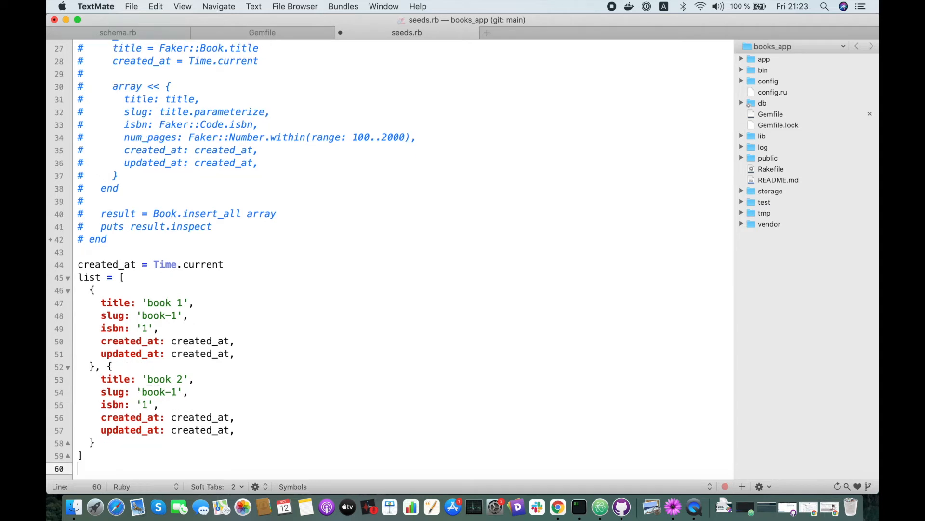
Add Book.insert_all list after the two-book list and save seeds.rb
type("Book.")
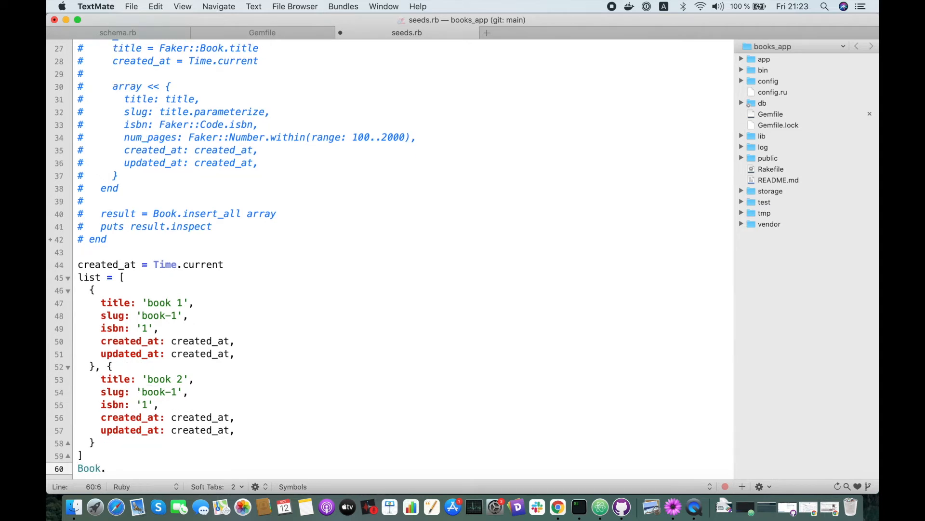
type("inser")
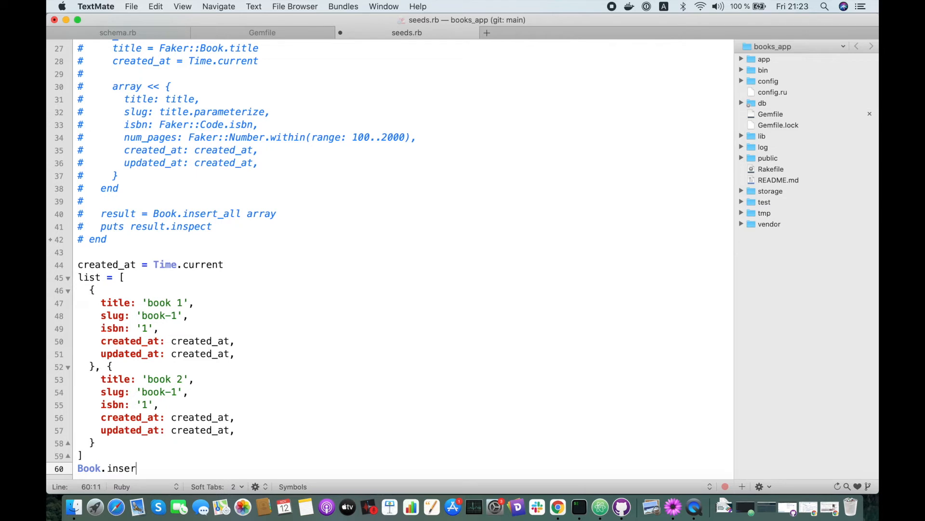
type("t_all")
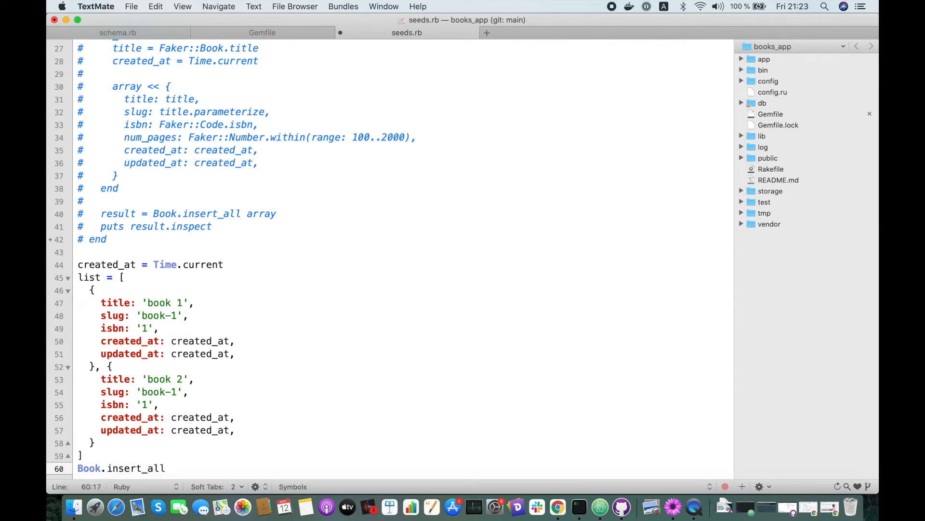
type("list")
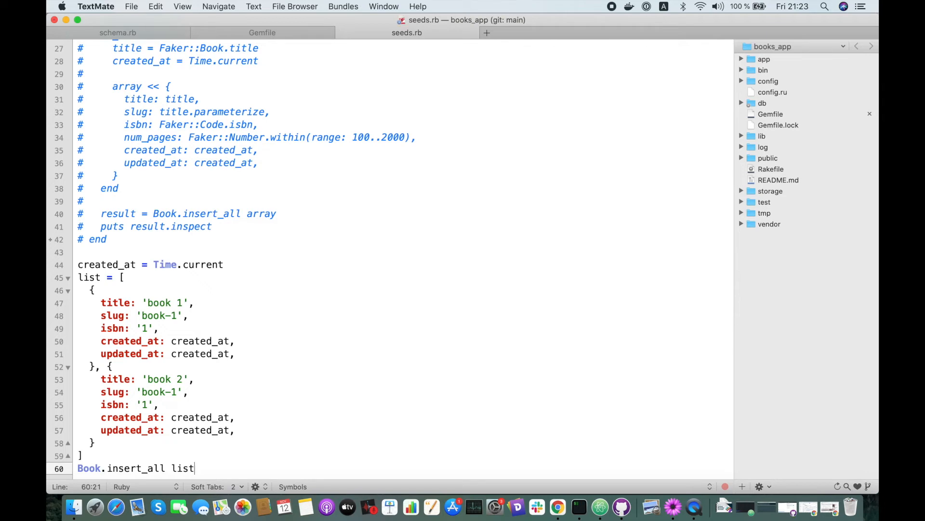
key("cmd+tab")
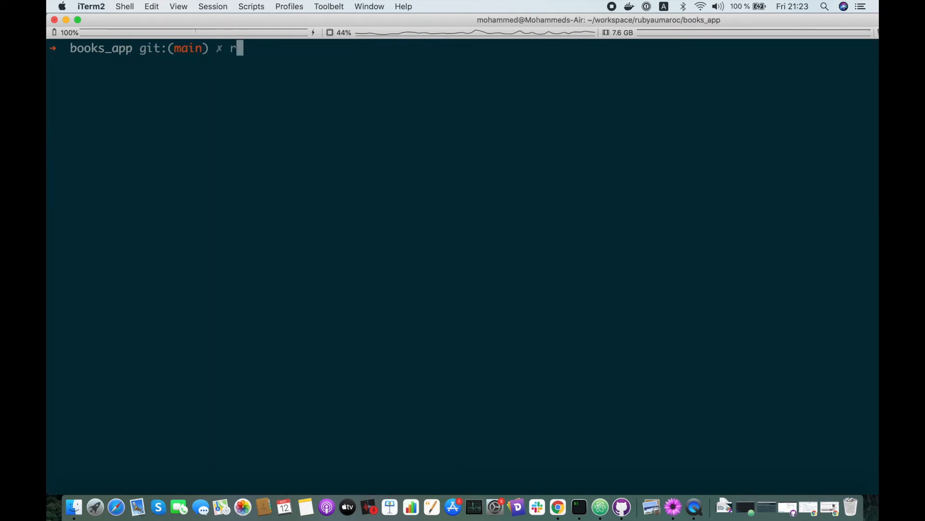
type("ails db:")
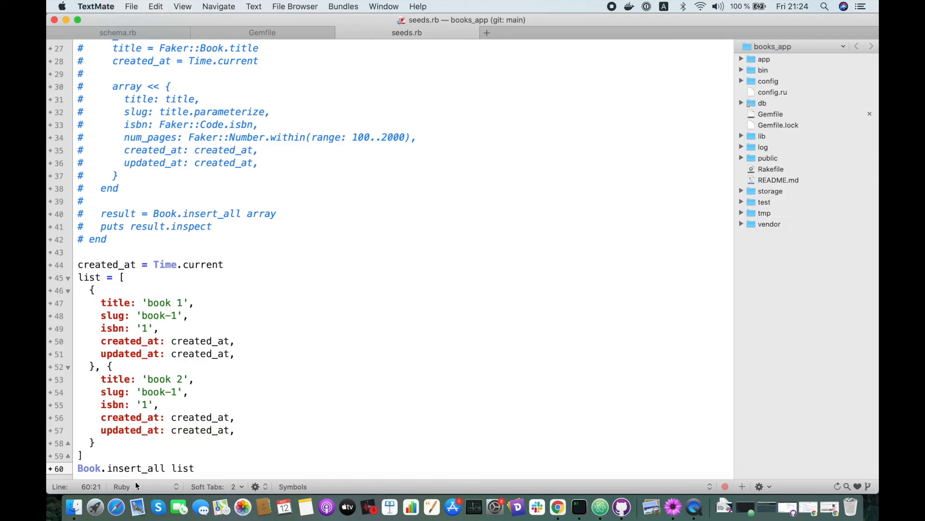
Change the call to Book.insert_all! list and set the books' isbns to '11' and '2'
left_click(165, 467)
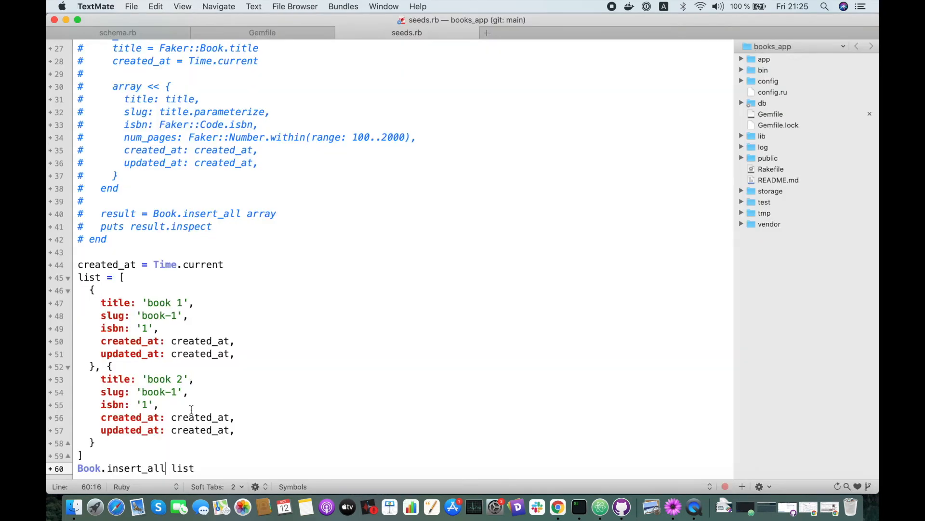
type("!")
type("# inser_all!")
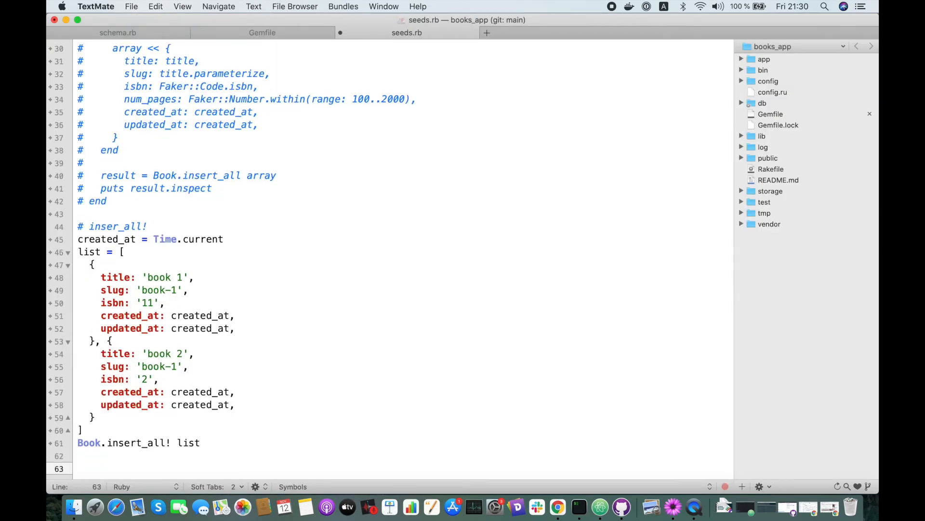
key("cmd+tab")
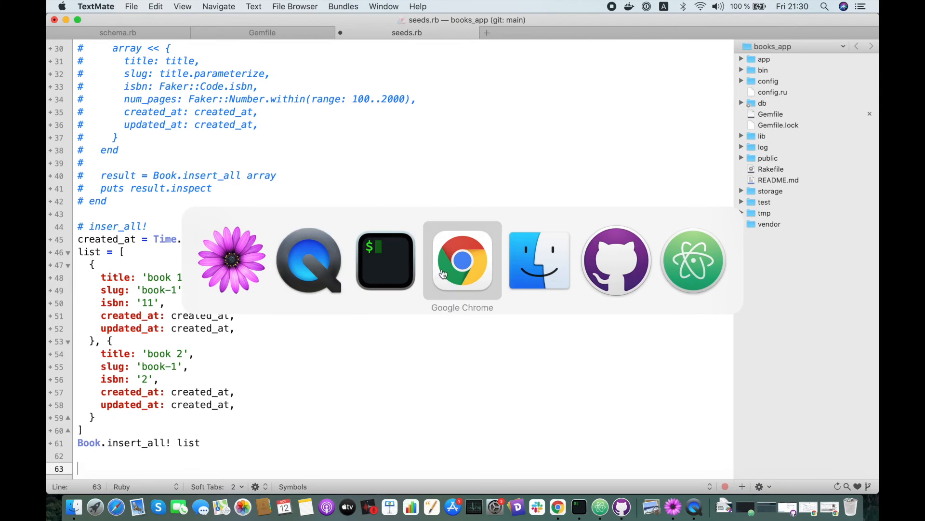
left_click(462, 259)
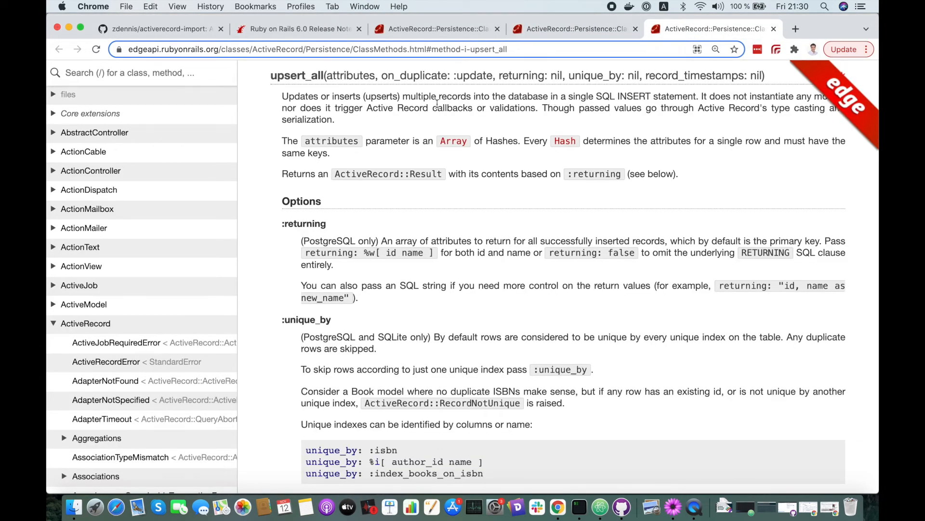
mouse_move(439, 211)
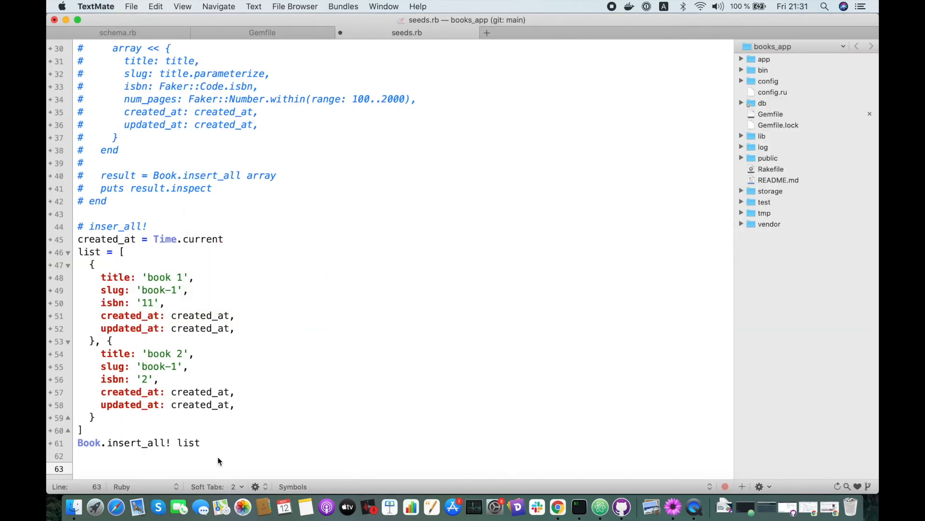
Add a '# upsert_all' heading with a copied list2 block and comment out the original insert_all! example
type("# u")
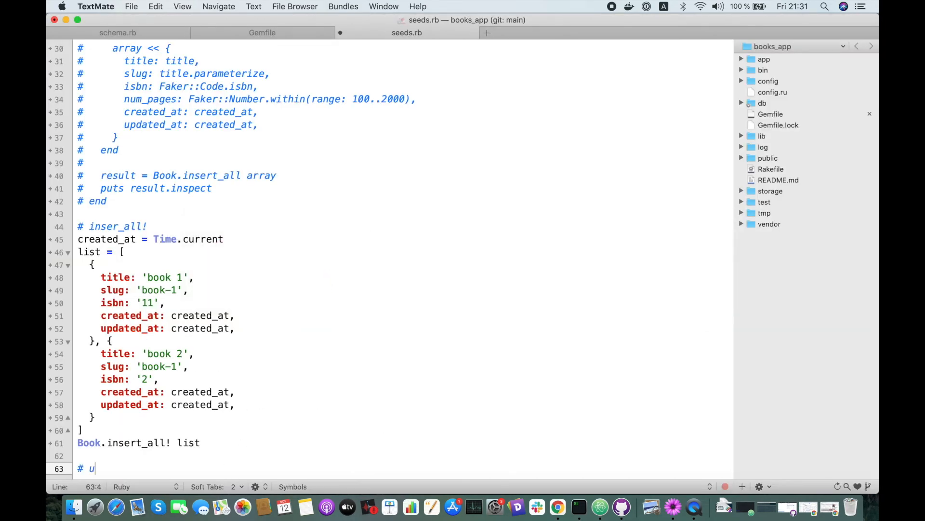
type("psert_all")
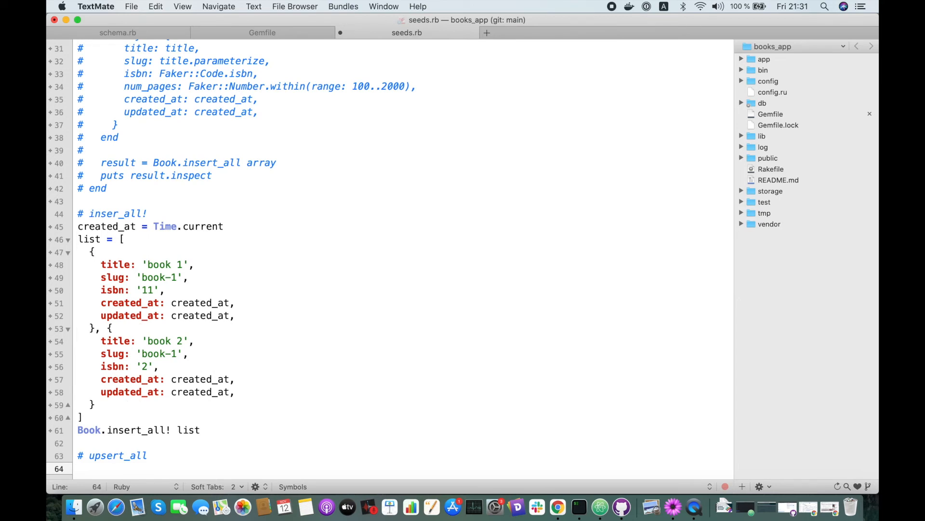
type("list2")
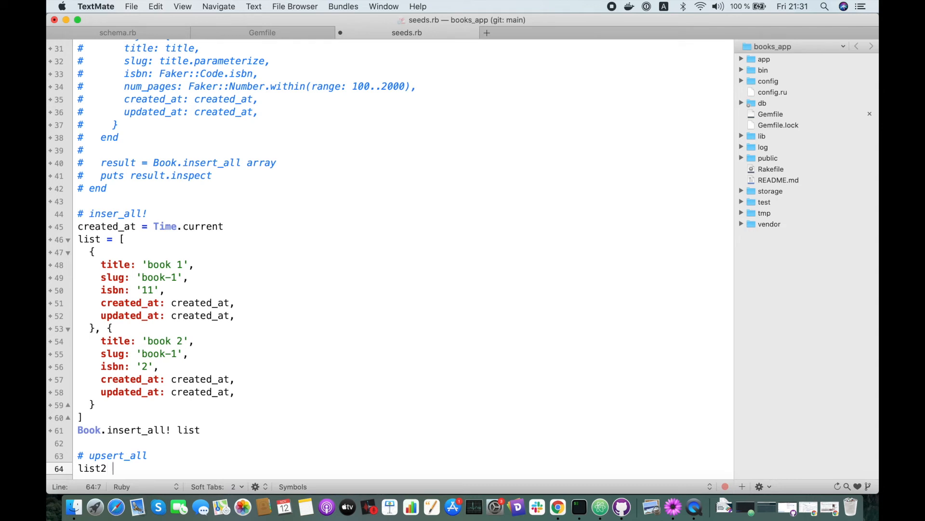
type("= {")
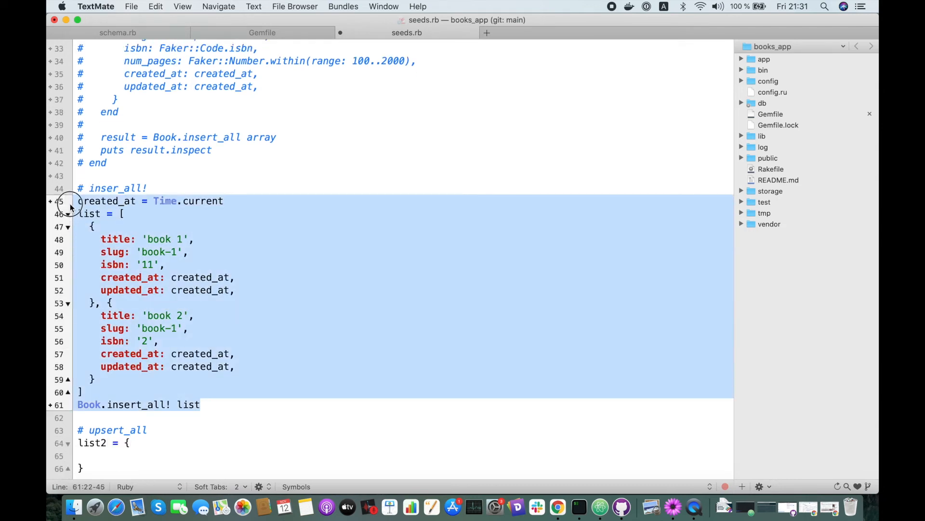
key("cmd+/")
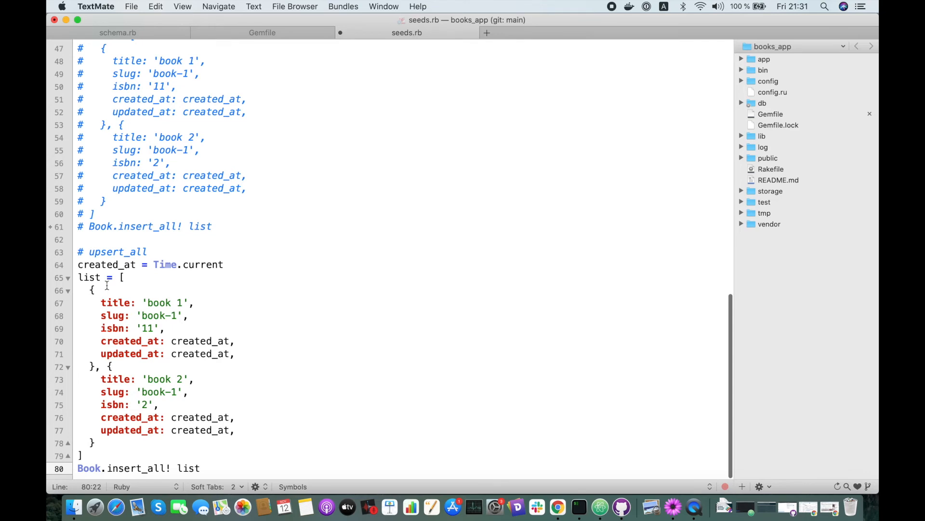
type("2")
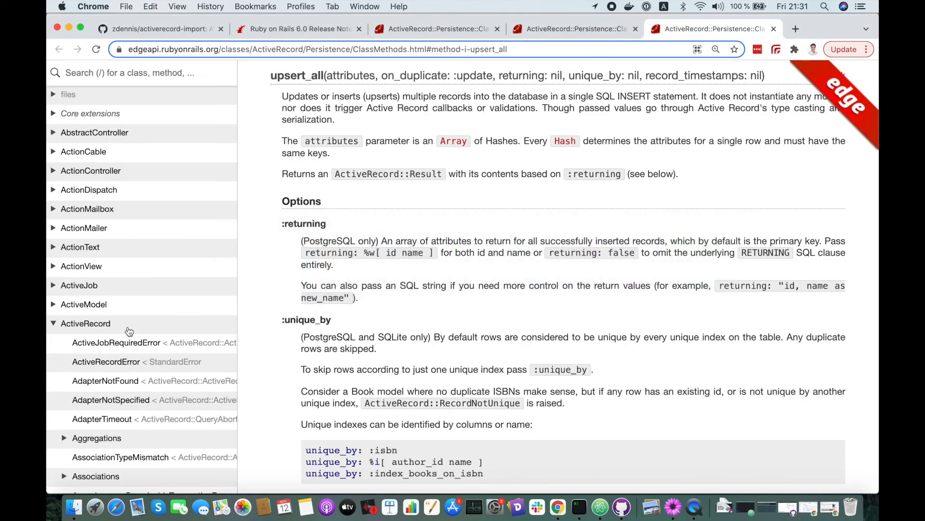
Start 'rails c' in iTerm2 and query Book to list the last three records, newest 10001 'book 1'
key("cmd+tab")
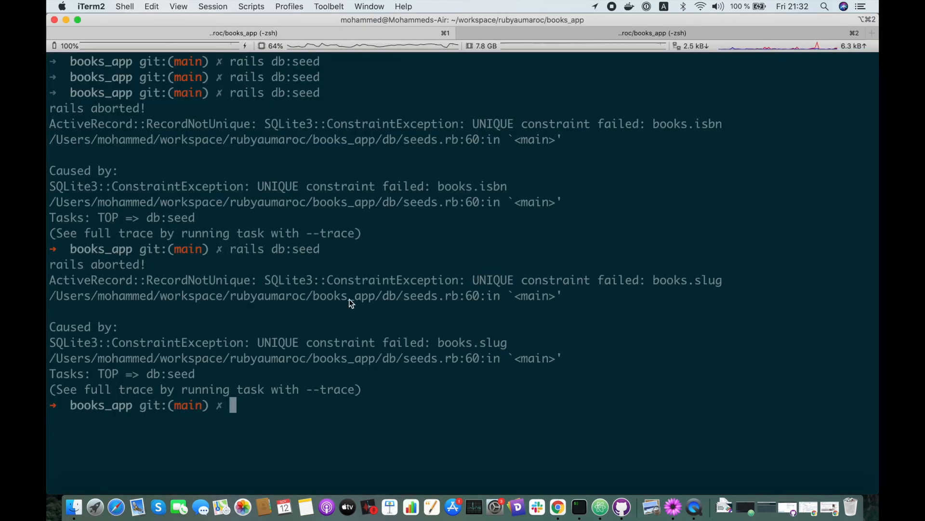
type("rails c")
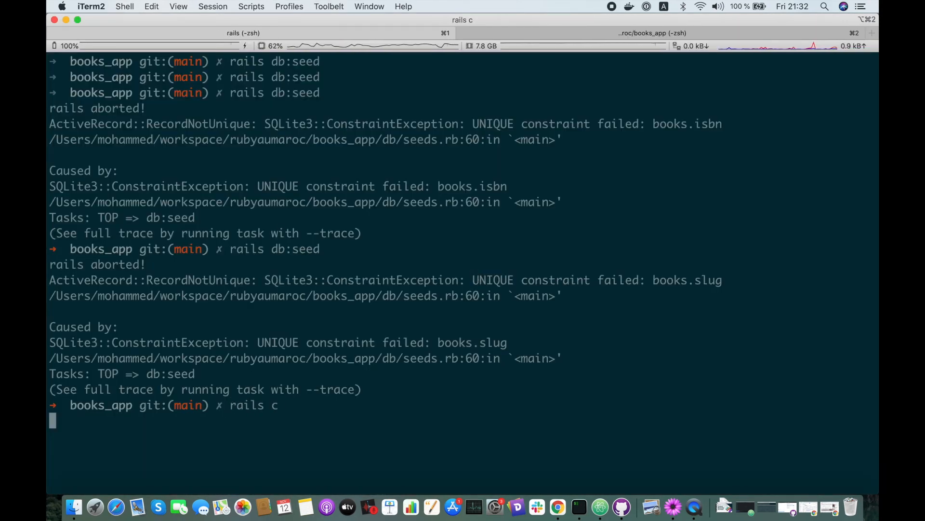
key("Return")
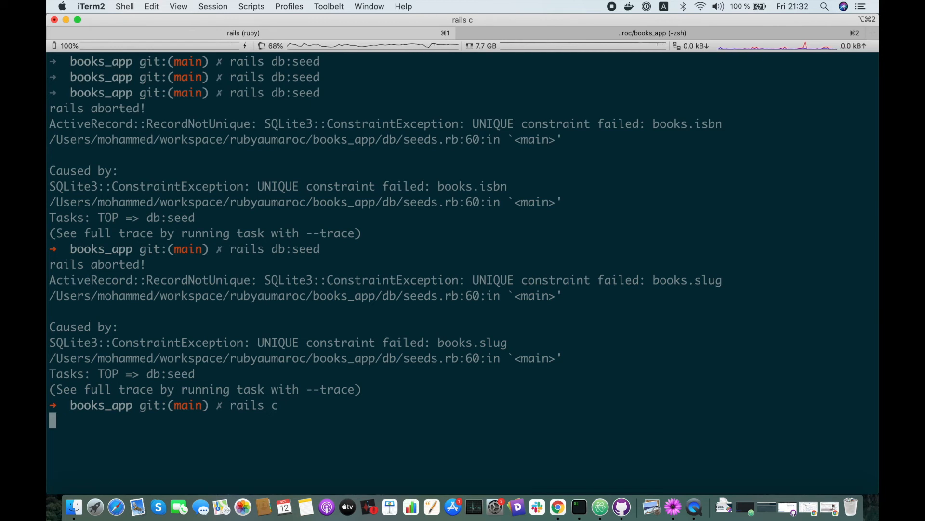
type("Boo")
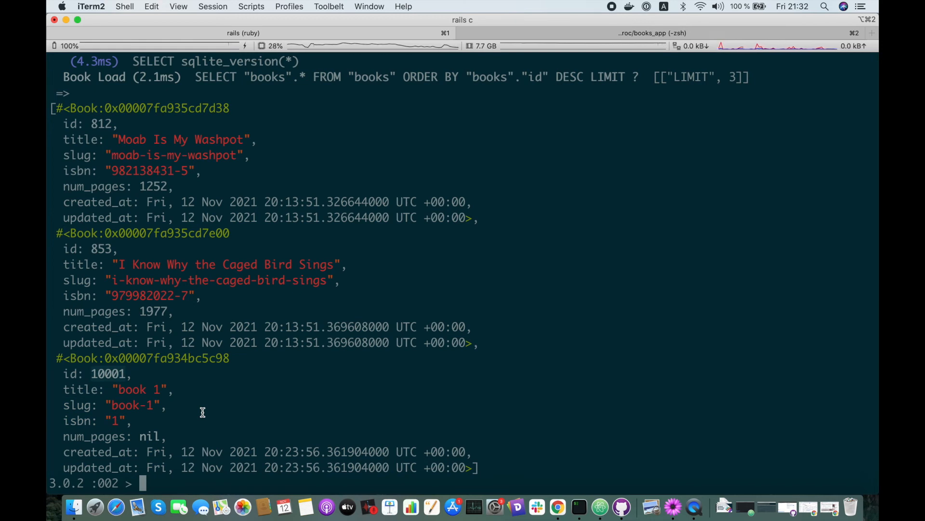
key("cmd+tab")
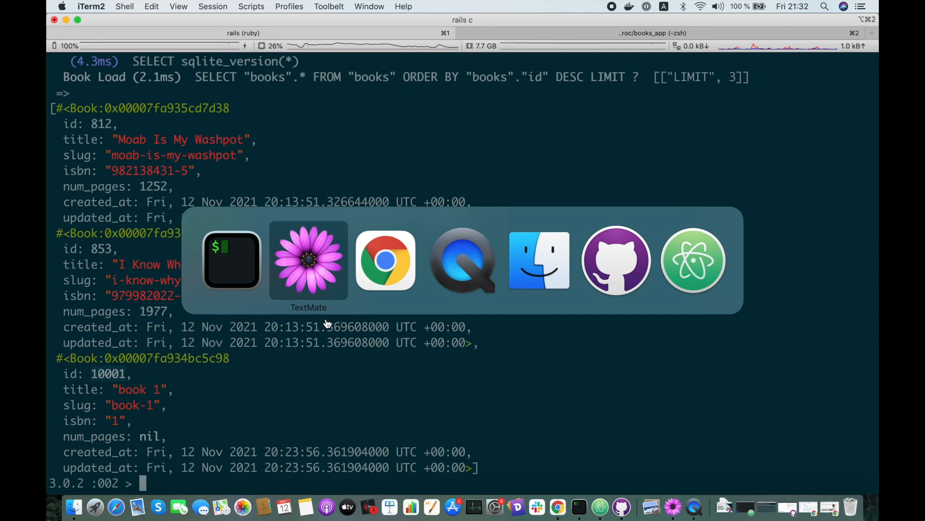
mouse_move(386, 260)
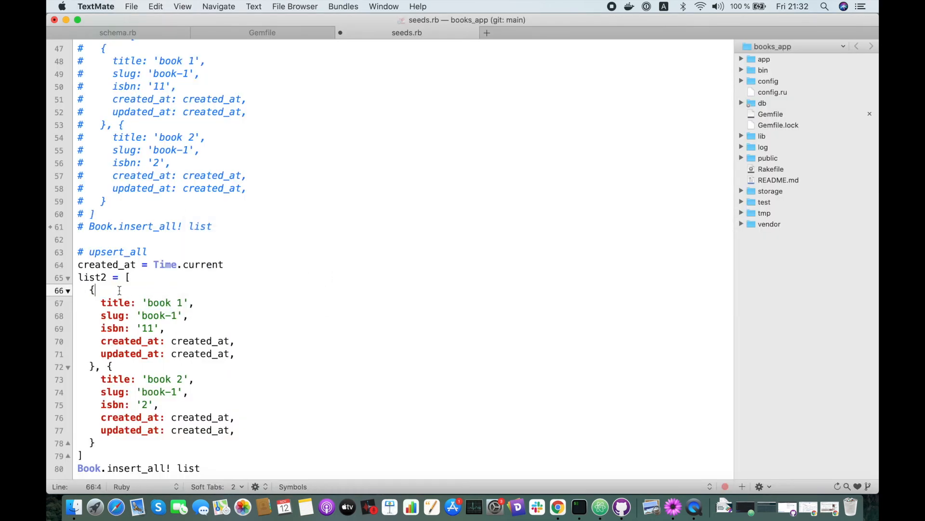
Give the first book id 10001 with title 'book 1 updated', slug 'book-1-updated', and the second id 10002
type("id: 10001,")
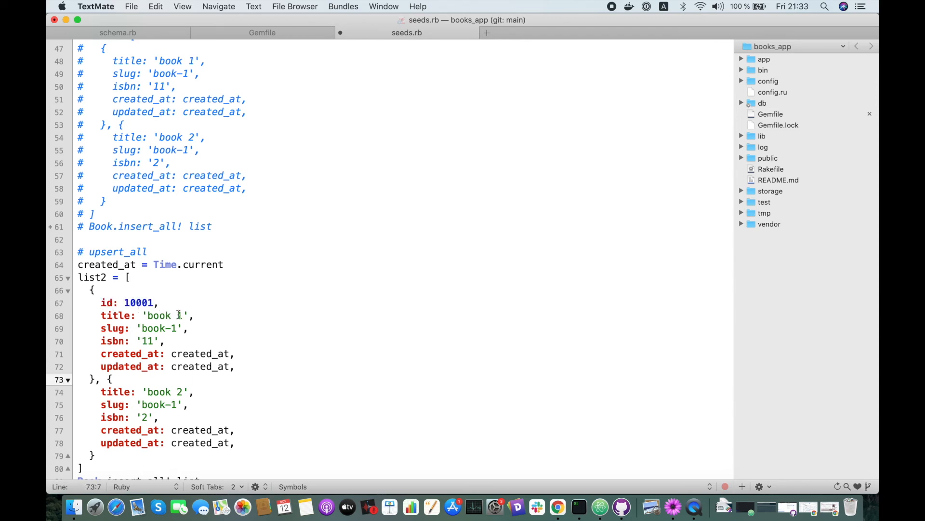
type("updated")
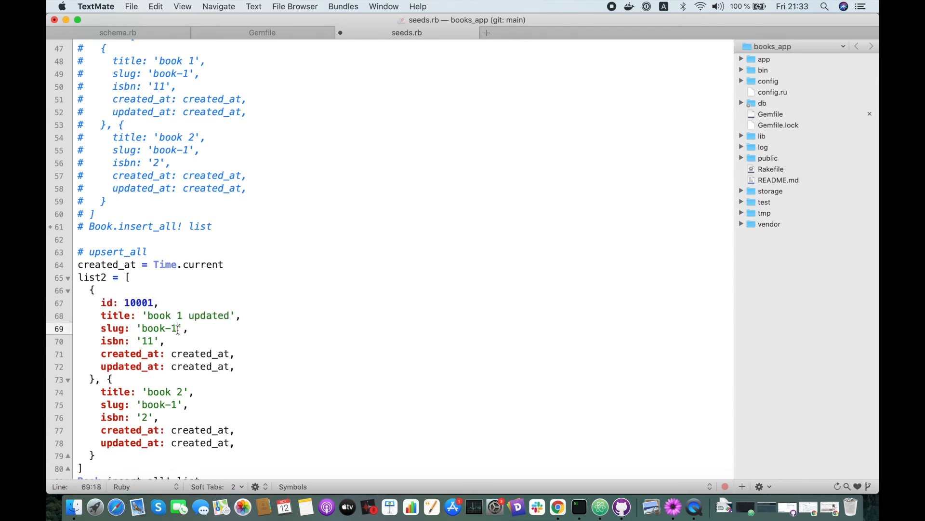
type("-")
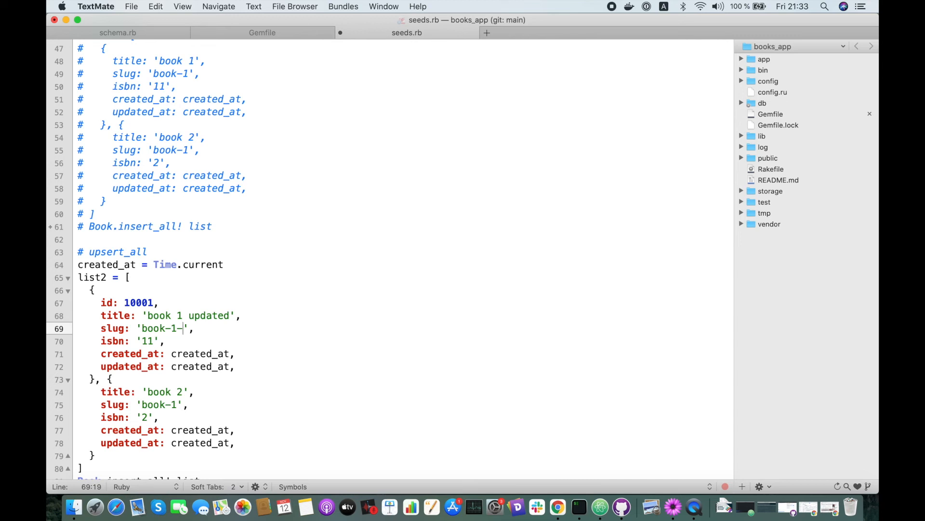
type("updated")
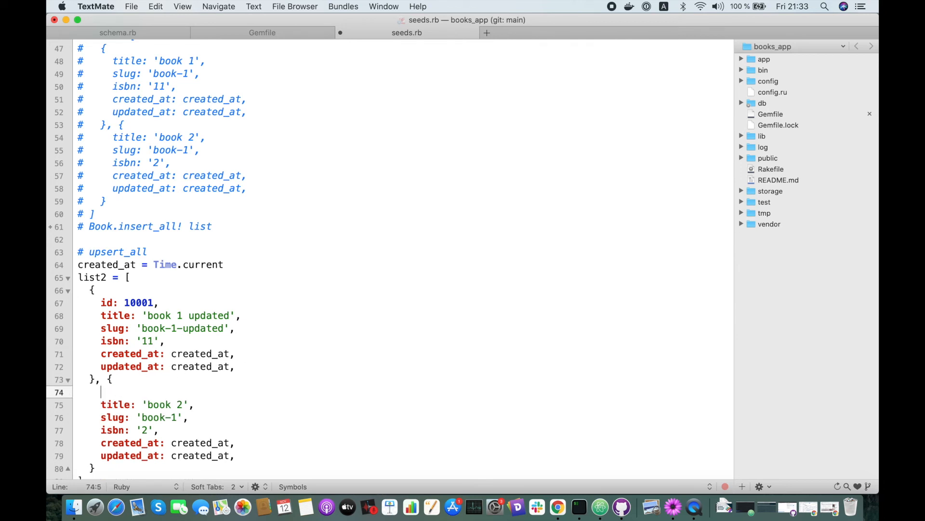
type("id: 10002,")
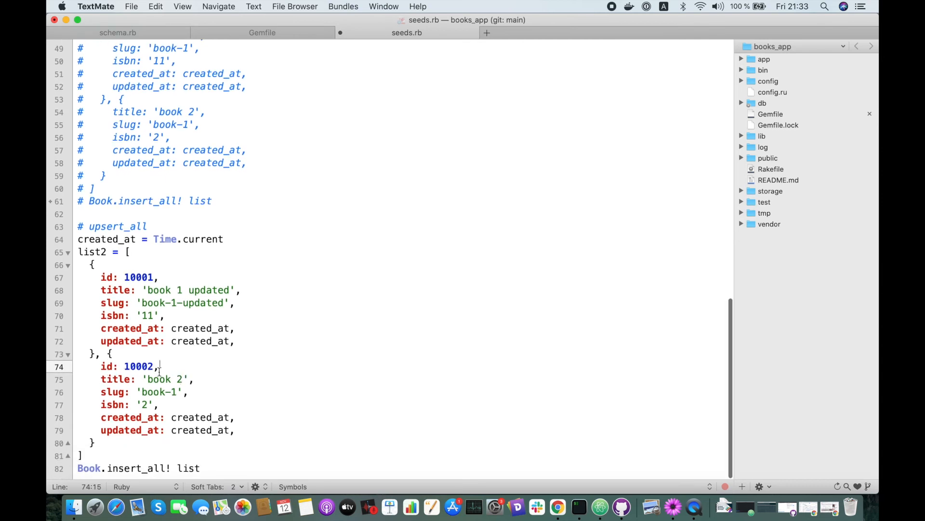
left_click(177, 392)
type("2")
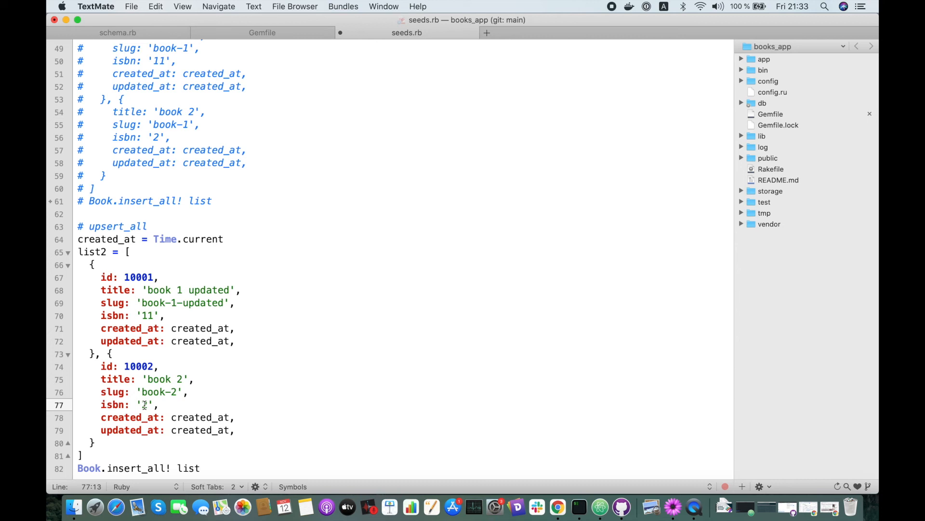
Replace the final insert_all! call with upsert_all and begin the reseed command
double_click(140, 468)
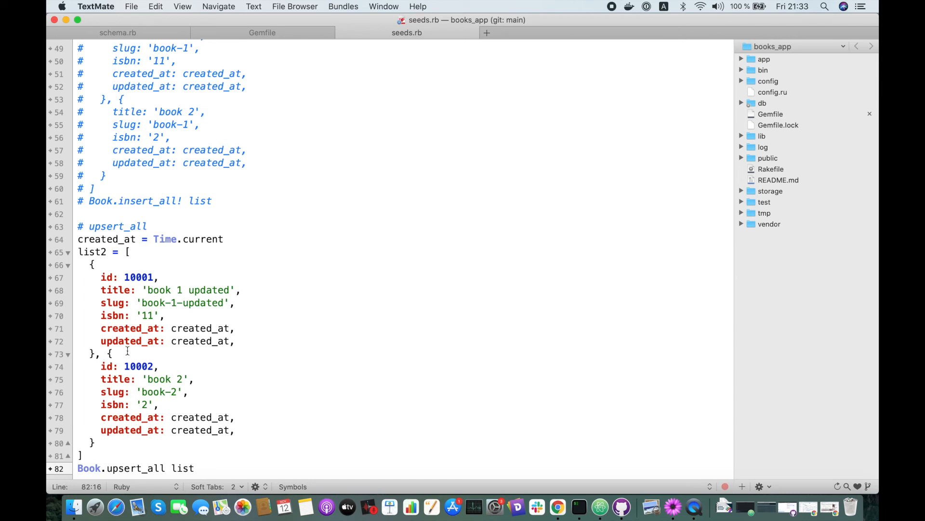
left_click_drag(92, 264, 91, 354)
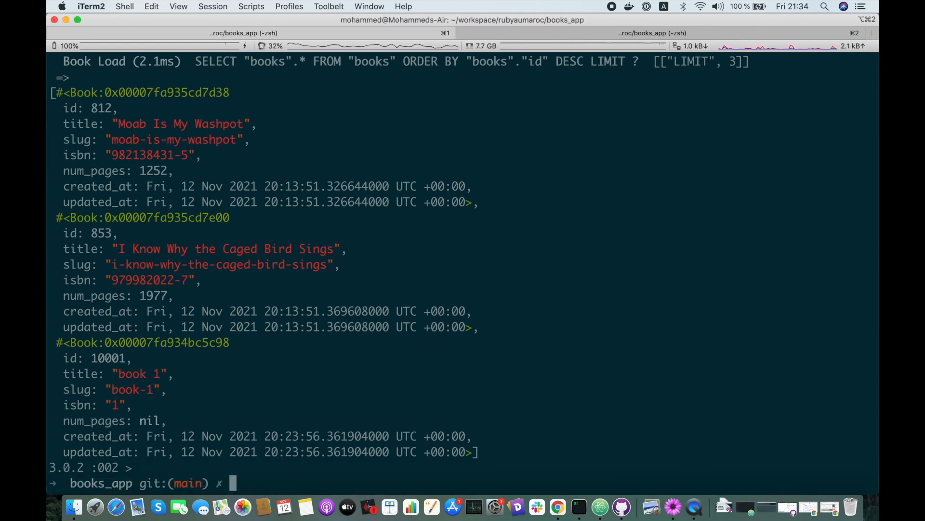
type("rails db:seed")
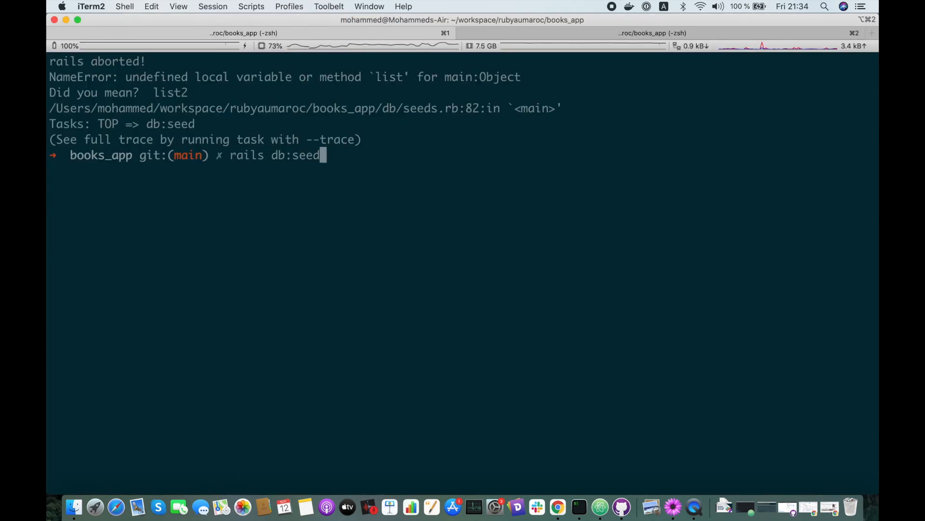
Run 'rails db:seed', then 'Book.last 2' in the console, highlighting 10001 'book 1 updated' and 10002
key("Return")
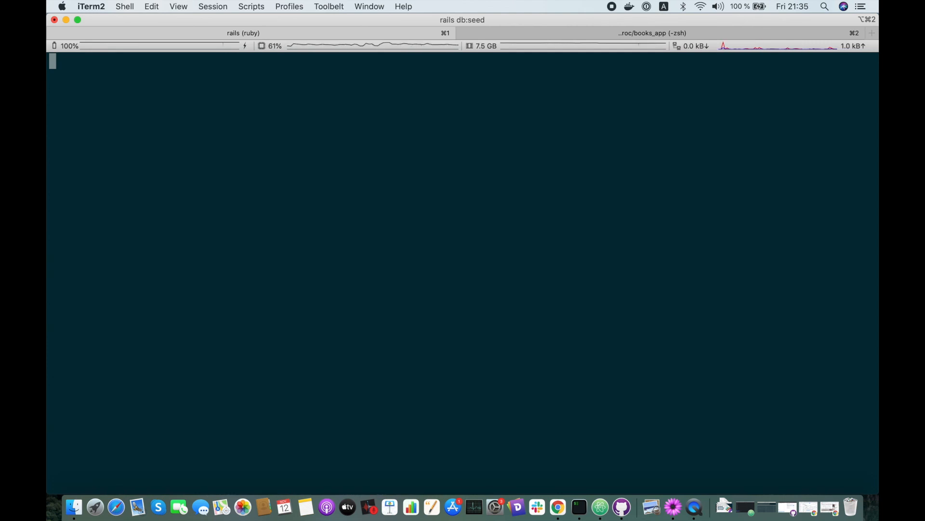
type("rails c")
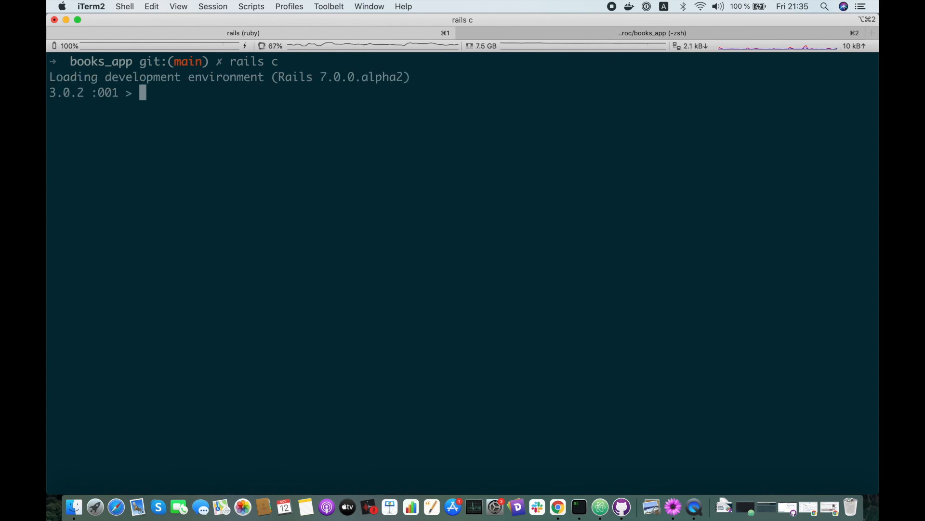
type("Book.last 2")
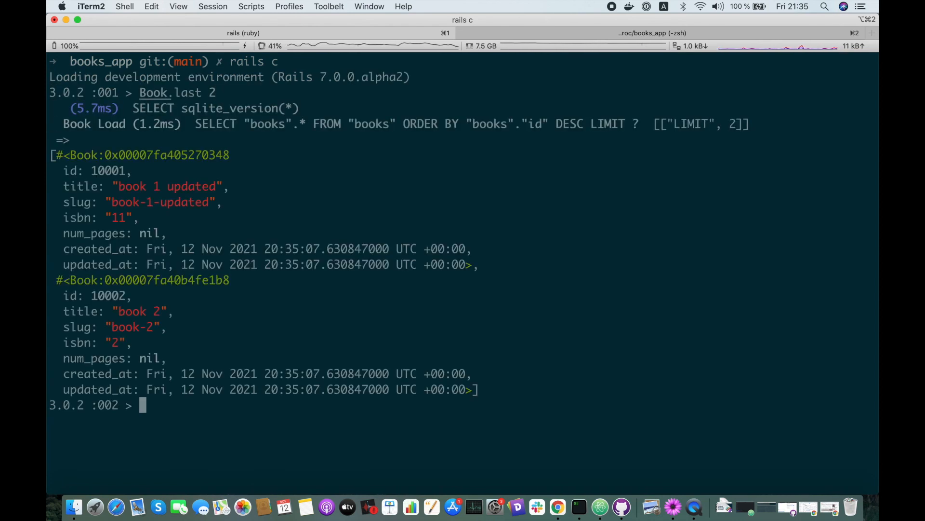
mouse_move(121, 186)
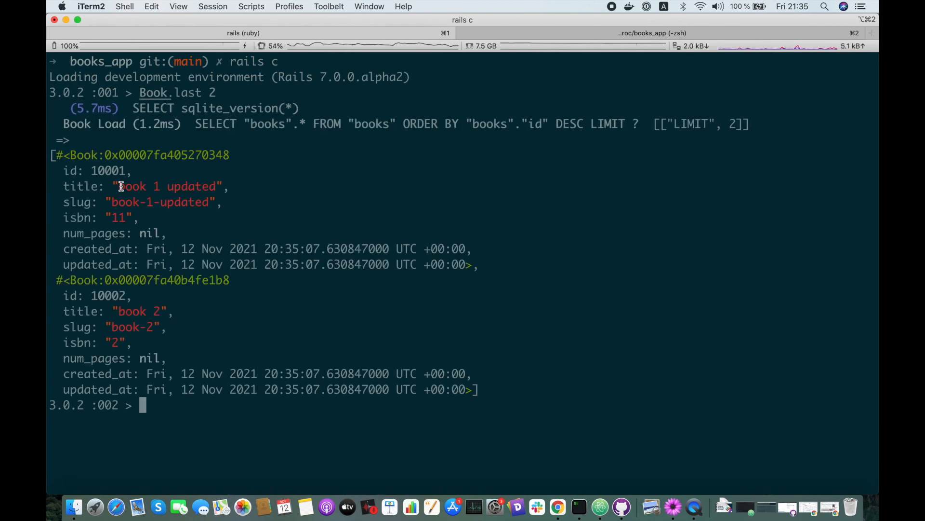
left_click_drag(115, 186, 136, 217)
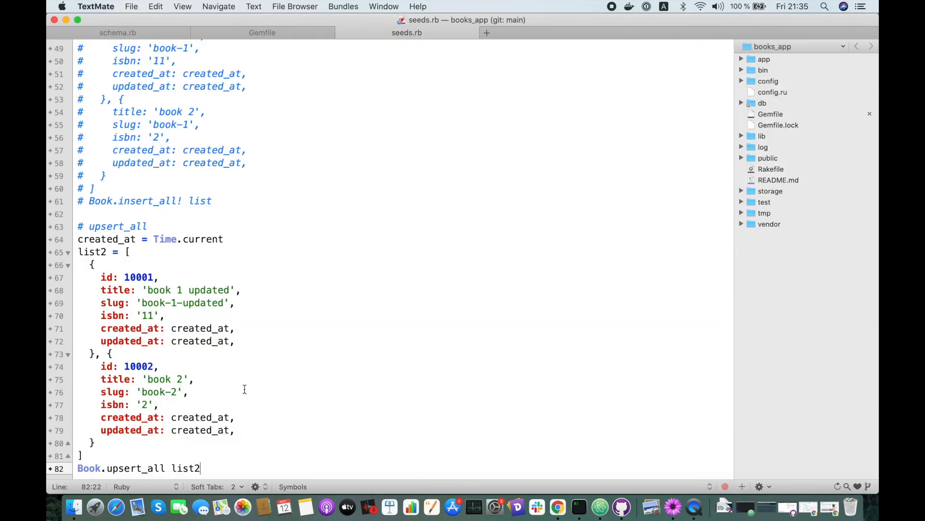
mouse_move(240, 388)
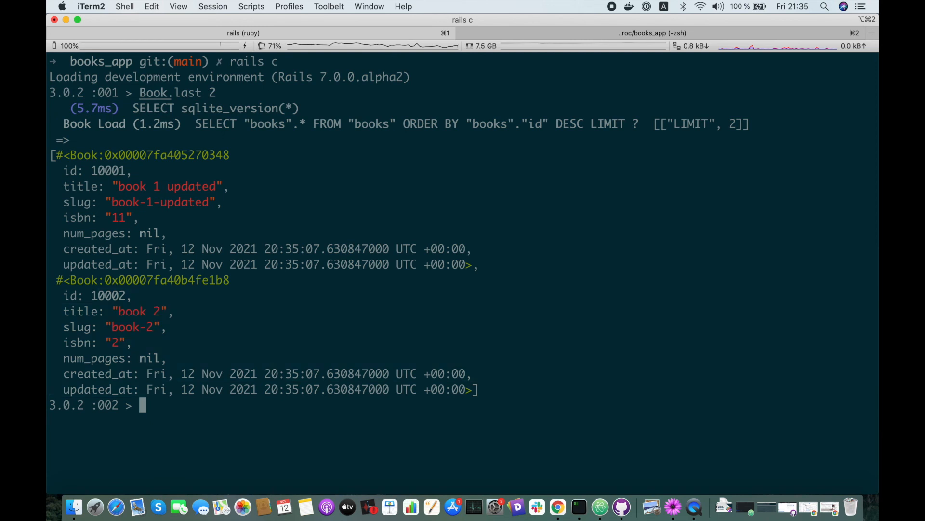
Launch 'rails db:seed' again in iTerm2 after the upsert_all list2 change
type("rails db:seed")
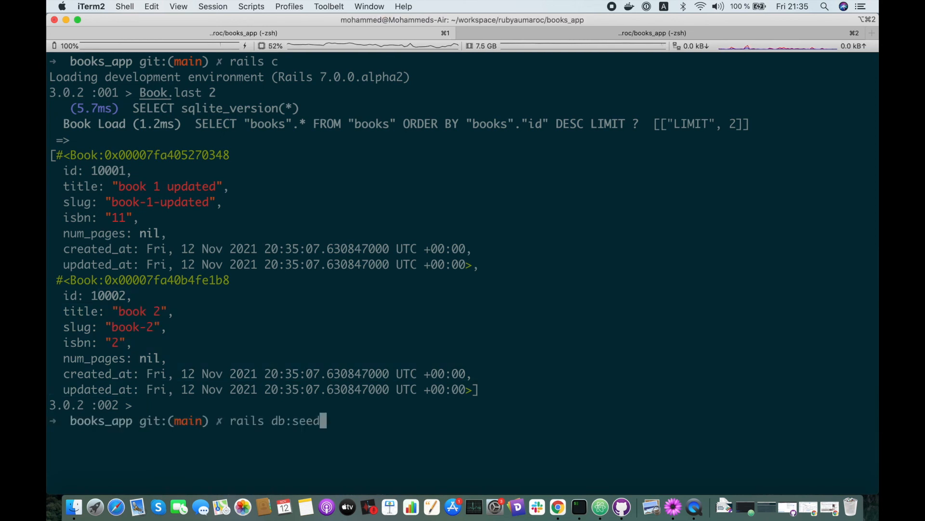
key("enter")
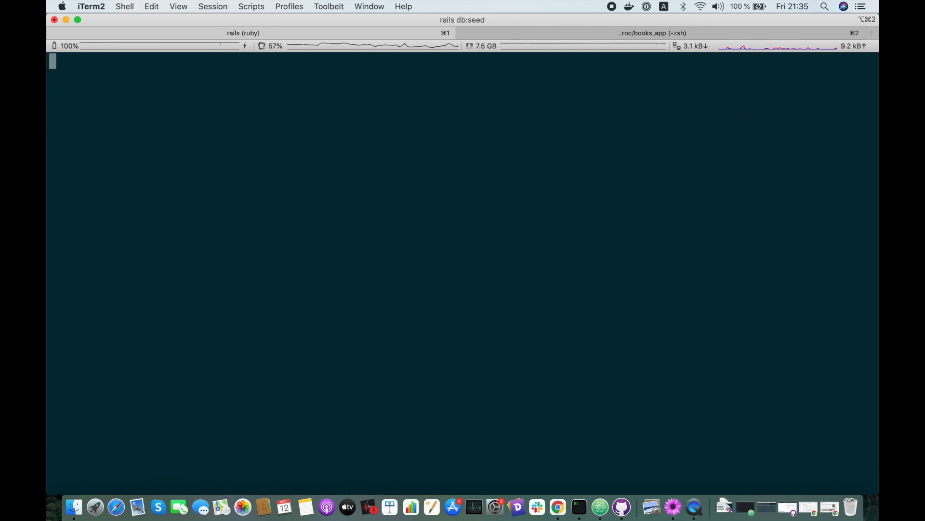